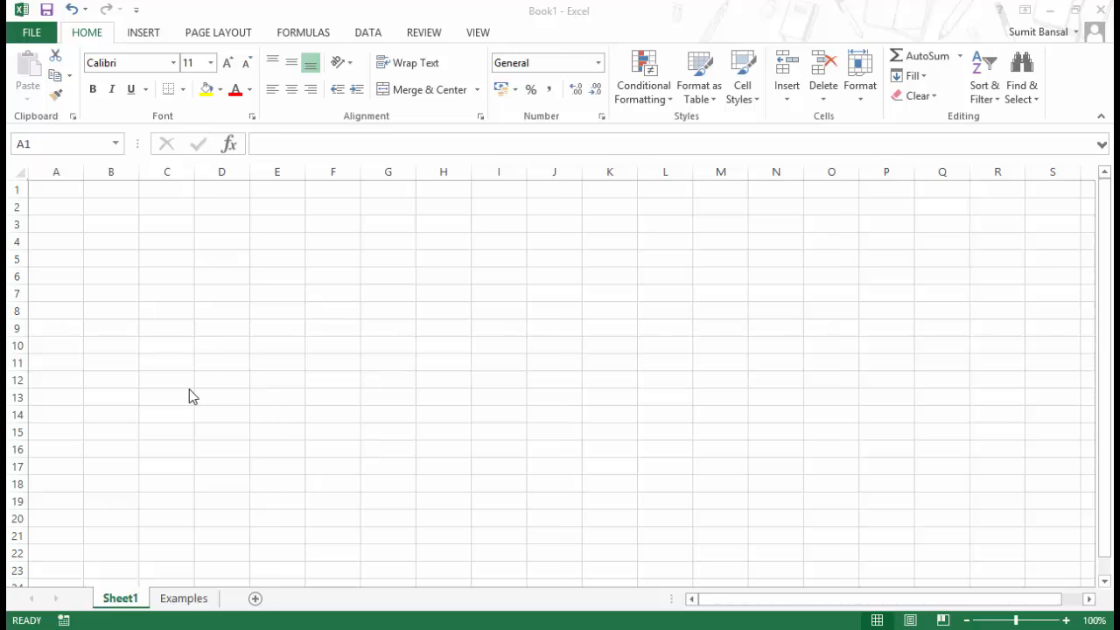
# Step: Enter the starting value 1 in cell A1 of Sheet1
pyautogui.click(55, 189)
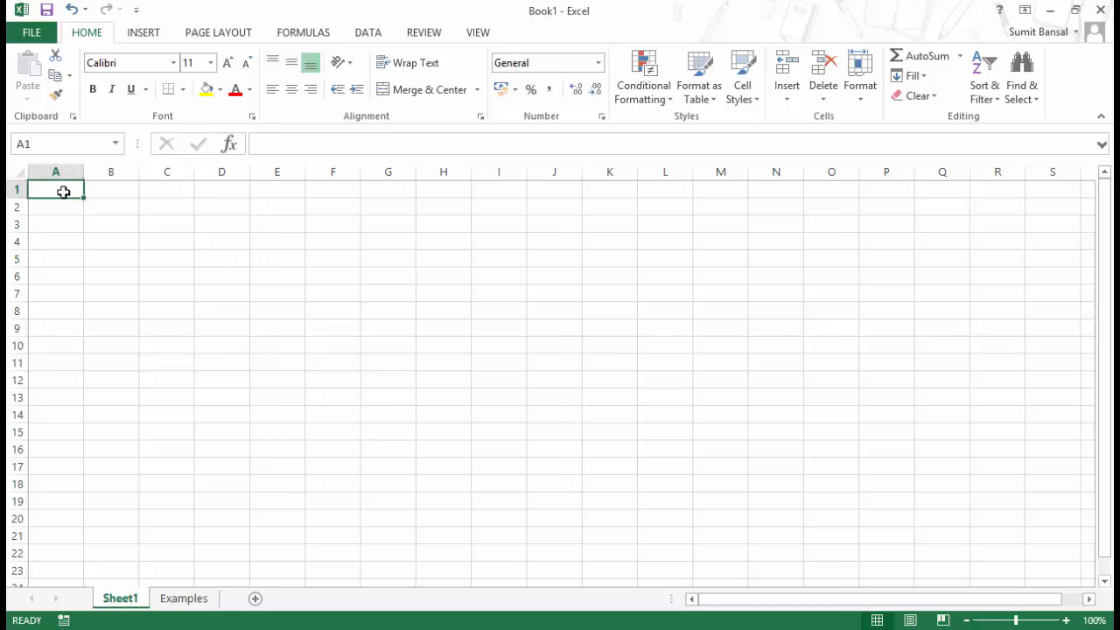
pyautogui.write('1')
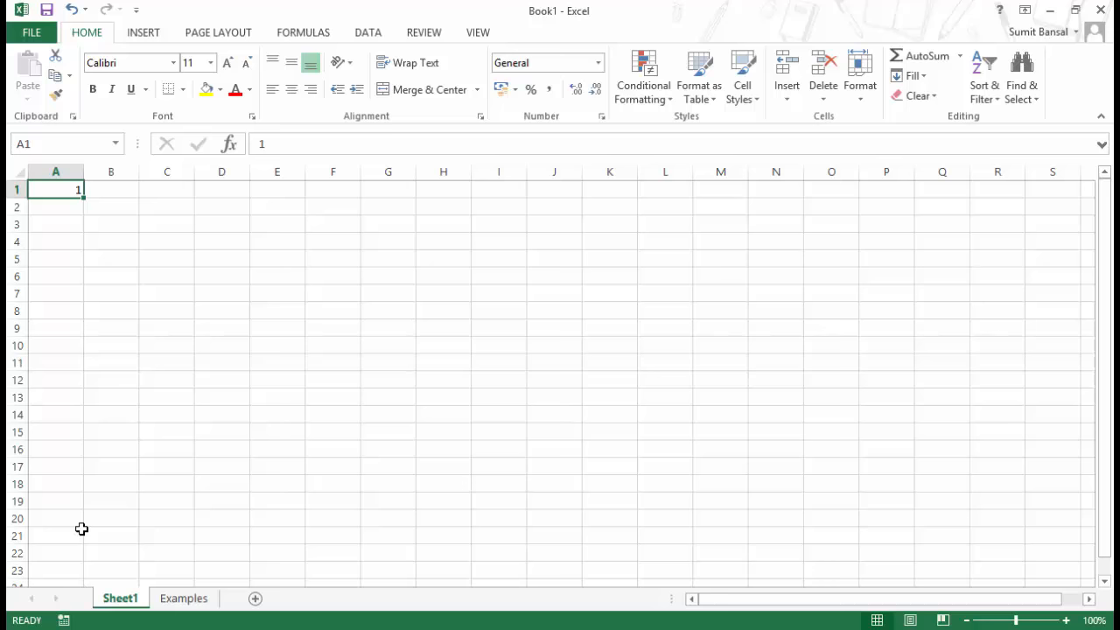
pyautogui.moveTo(68, 259)
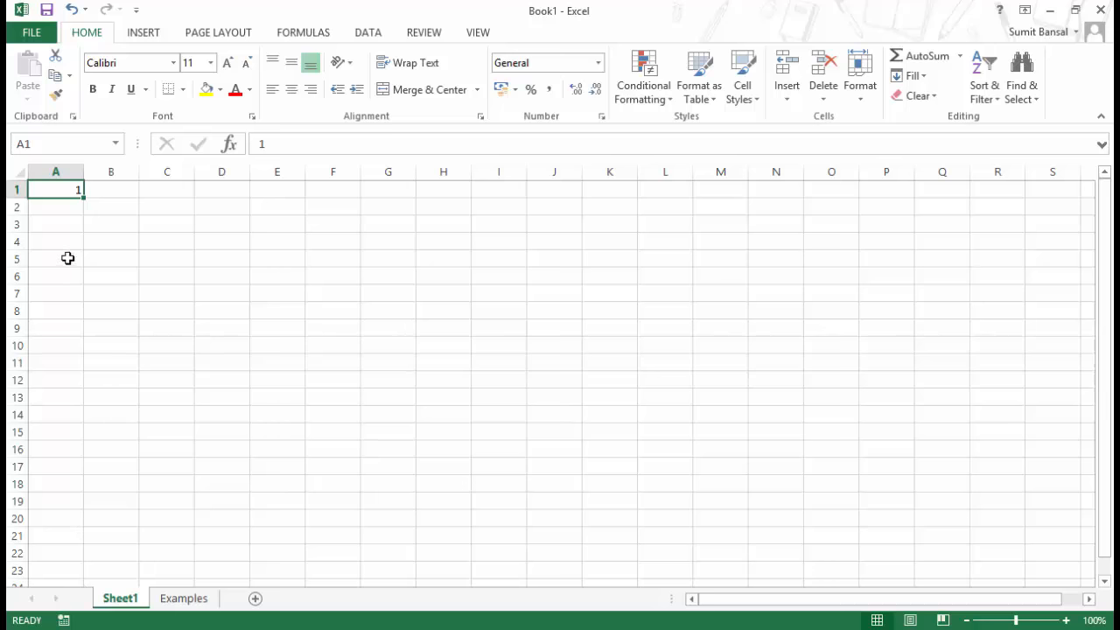
pyautogui.moveTo(99, 253)
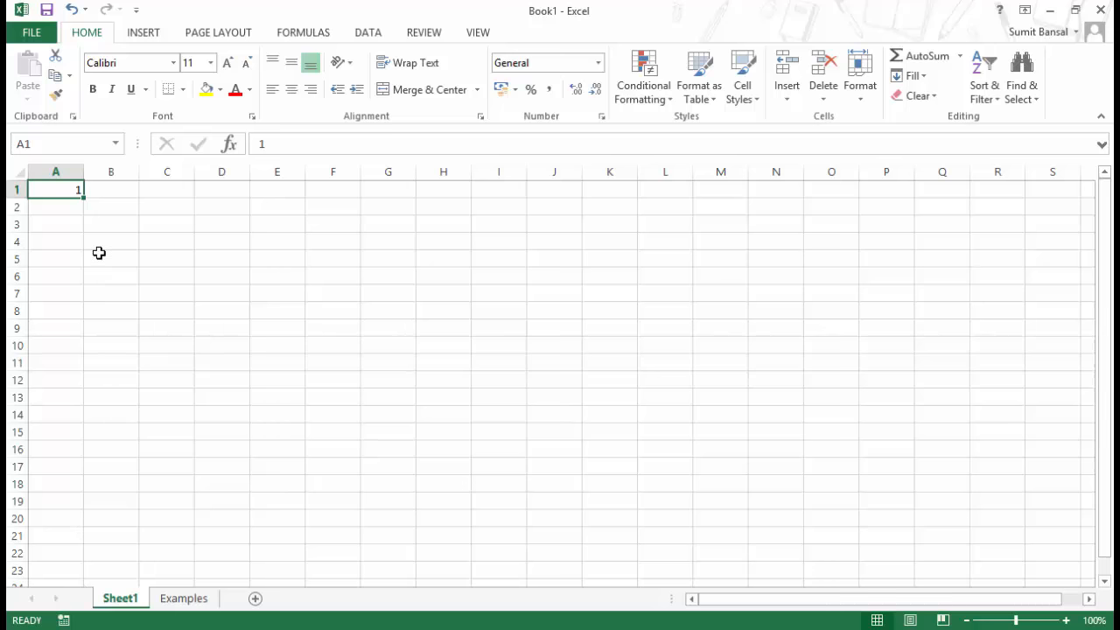
pyautogui.moveTo(55, 519)
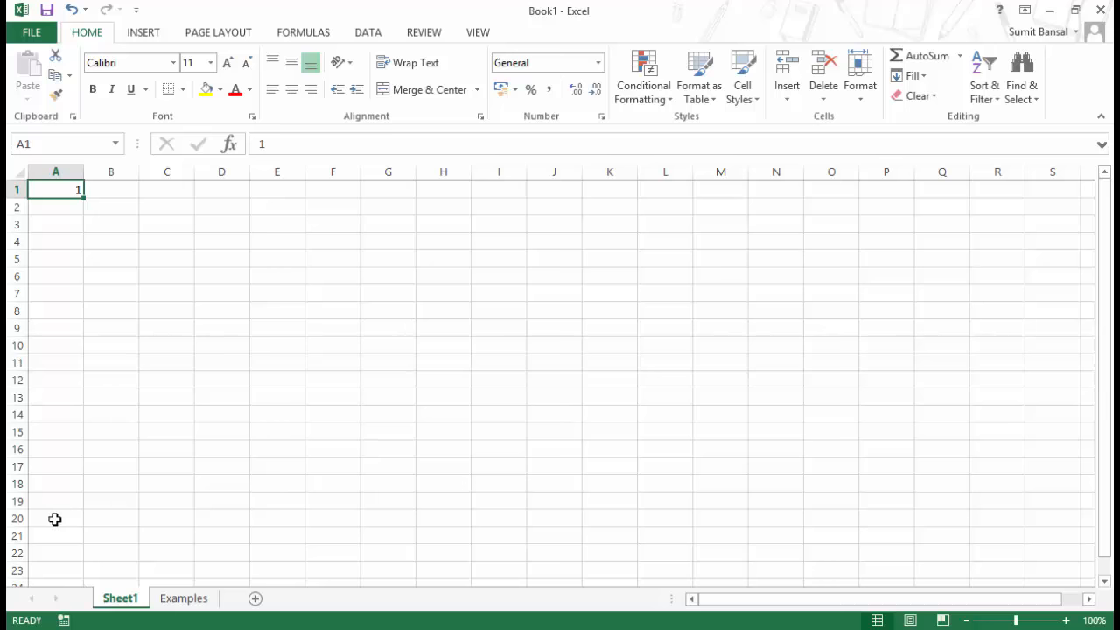
pyautogui.moveTo(51, 425)
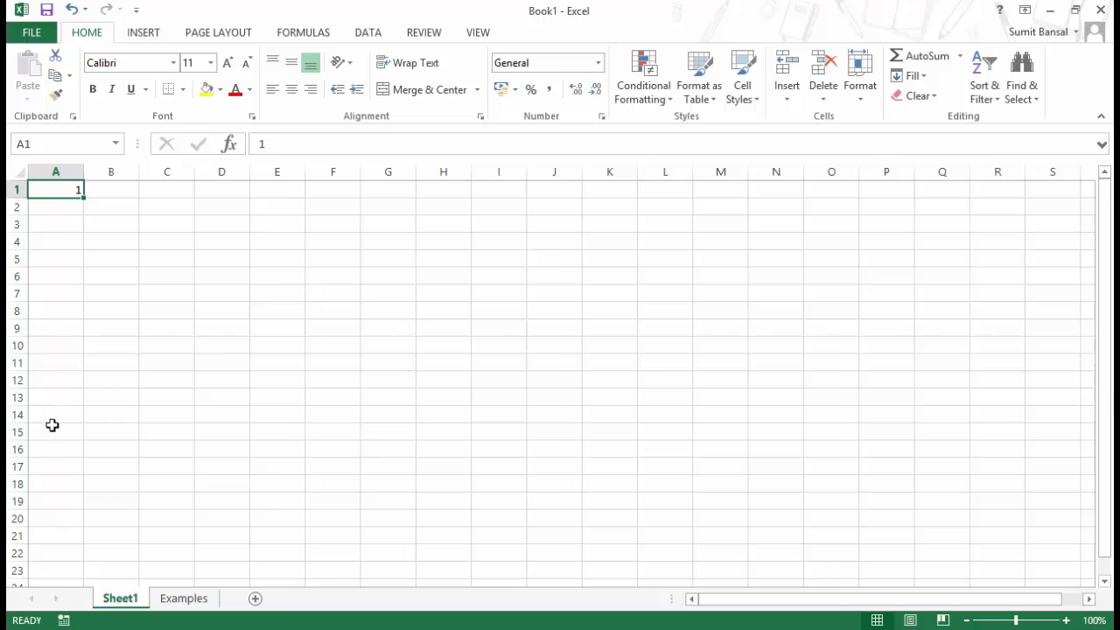
pyautogui.moveTo(91, 302)
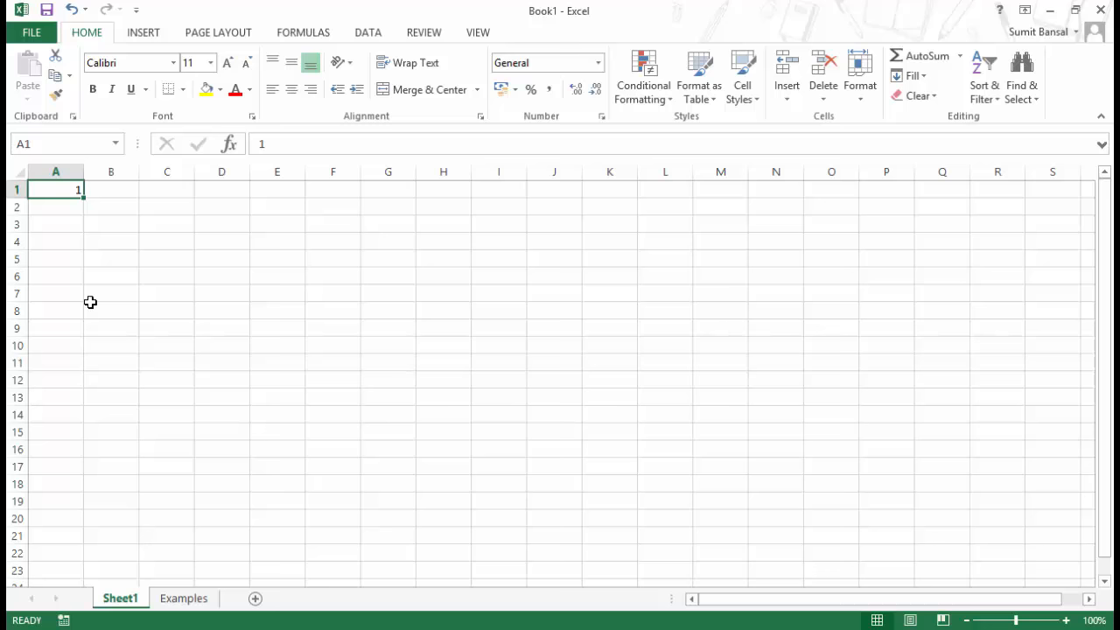
pyautogui.moveTo(93, 209)
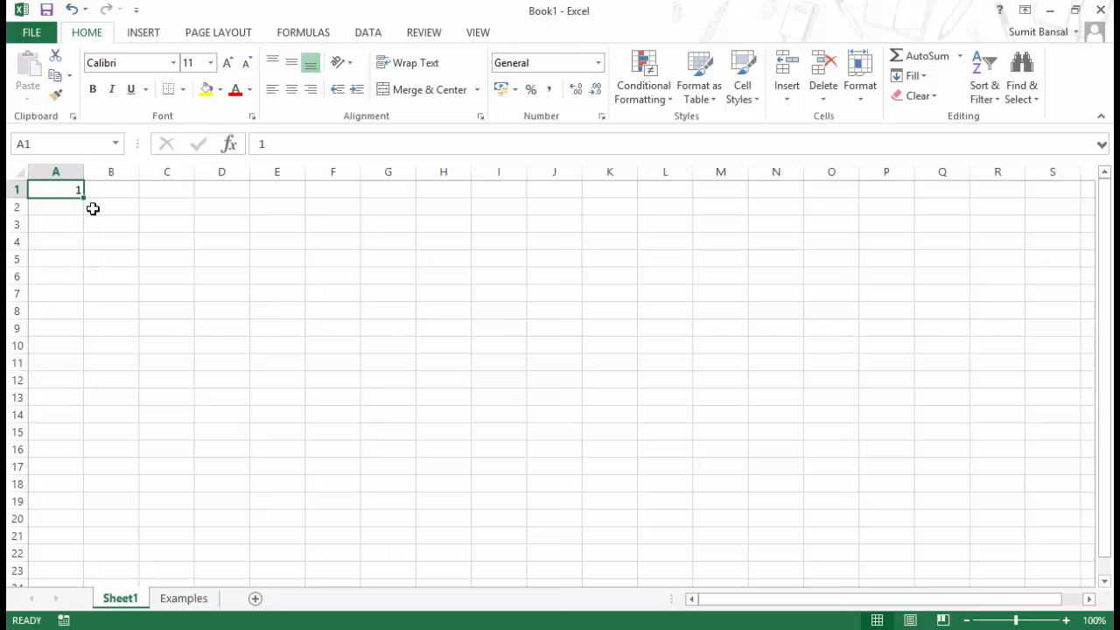
pyautogui.moveTo(89, 204)
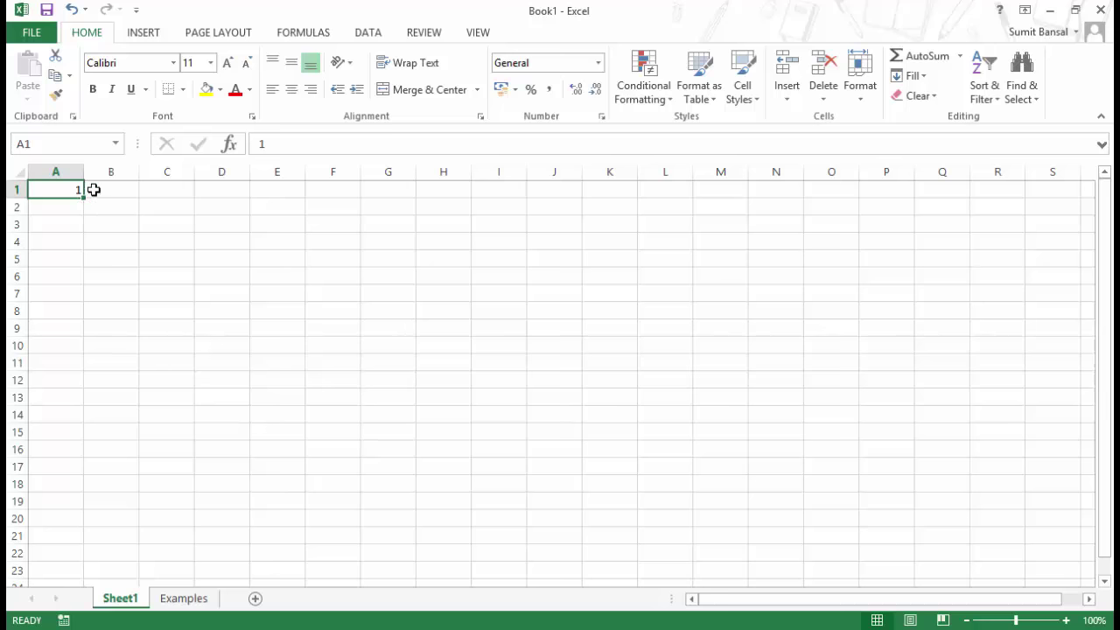
pyautogui.moveTo(87, 208)
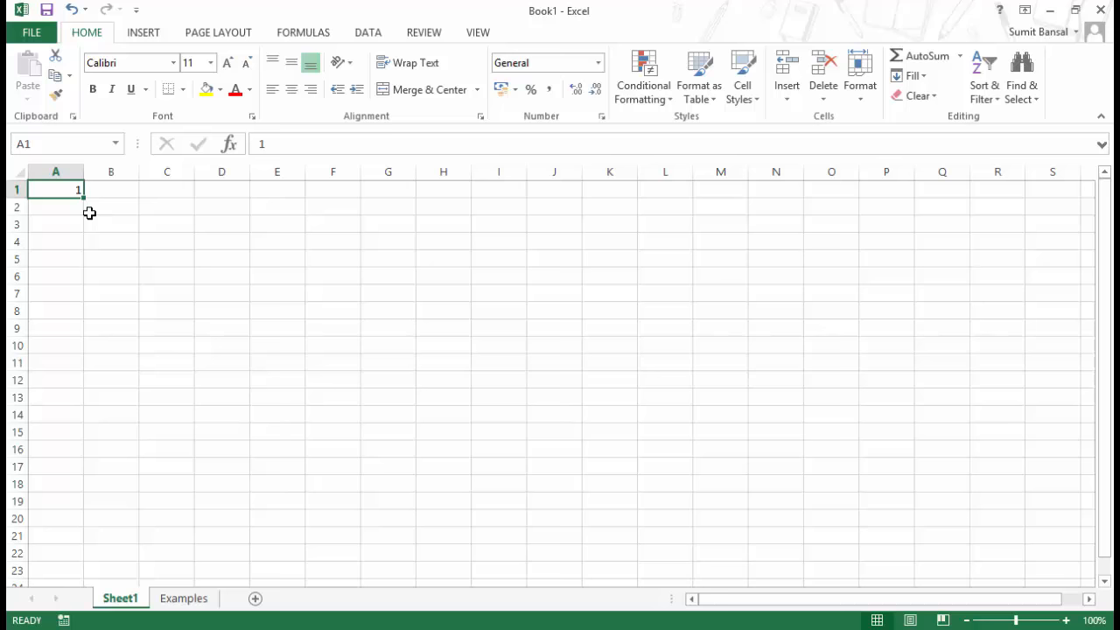
pyautogui.moveTo(84, 198)
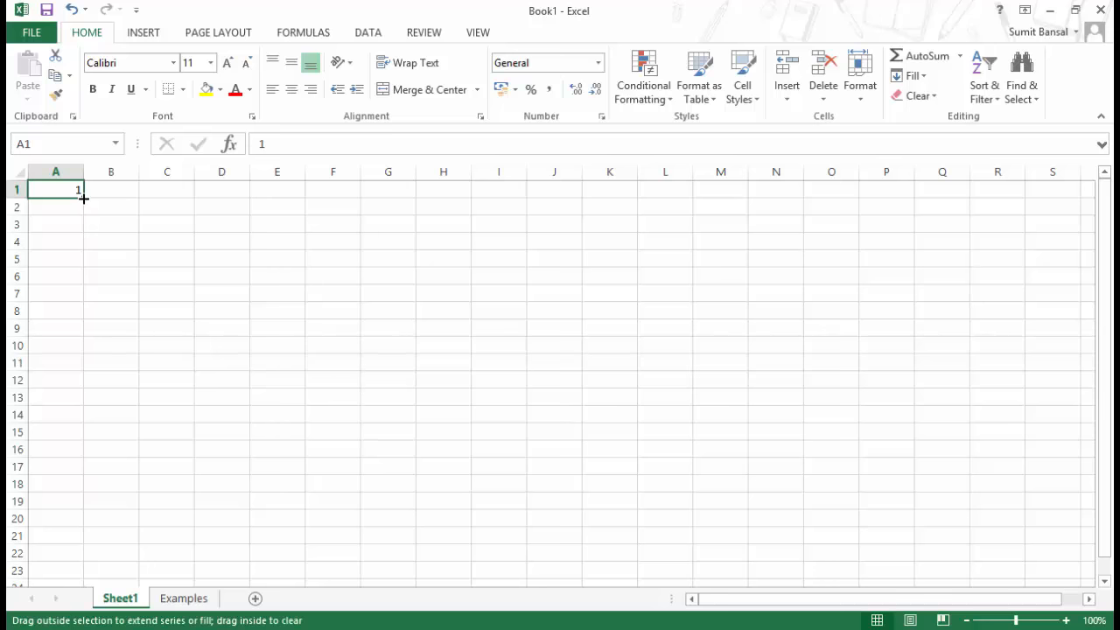
# Step: Copy the value 1 down column A from A1 through A20
pyautogui.moveTo(78, 190); pyautogui.dragTo(79, 466)
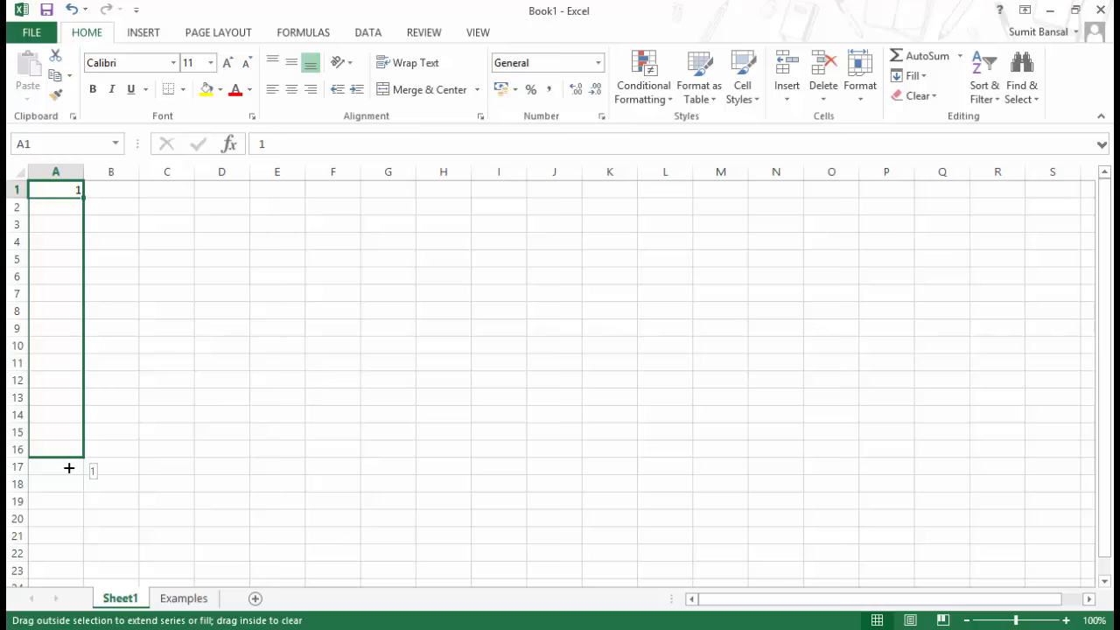
pyautogui.moveTo(69, 469); pyautogui.dragTo(64, 523)
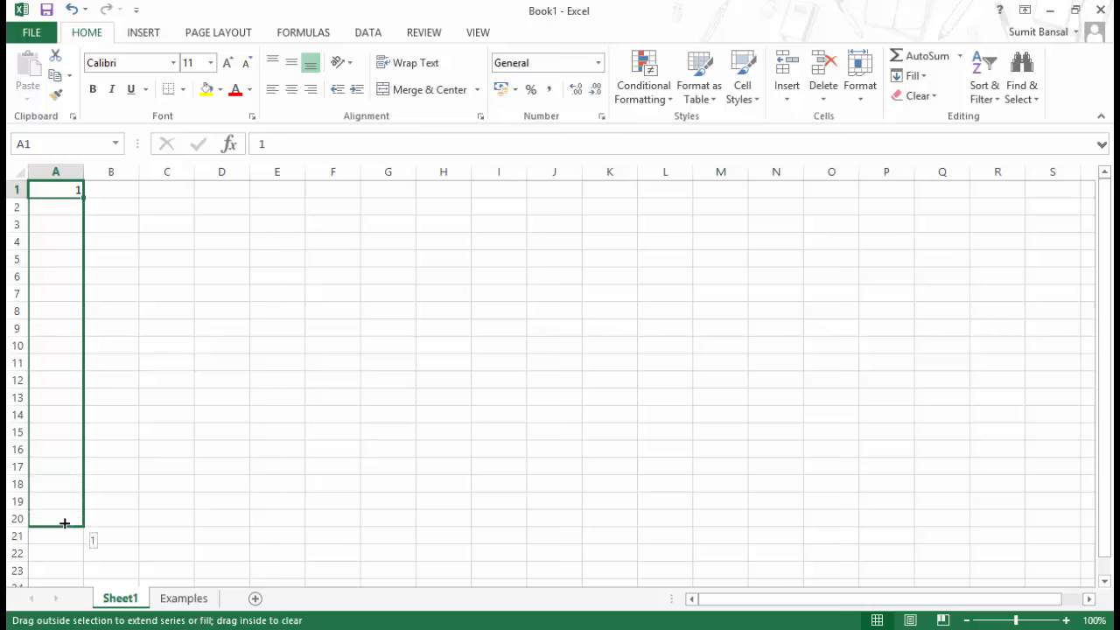
pyautogui.moveTo(80, 523)
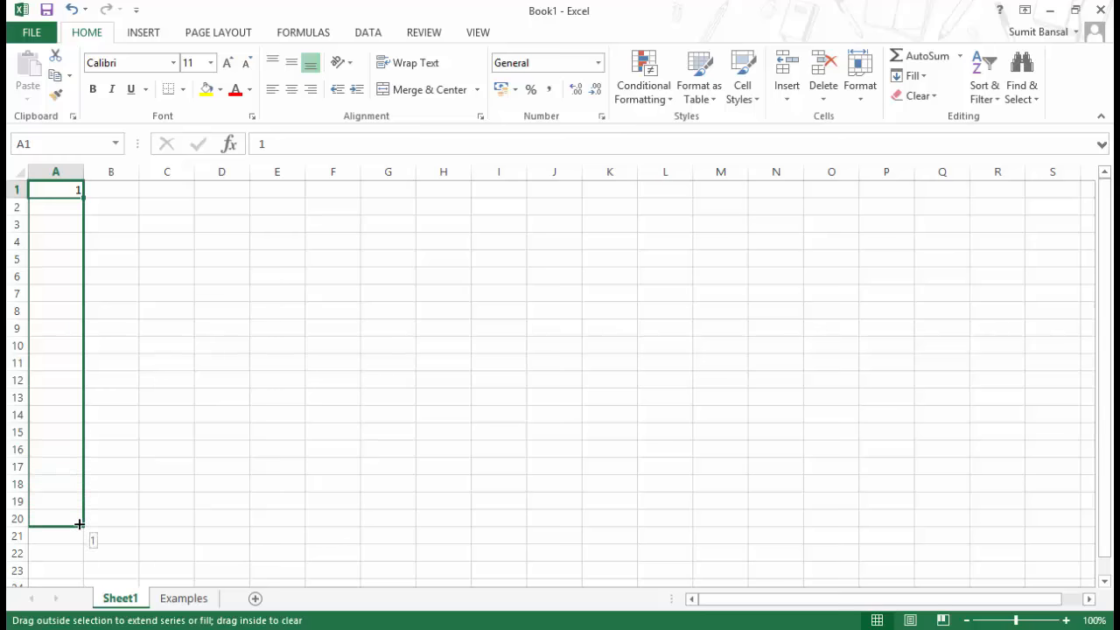
pyautogui.moveTo(79, 190); pyautogui.dragTo(79, 525)
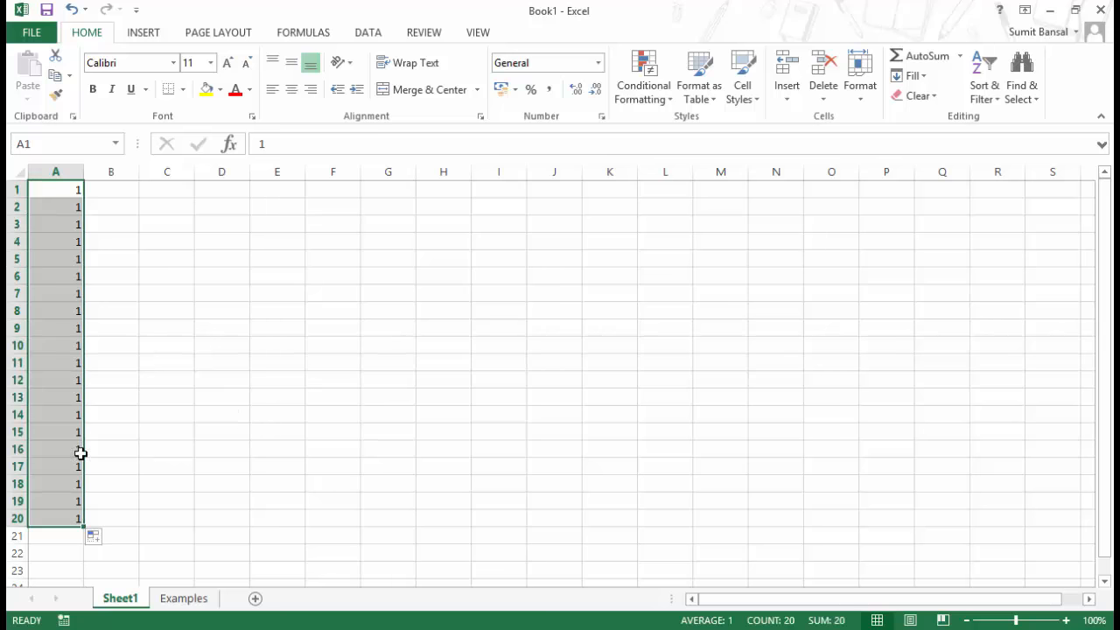
pyautogui.moveTo(63, 534)
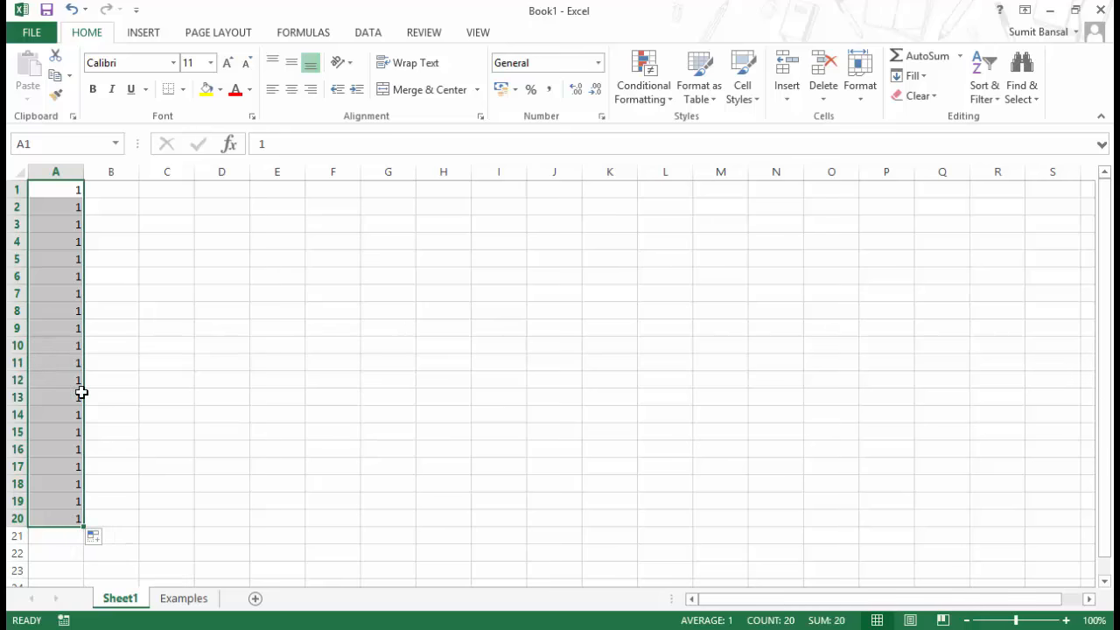
pyautogui.moveTo(109, 542)
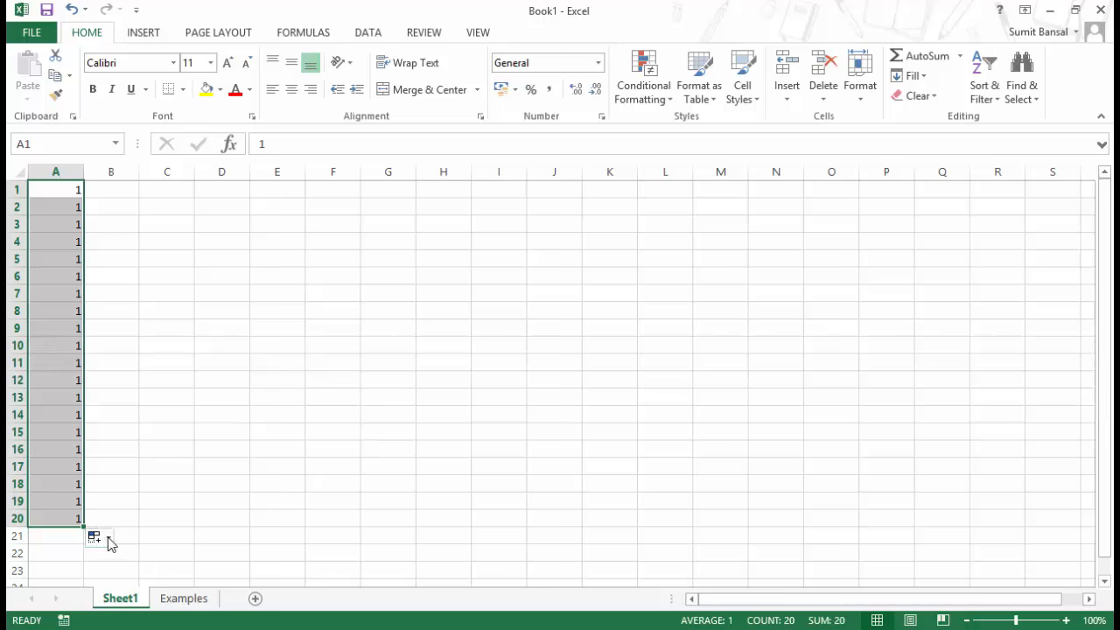
# Step: Switch the A1:A20 fill to Fill Series so column A counts 1 to 20
pyautogui.click(99, 537)
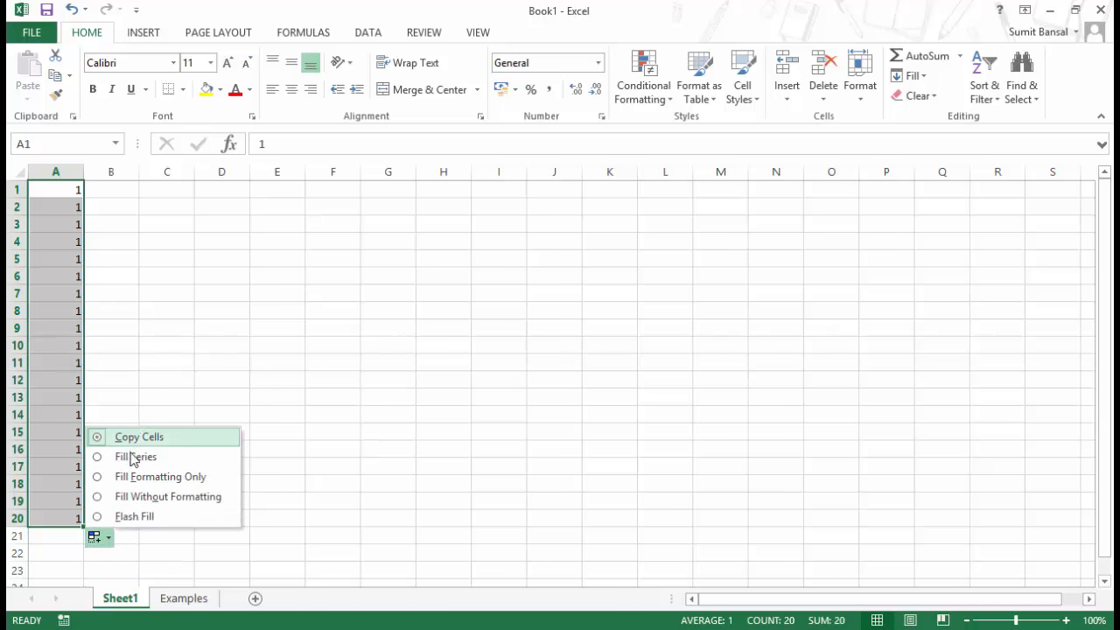
pyautogui.moveTo(162, 440)
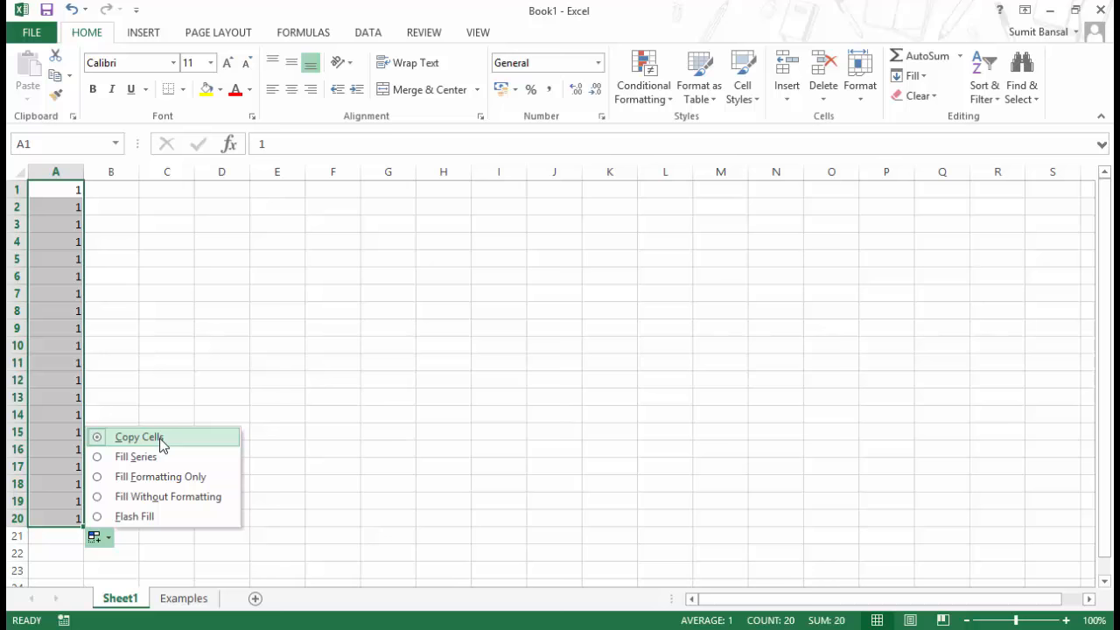
pyautogui.moveTo(72, 191)
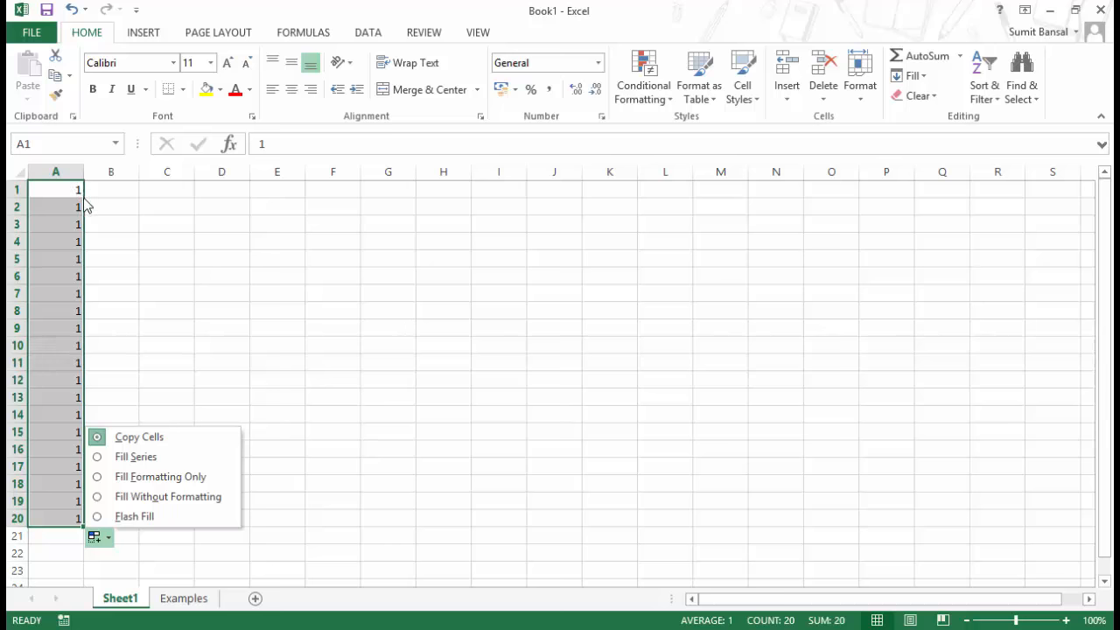
pyautogui.moveTo(70, 200)
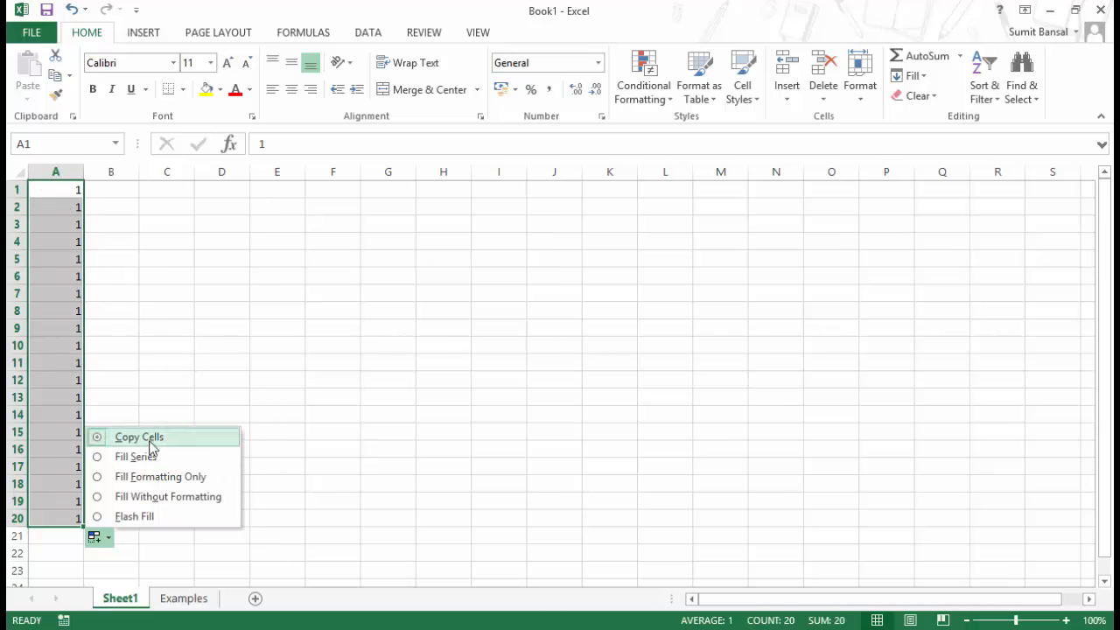
pyautogui.moveTo(144, 462)
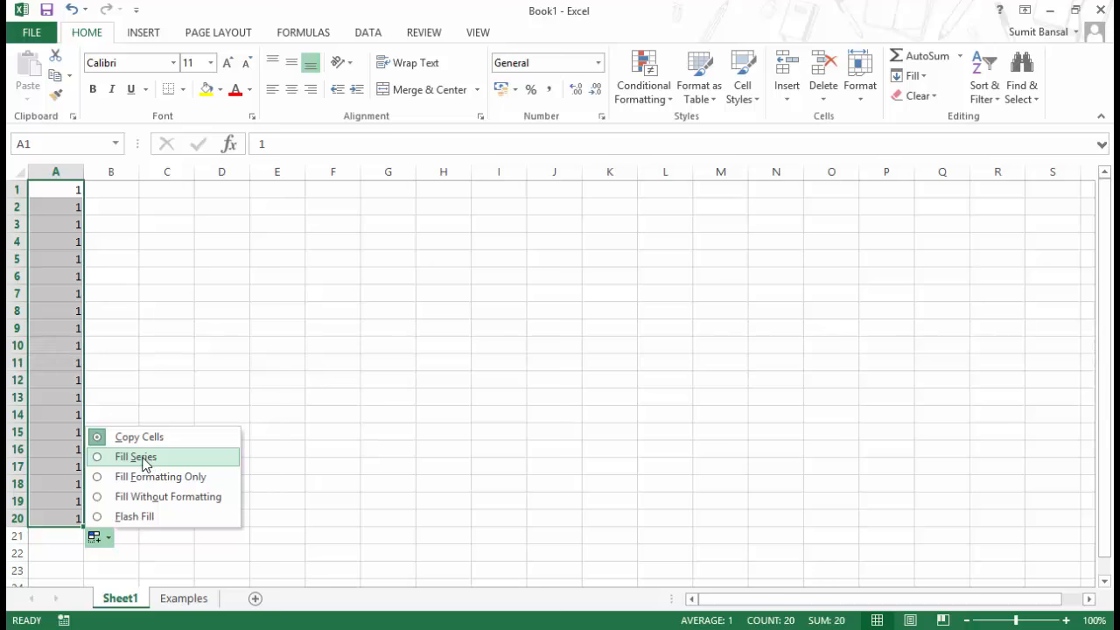
pyautogui.click(136, 456)
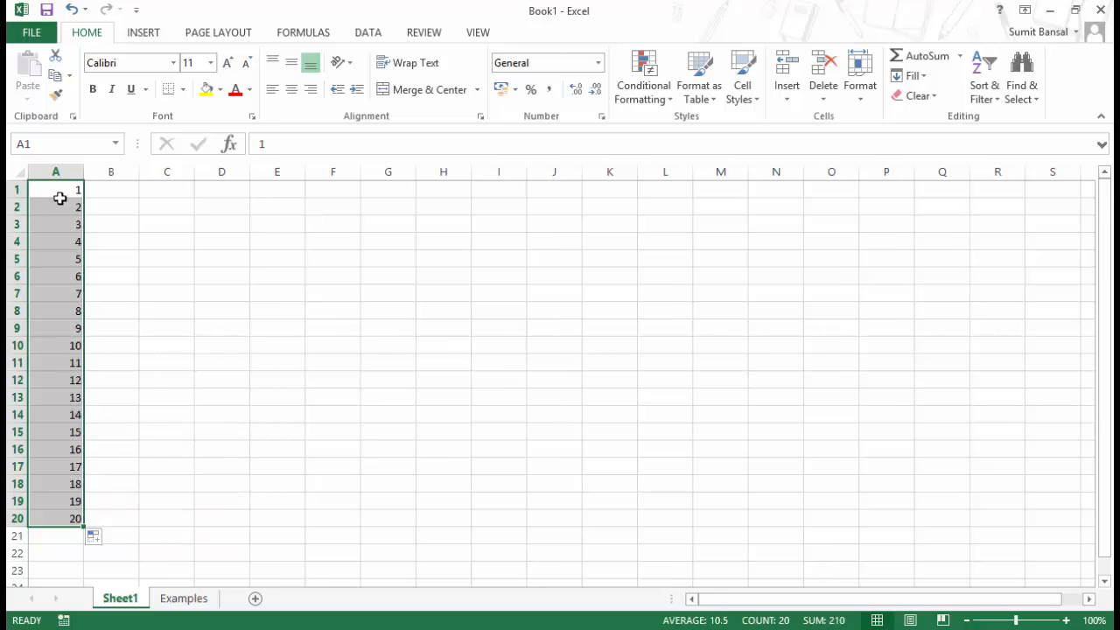
pyautogui.moveTo(65, 523)
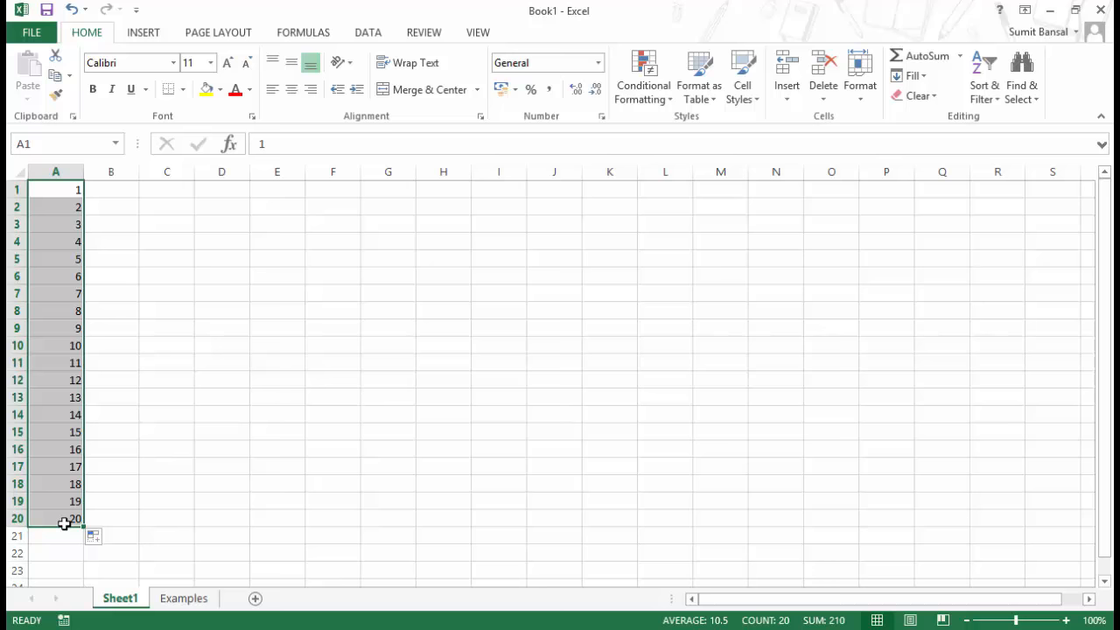
pyautogui.moveTo(105, 497)
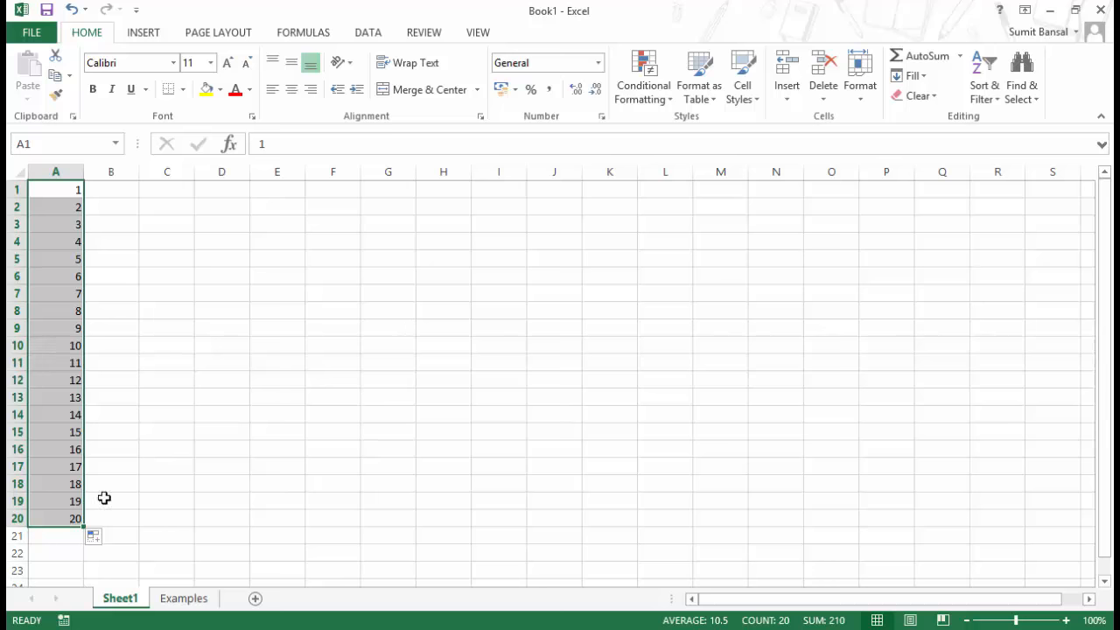
# Step: Try Flash Fill on the 1–20 column, dismiss the no-pattern warning, and reselect A1
pyautogui.click(108, 536)
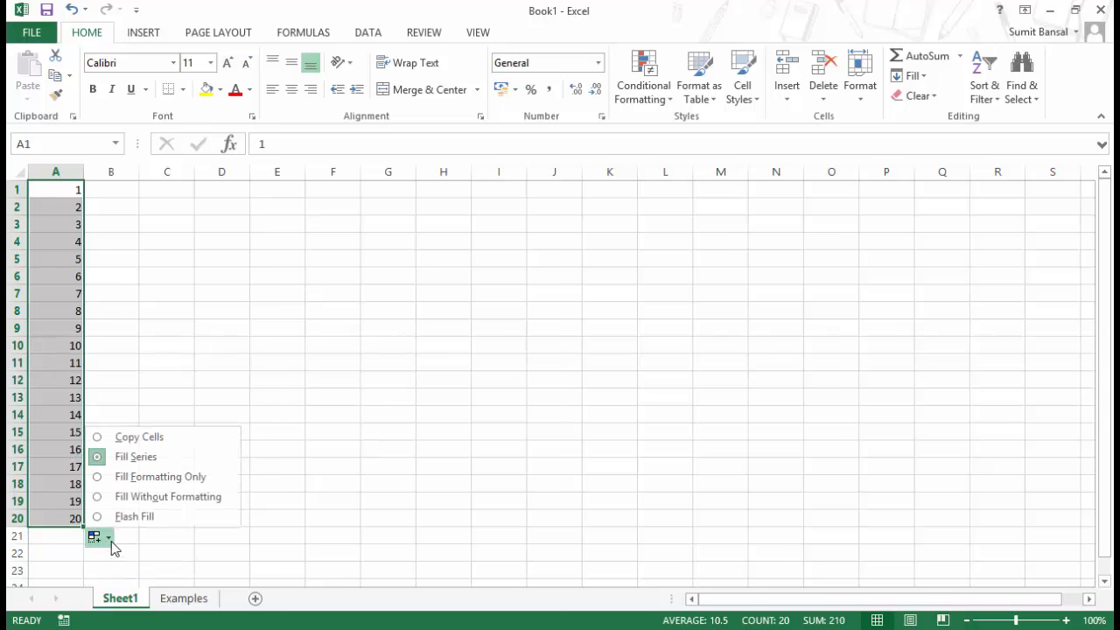
pyautogui.moveTo(160, 476)
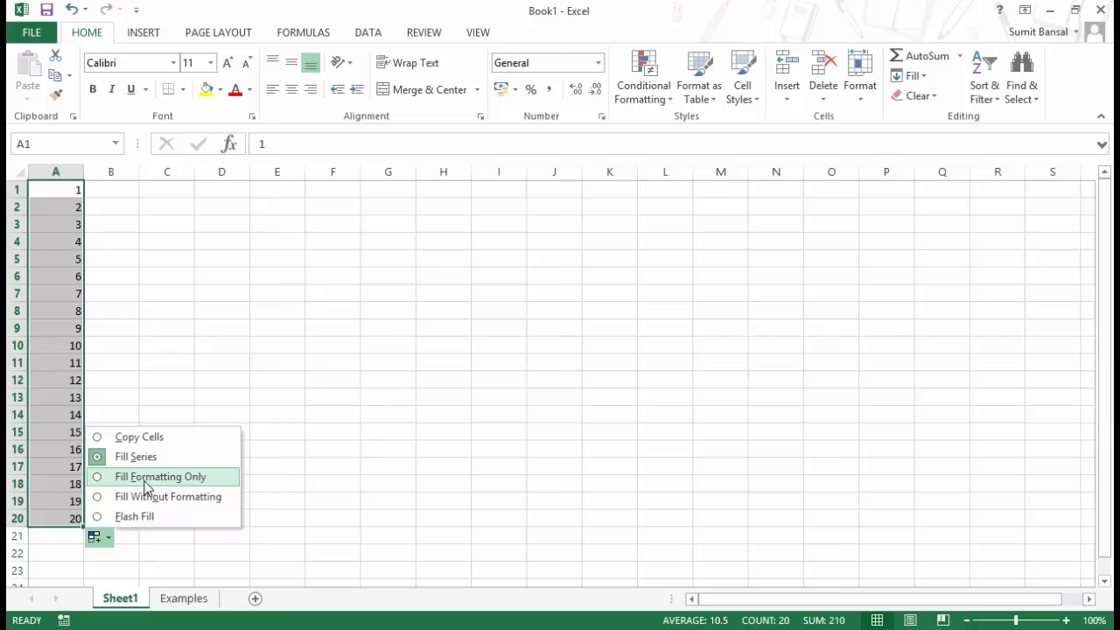
pyautogui.moveTo(88, 276)
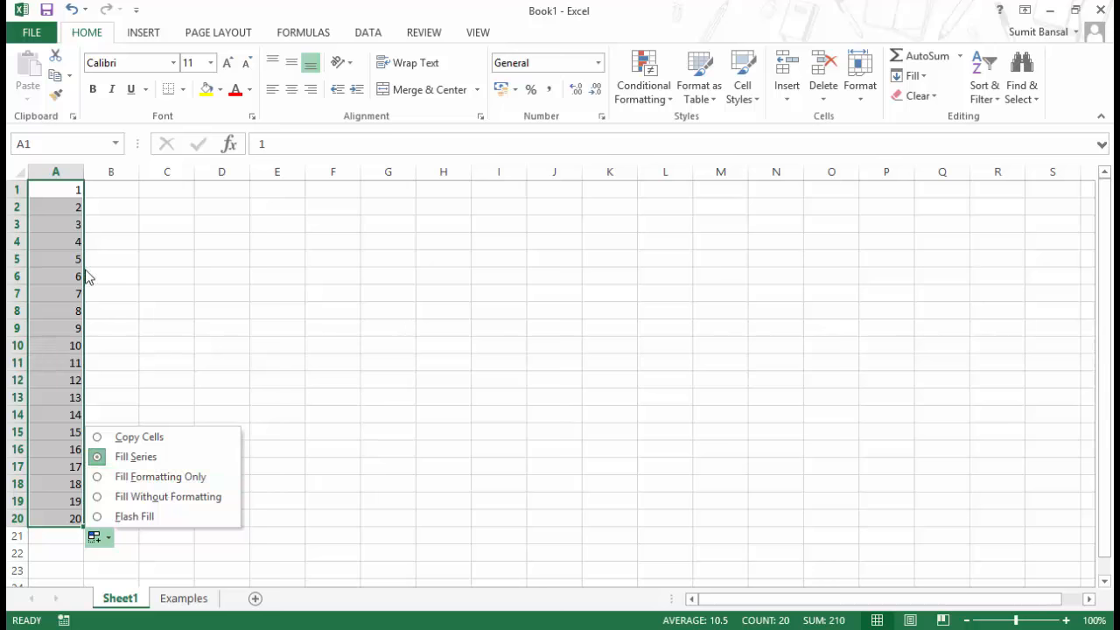
pyautogui.moveTo(72, 208)
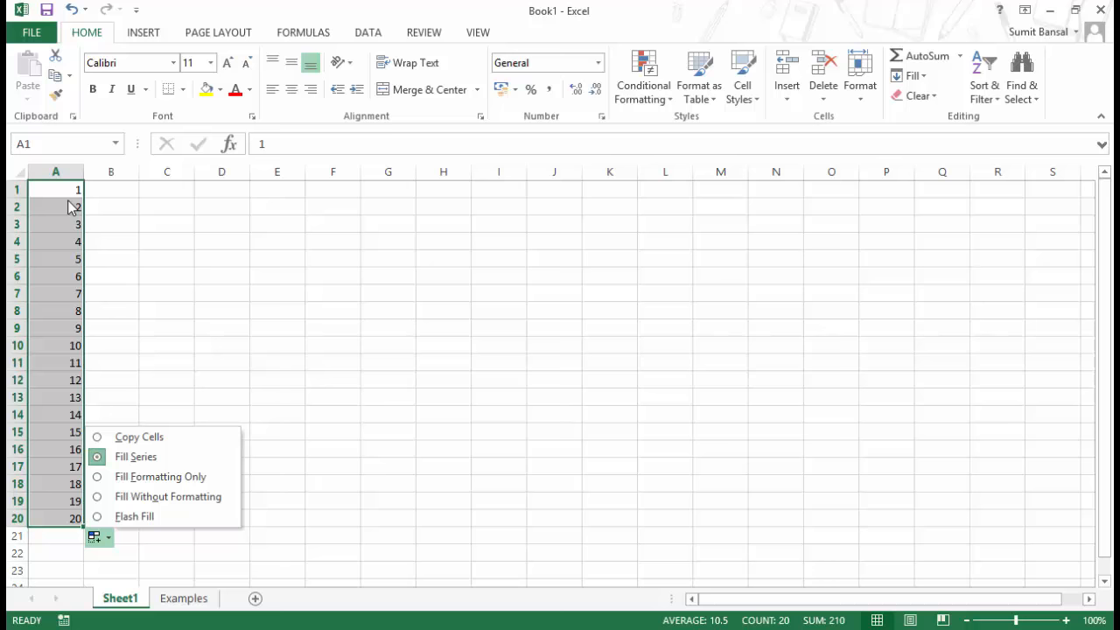
pyautogui.moveTo(160, 476)
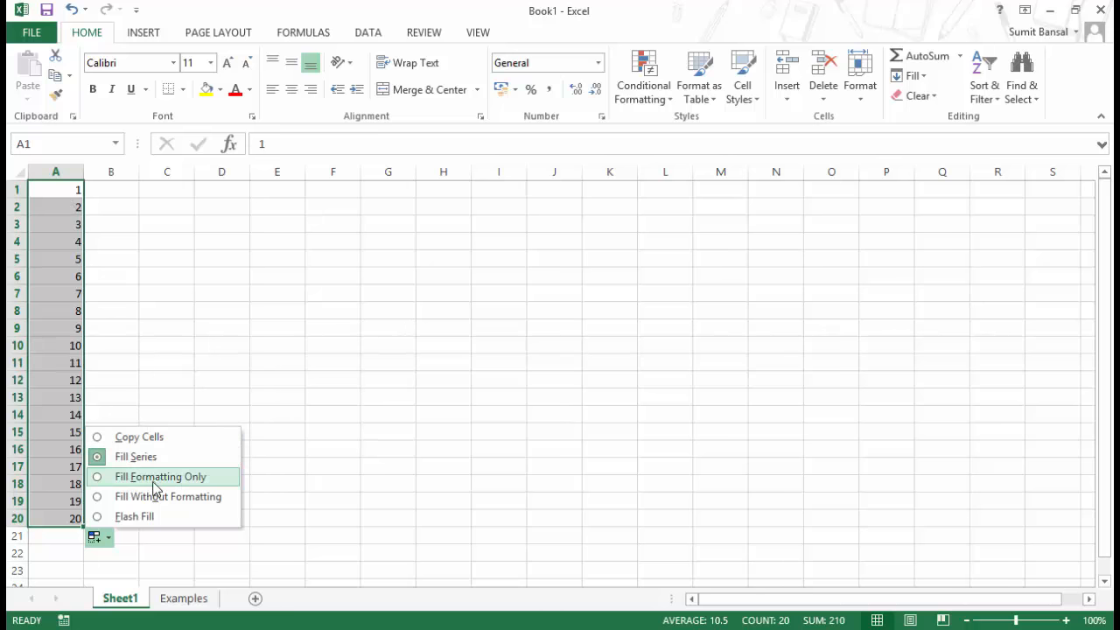
pyautogui.moveTo(166, 496)
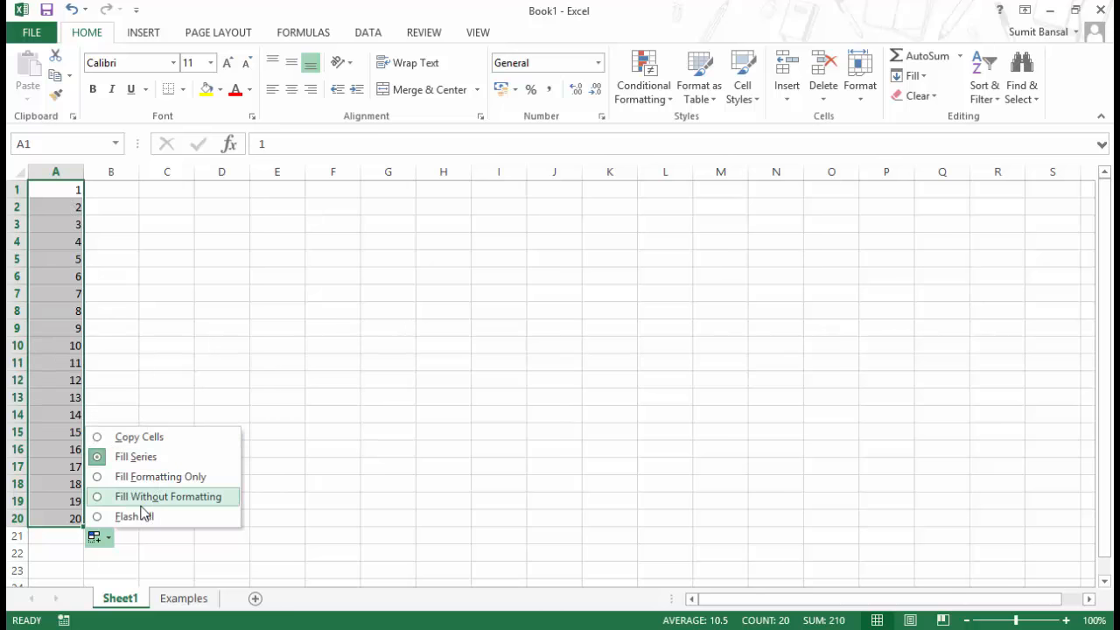
pyautogui.moveTo(77, 210)
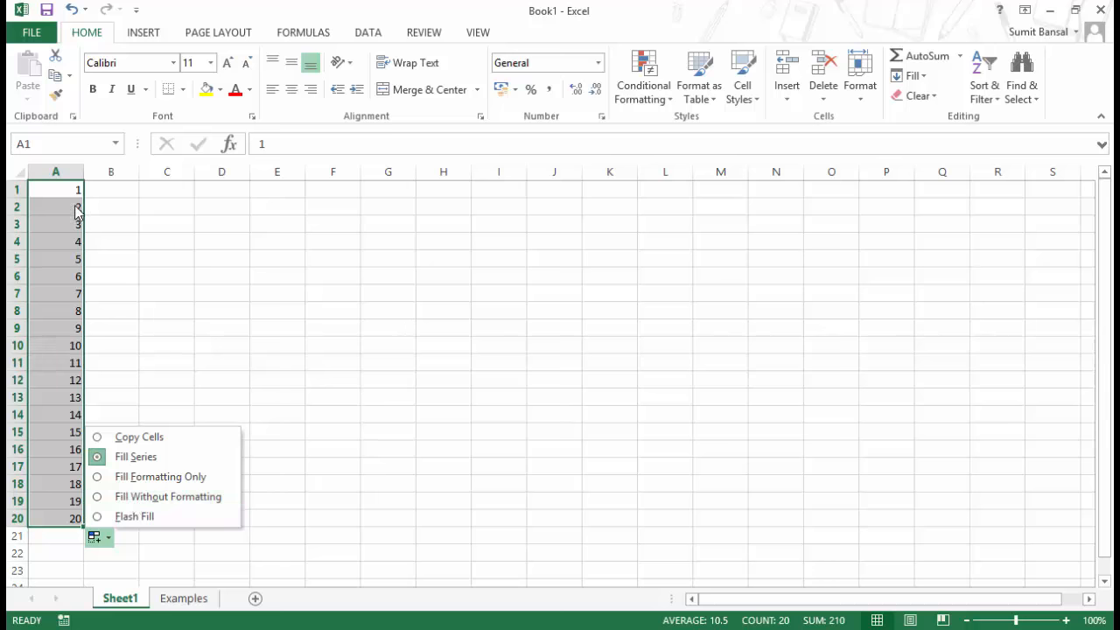
pyautogui.moveTo(78, 193)
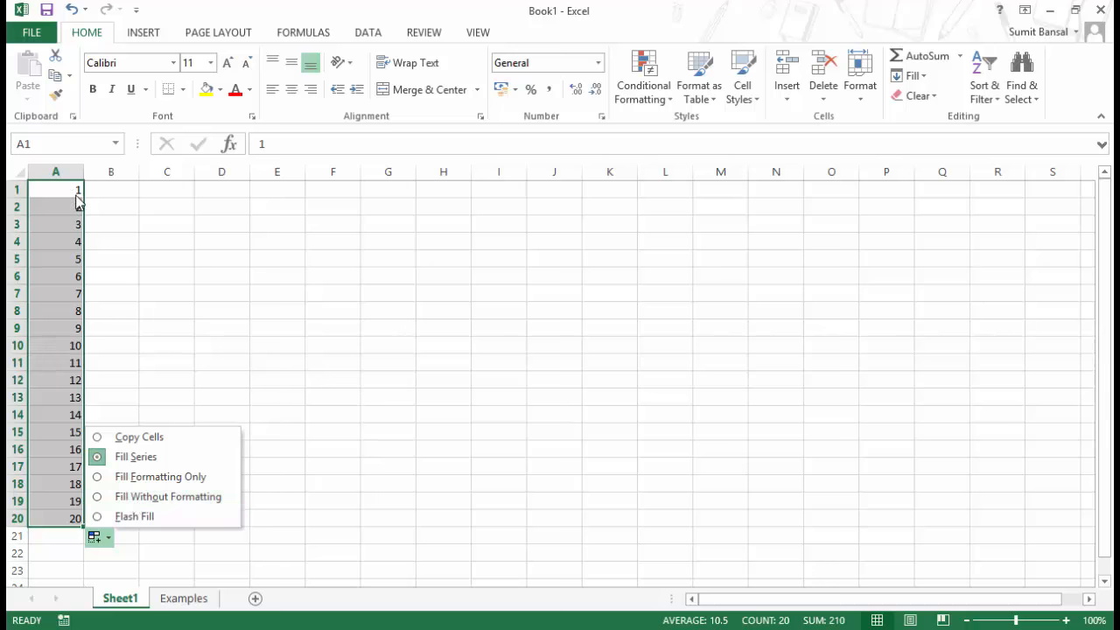
pyautogui.moveTo(38, 229)
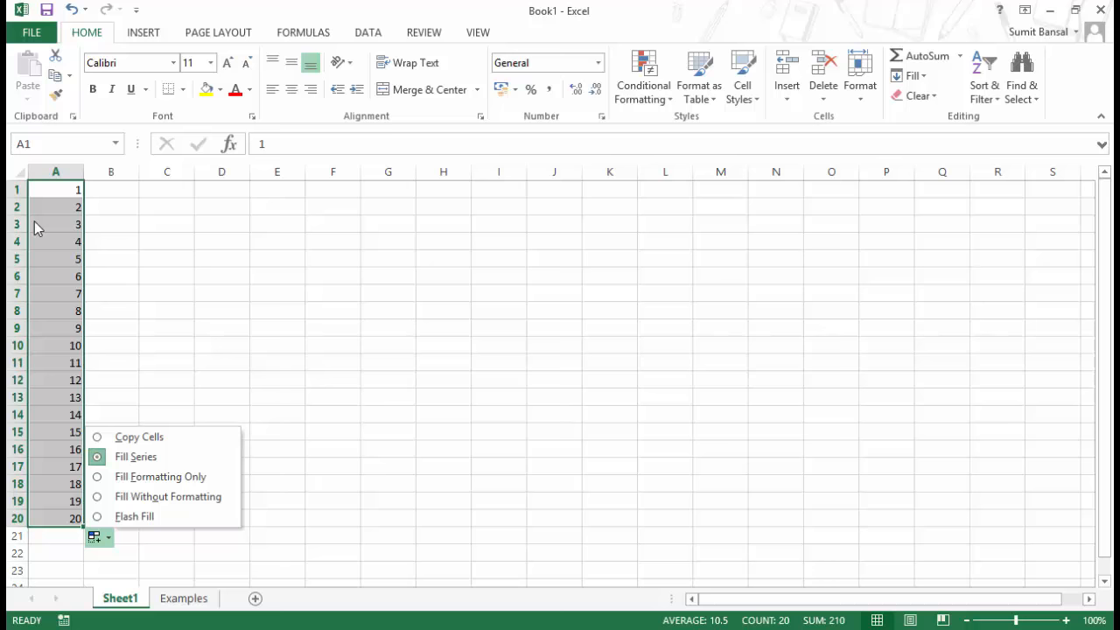
pyautogui.moveTo(72, 194)
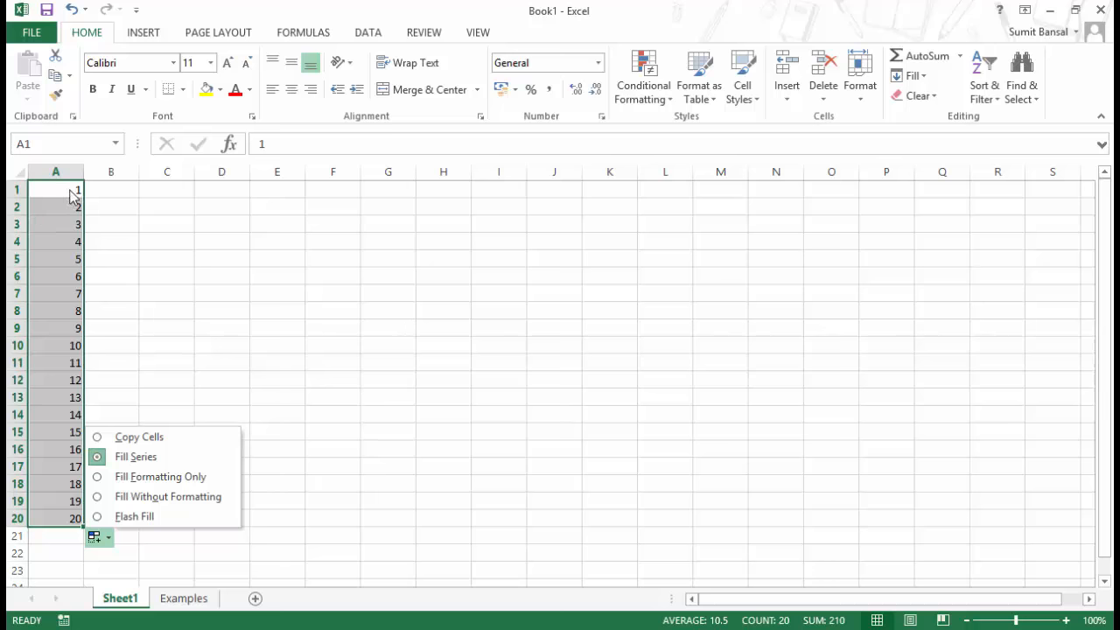
pyautogui.moveTo(158, 516)
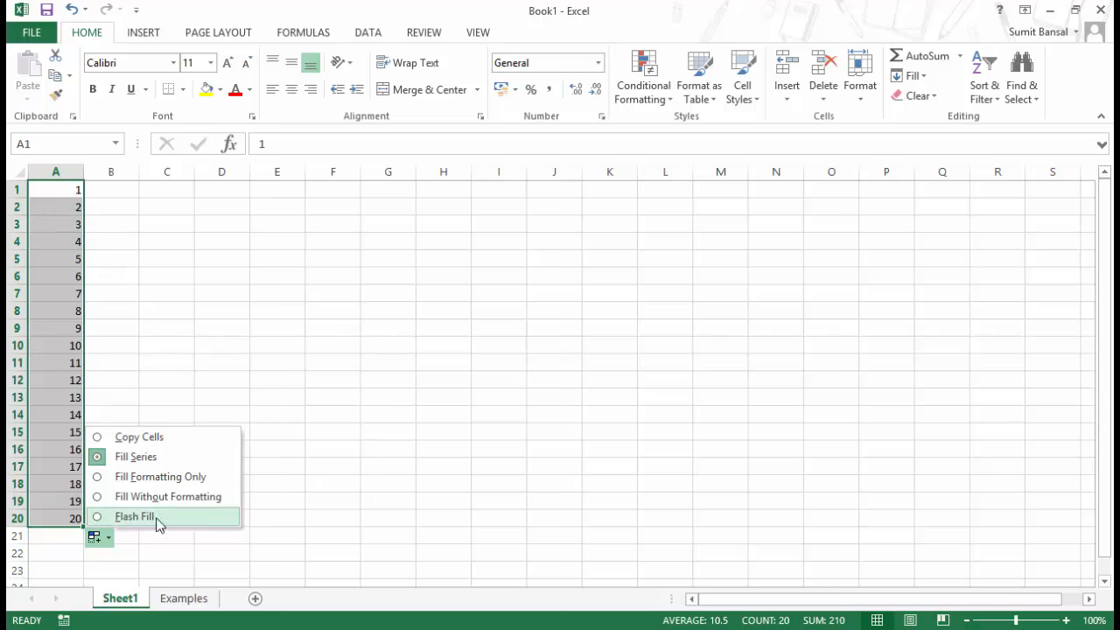
pyautogui.moveTo(156, 522)
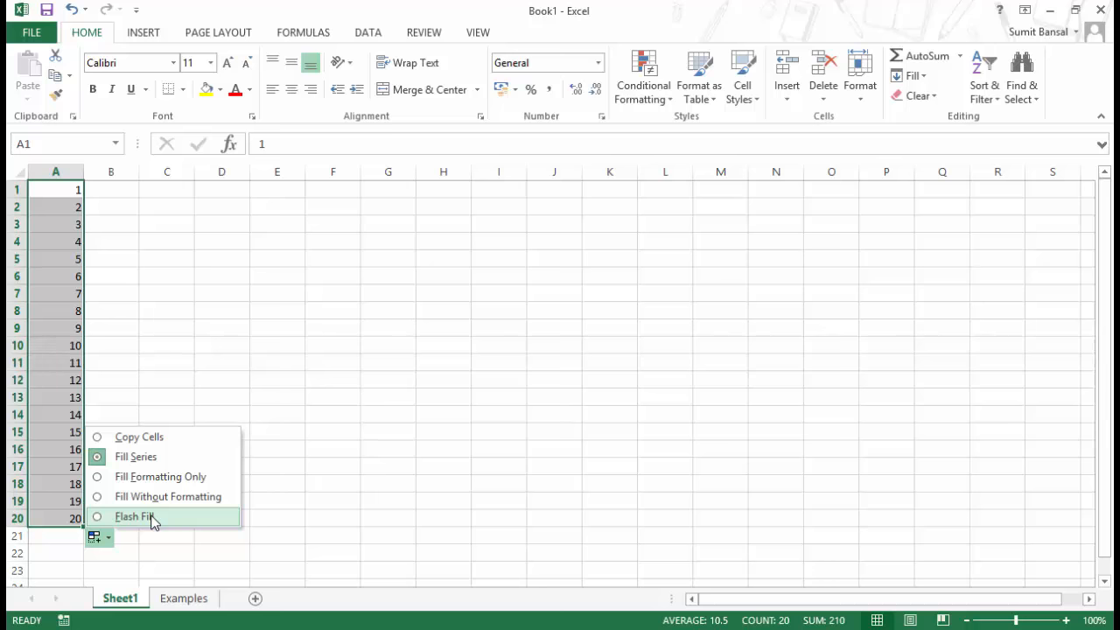
pyautogui.moveTo(132, 512)
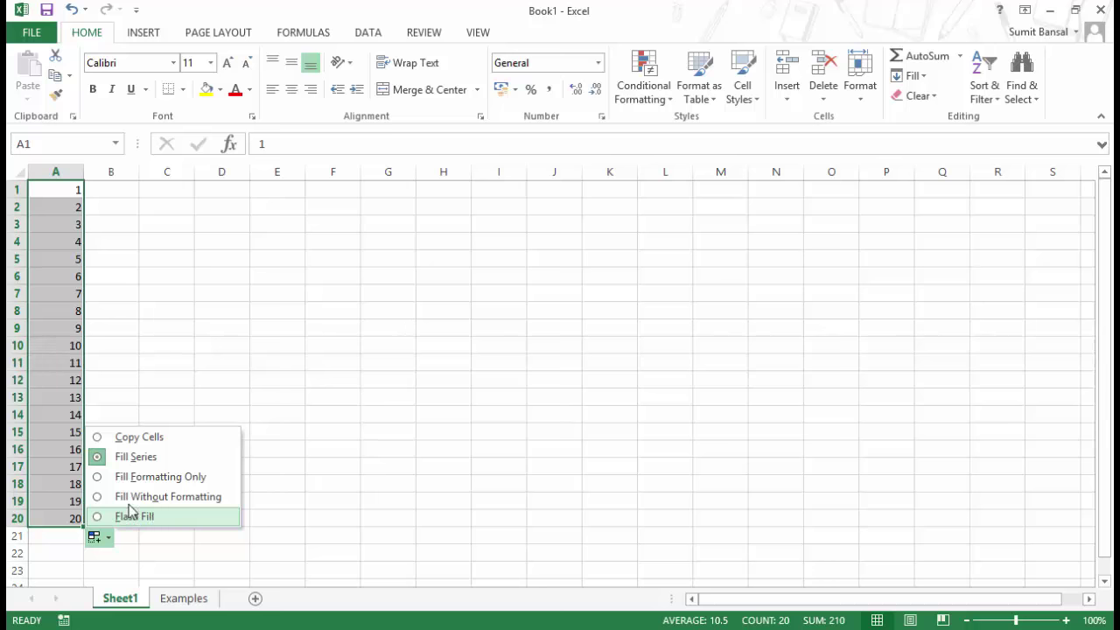
pyautogui.click(134, 516)
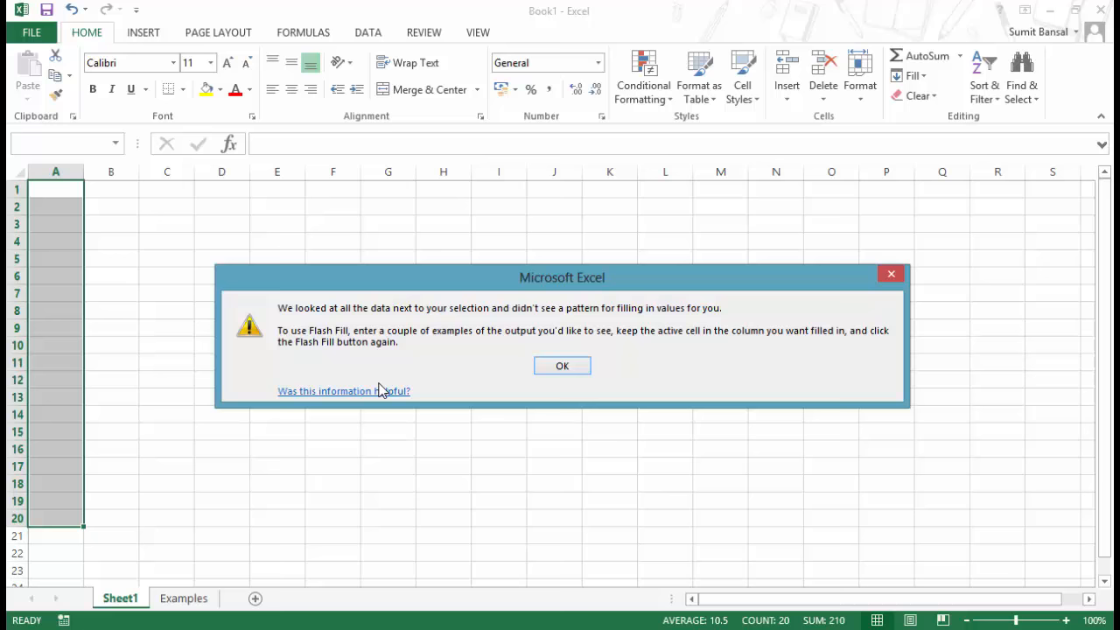
pyautogui.click(562, 366)
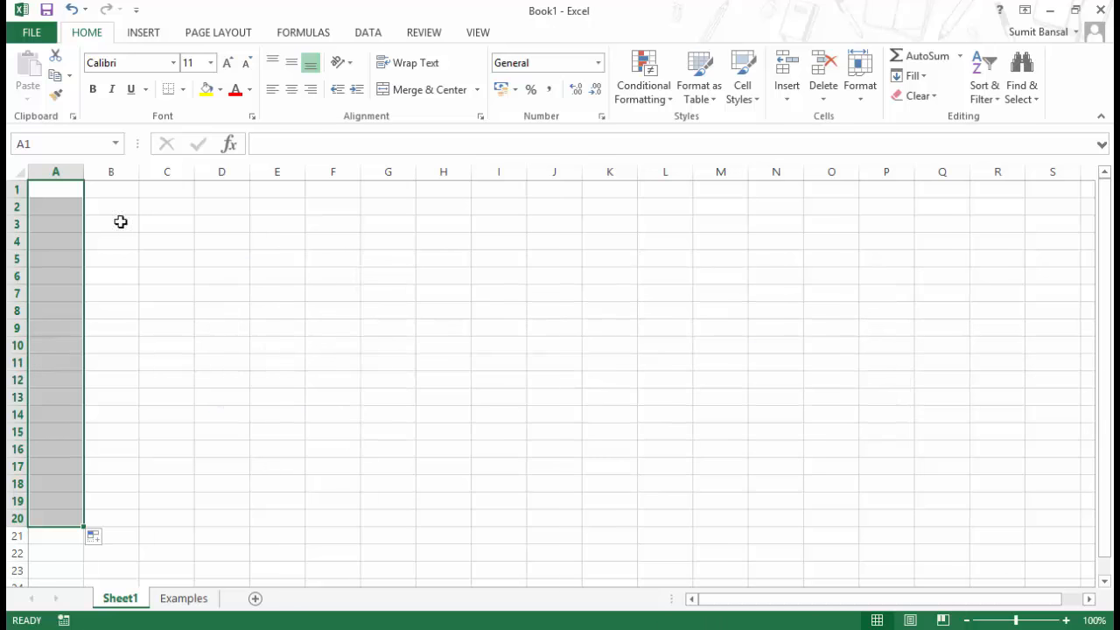
pyautogui.click(55, 190)
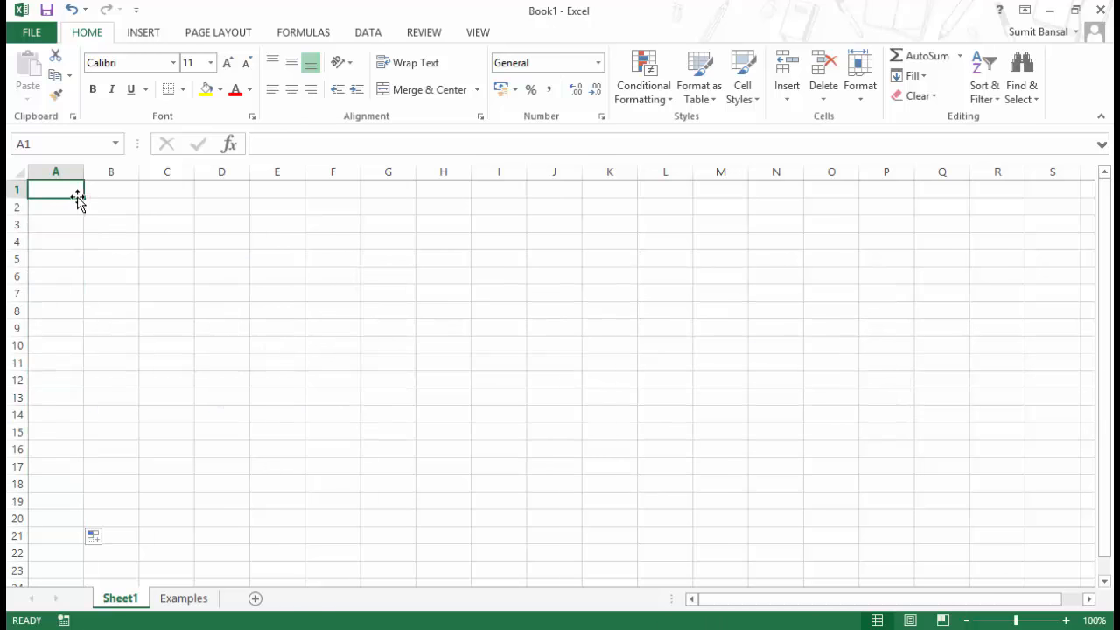
# Step: Enter 1 and 2 in A1:A2, shade them yellow and add borders
pyautogui.write('1')
pyautogui.click(56, 207)
pyautogui.write('2')
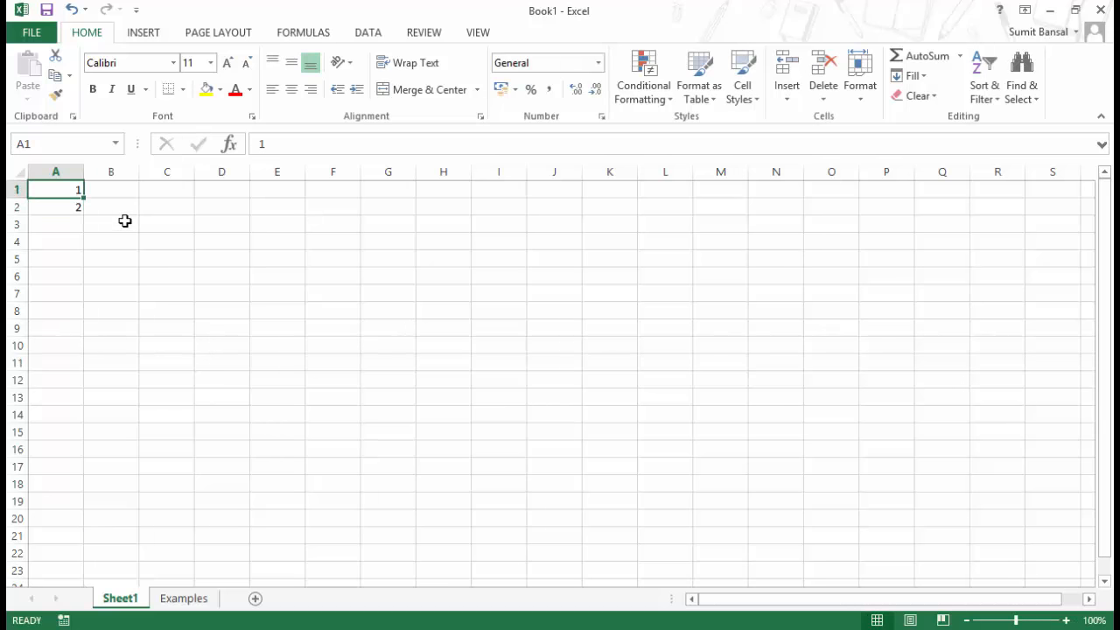
pyautogui.moveTo(56, 189); pyautogui.dragTo(56, 207)
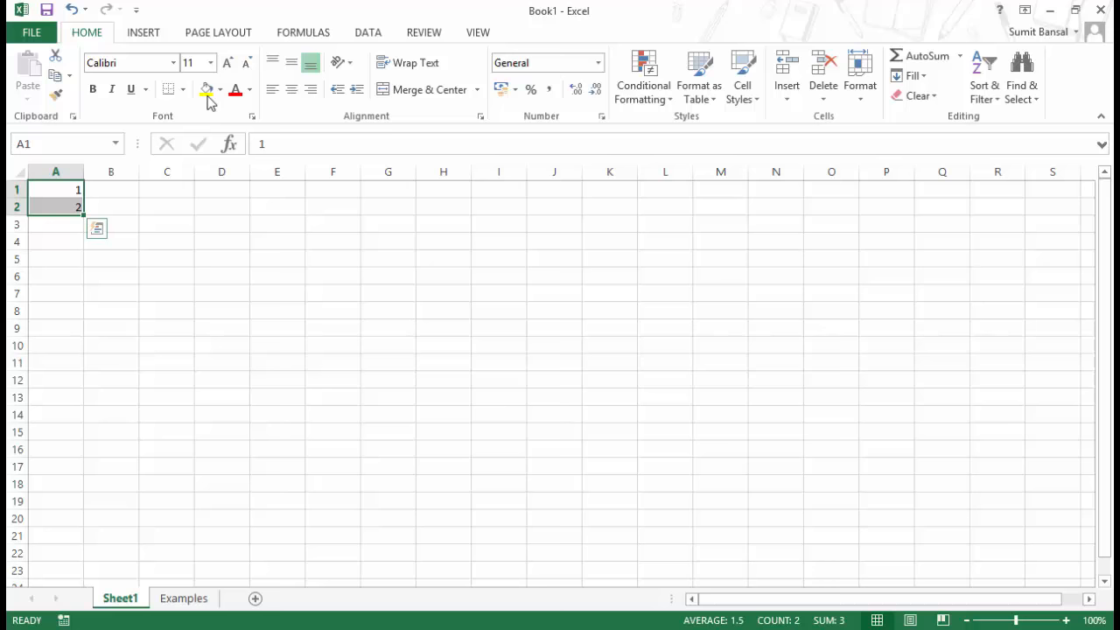
pyautogui.click(218, 88)
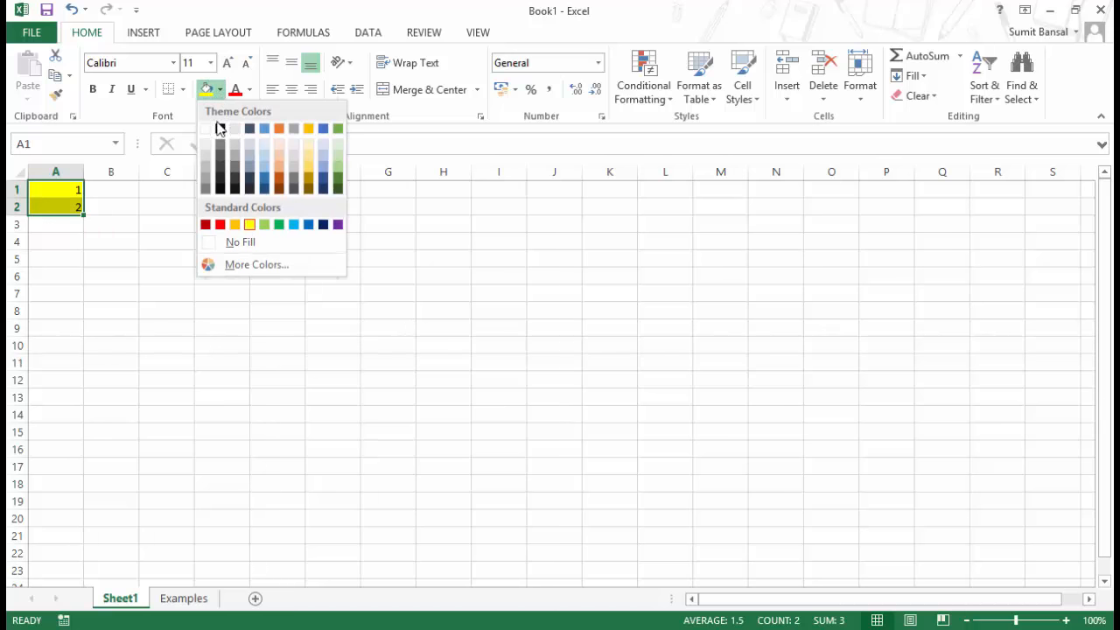
pyautogui.click(183, 88)
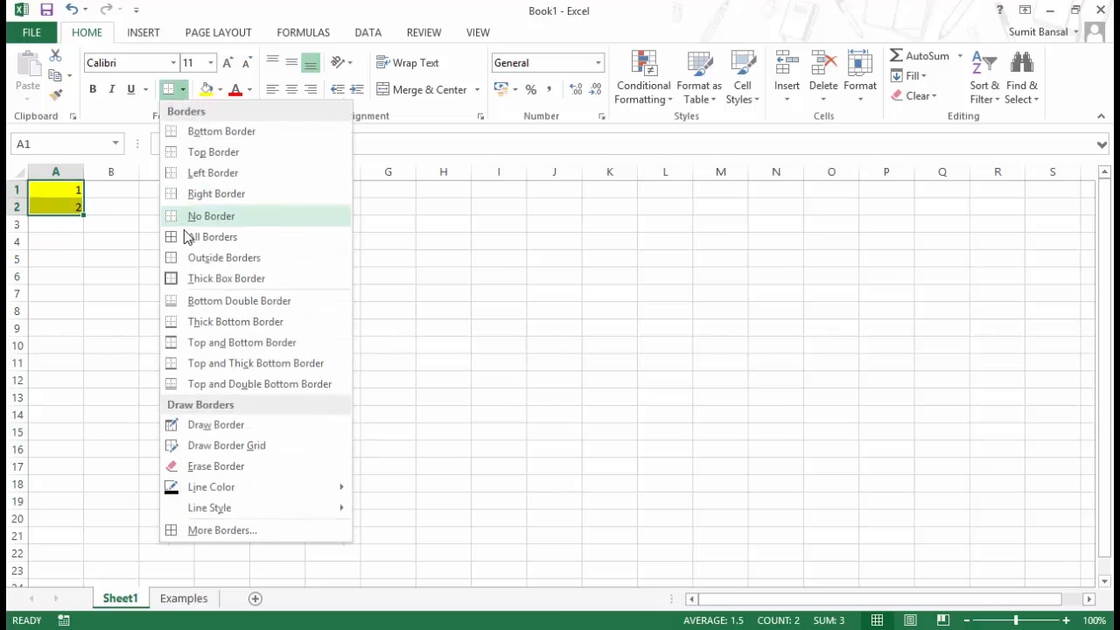
pyautogui.click(211, 216)
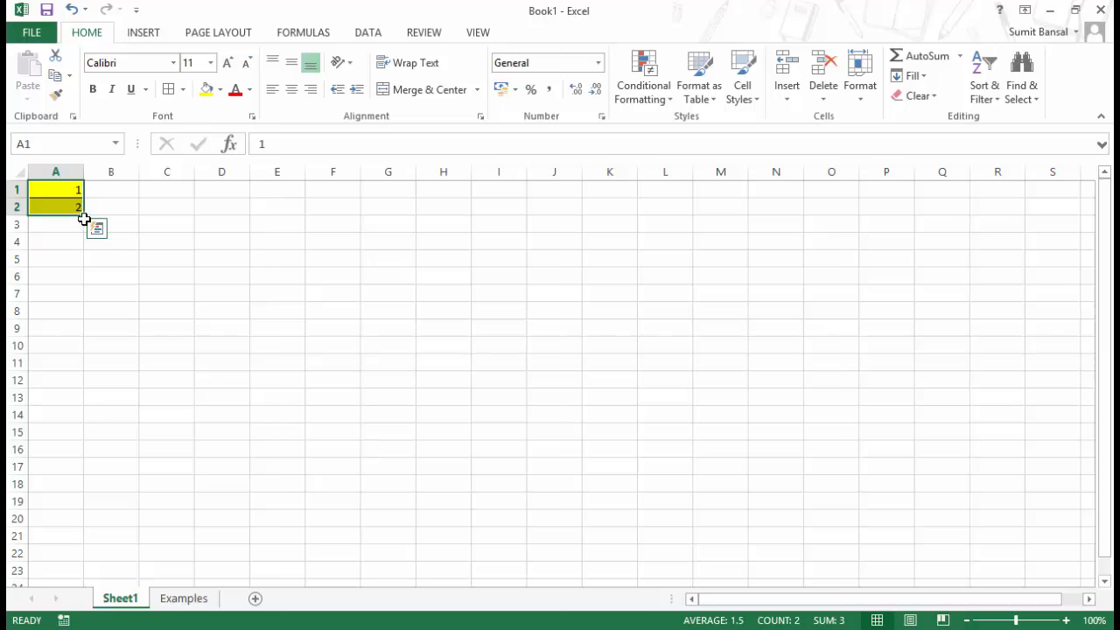
# Step: Extend the yellow 1, 2 series down column A to 20 in row 20
pyautogui.moveTo(79, 207); pyautogui.dragTo(79, 379)
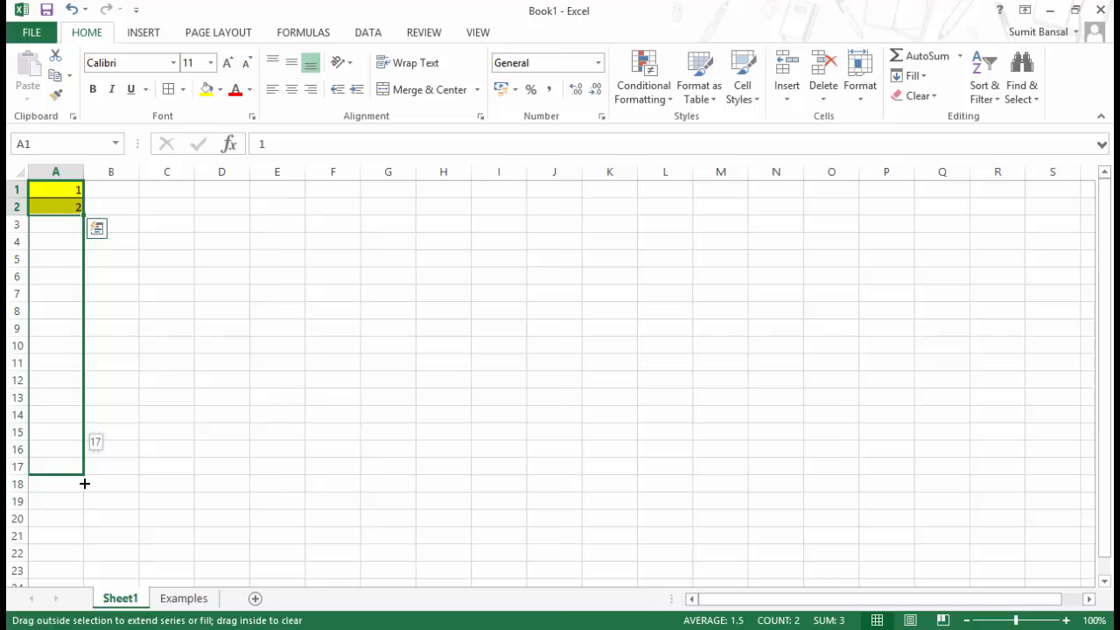
pyautogui.moveTo(85, 483); pyautogui.dragTo(82, 521)
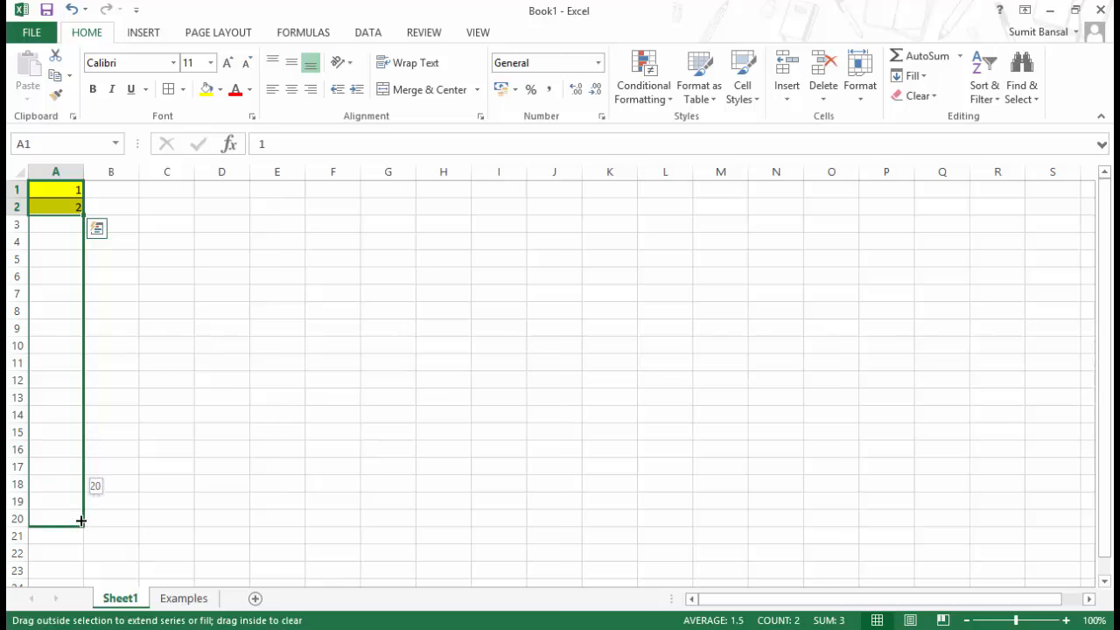
pyautogui.moveTo(81, 208); pyautogui.dragTo(82, 521)
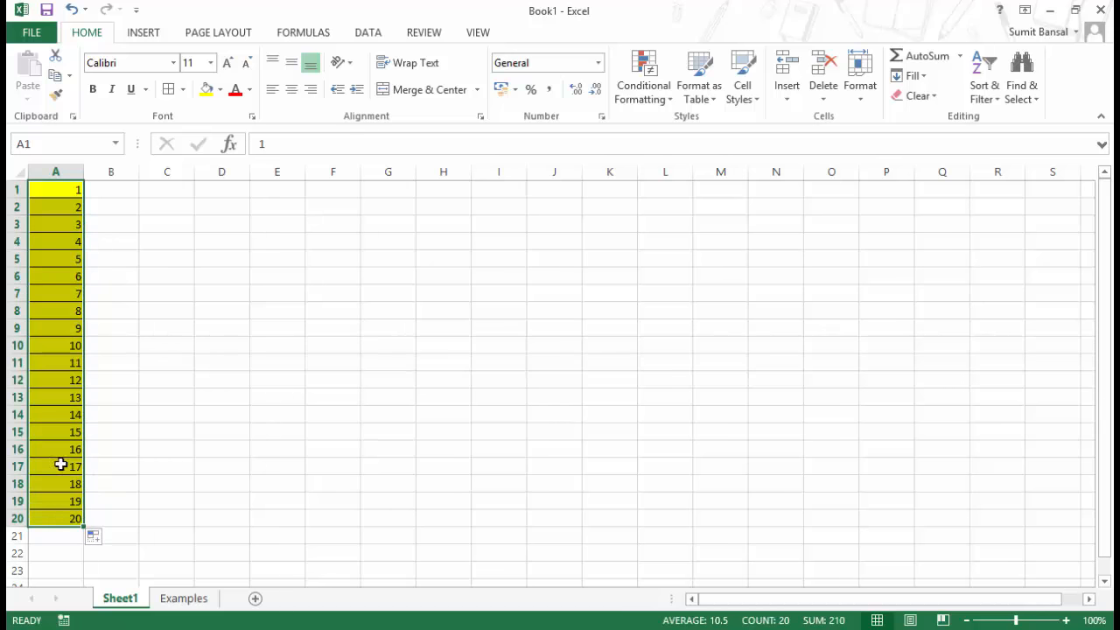
pyautogui.moveTo(77, 354)
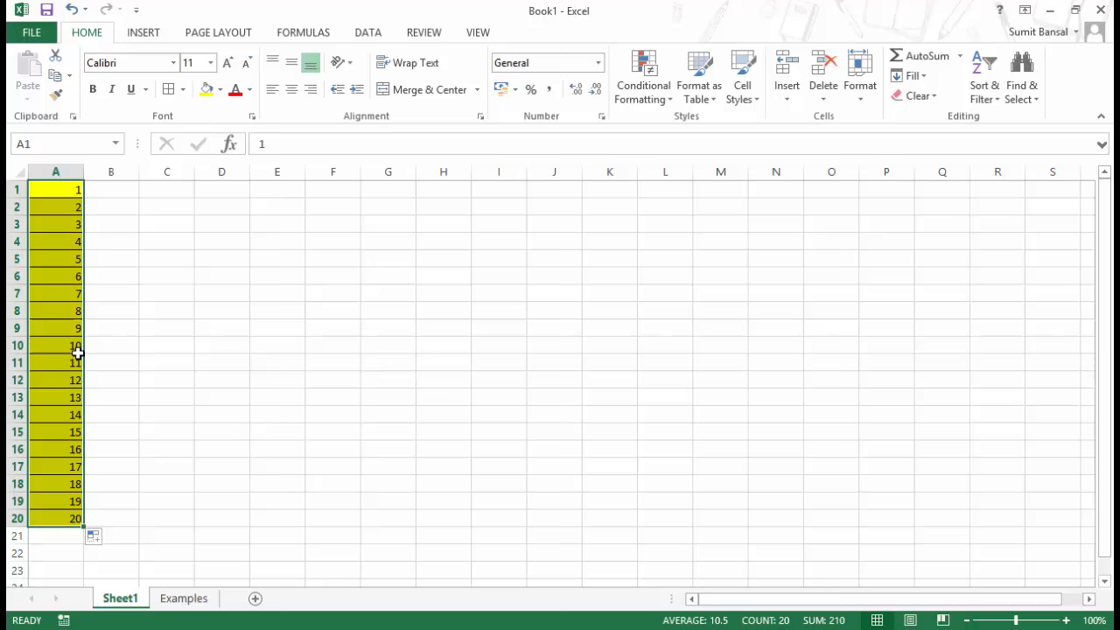
pyautogui.moveTo(105, 521)
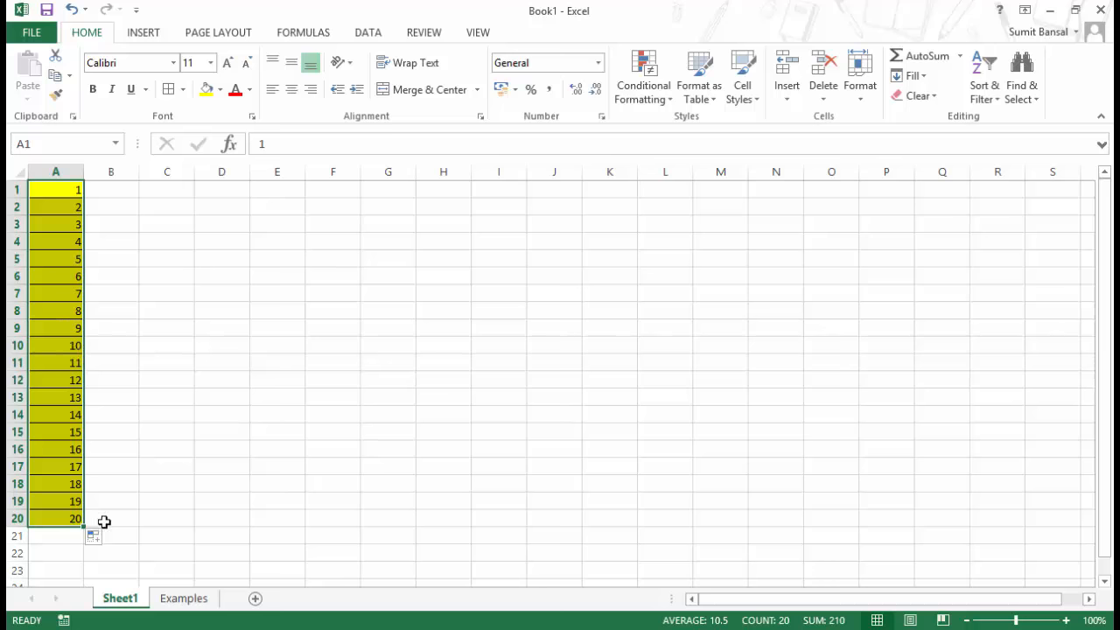
# Step: Try Fill Formatting Only, then Fill Without Formatting on the A1:A20 series
pyautogui.click(94, 537)
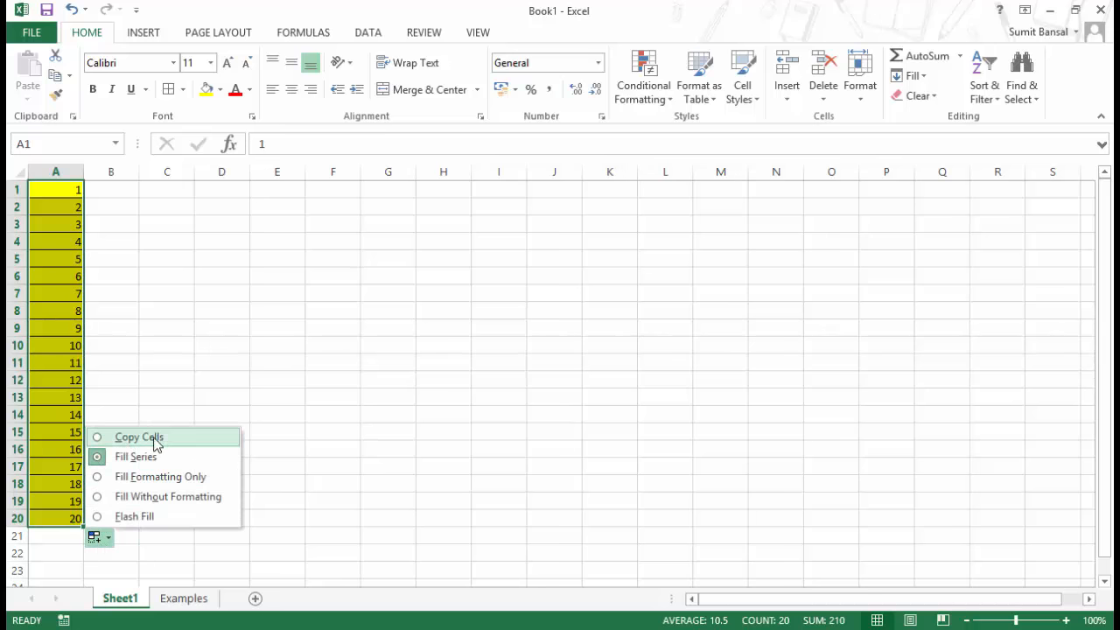
pyautogui.moveTo(170, 441)
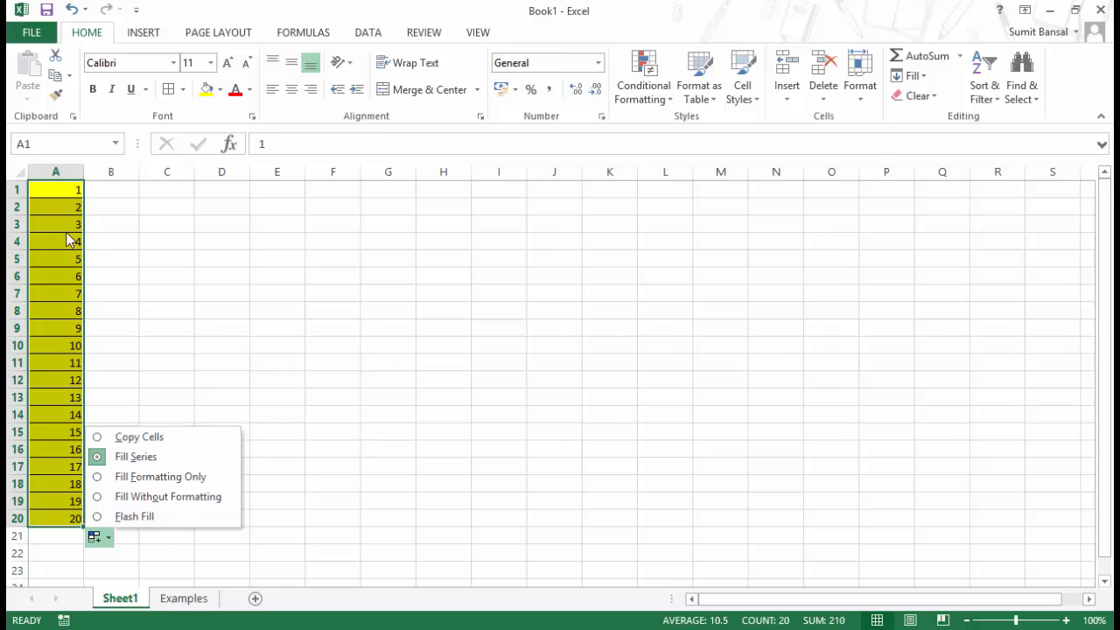
pyautogui.moveTo(44, 217)
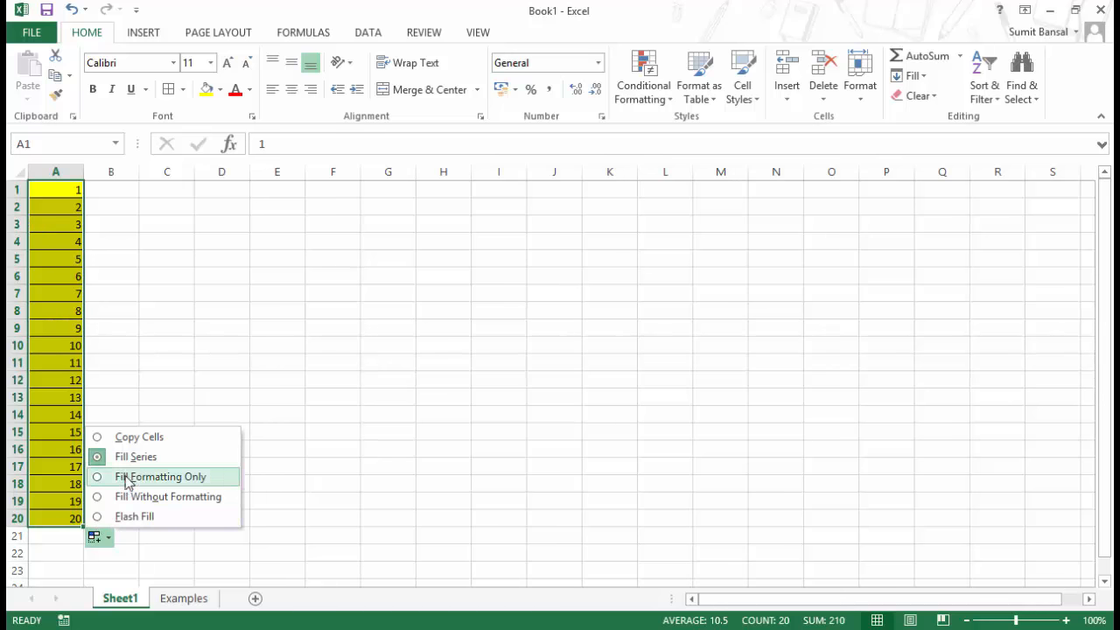
pyautogui.moveTo(135, 480)
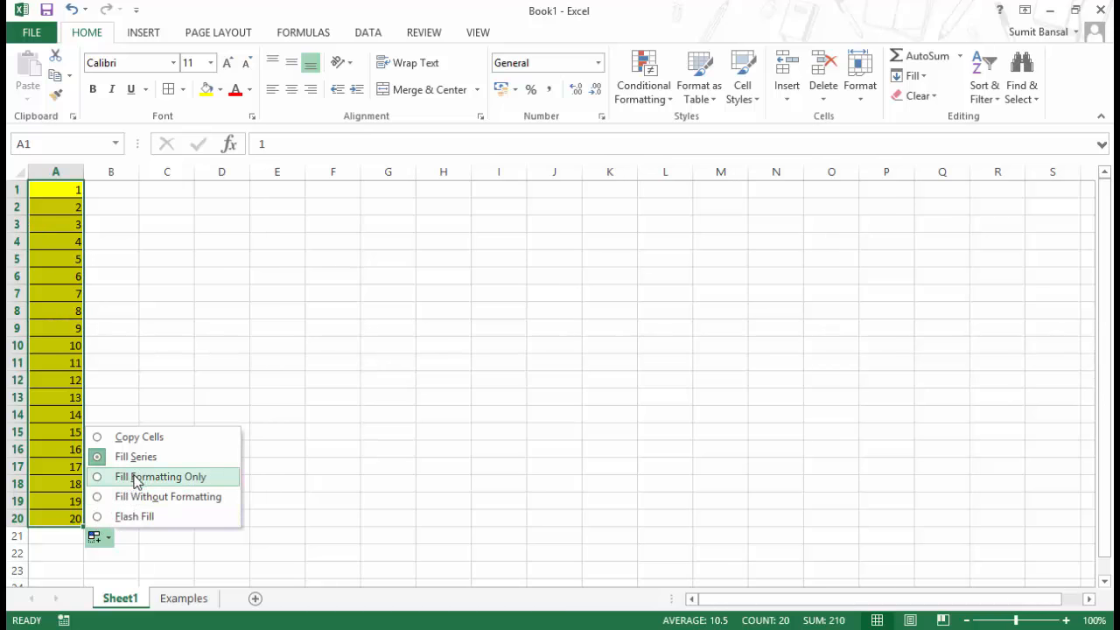
pyautogui.click(160, 476)
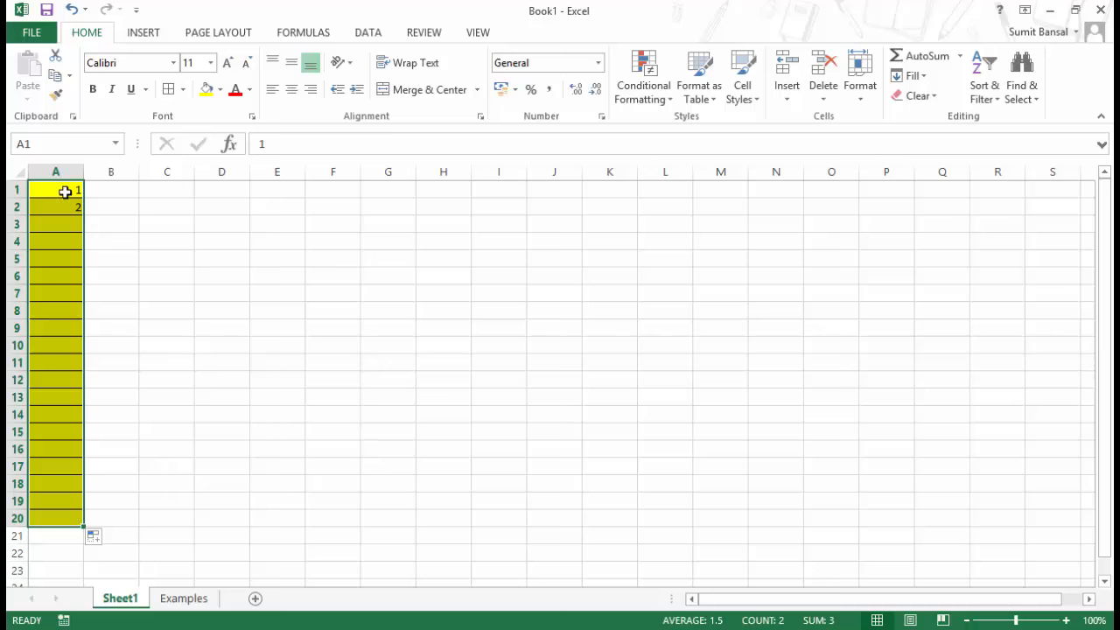
pyautogui.moveTo(60, 266)
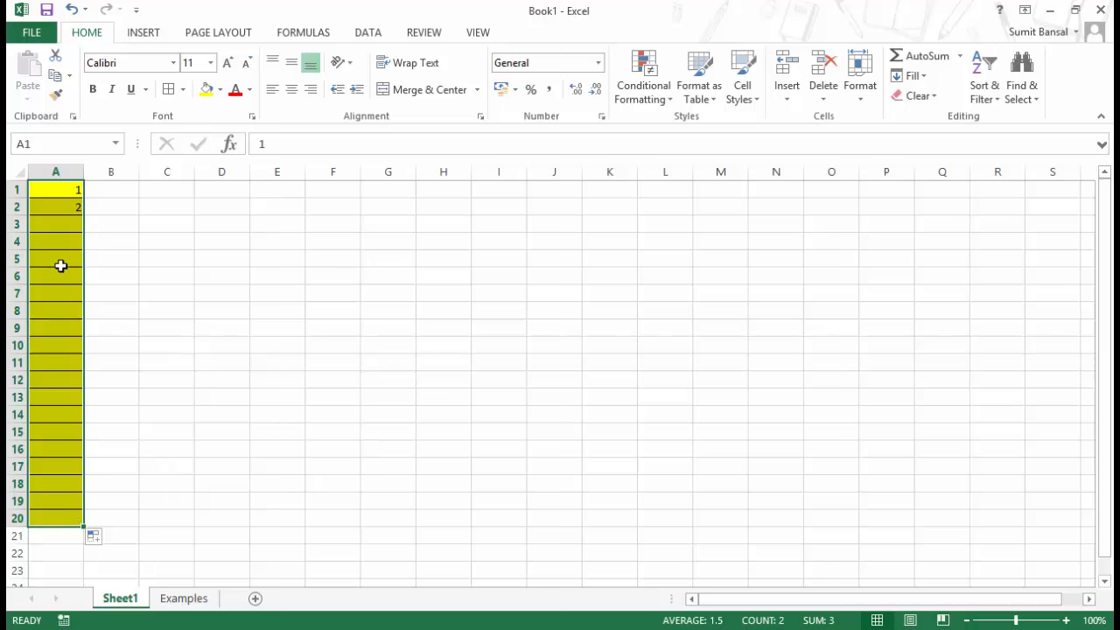
pyautogui.moveTo(81, 533)
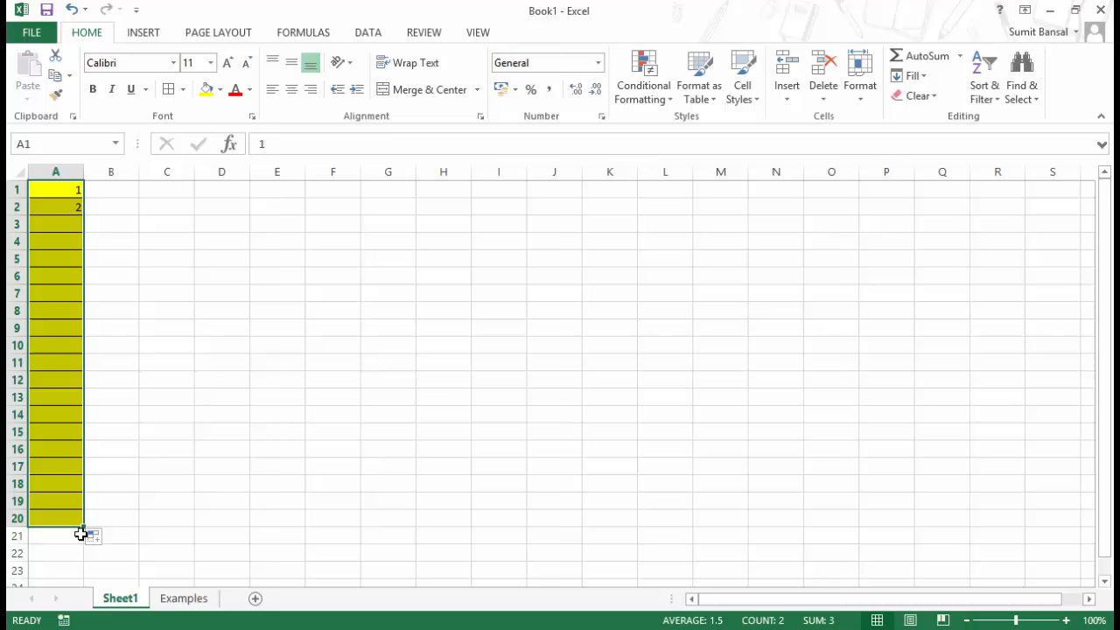
pyautogui.click(107, 537)
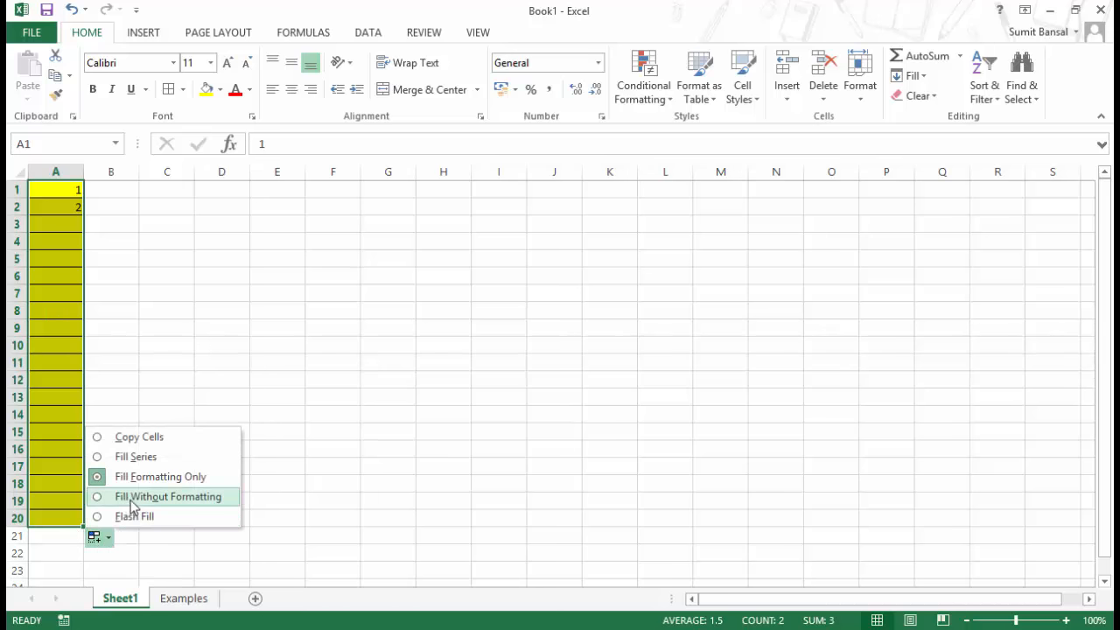
pyautogui.click(167, 496)
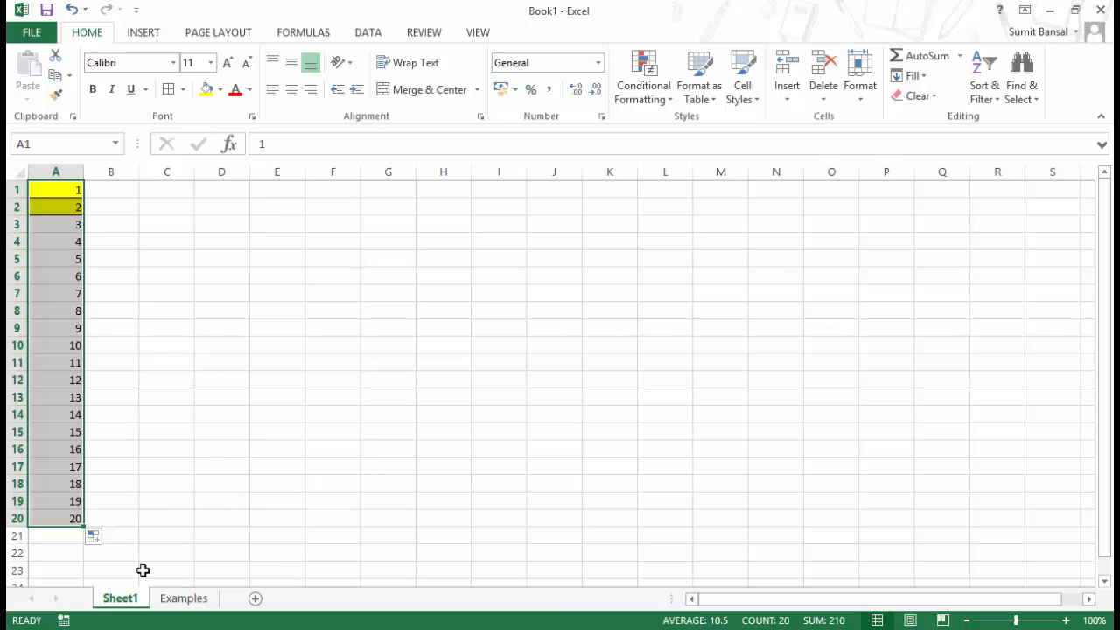
pyautogui.click(93, 536)
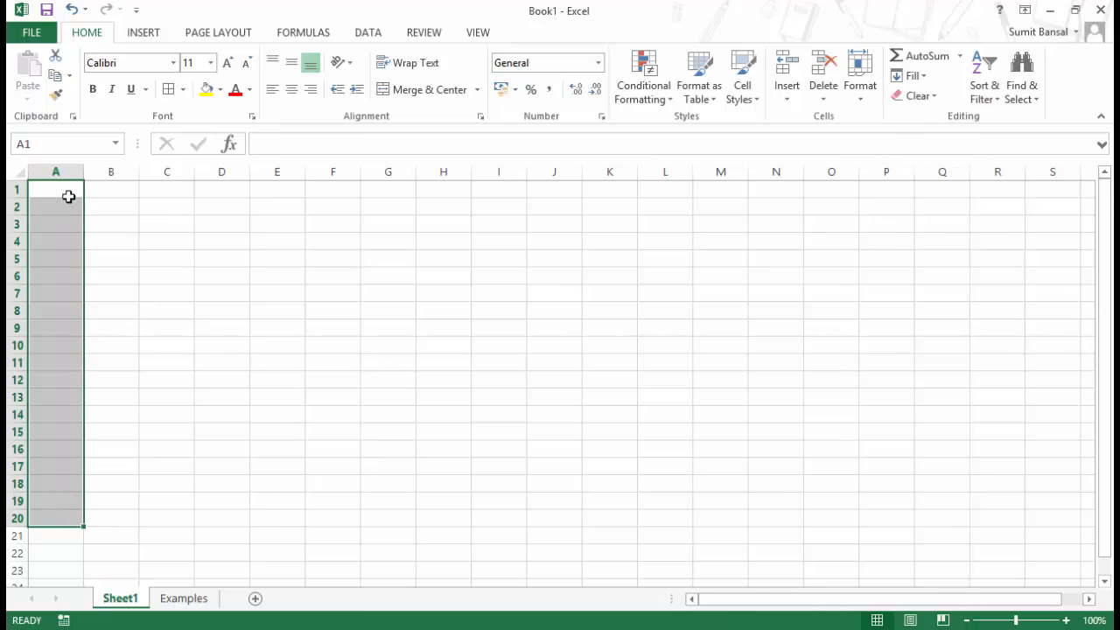
# Step: Extend the 1, 9 pattern down column A, reaching 153 in row 20
pyautogui.click(55, 190)
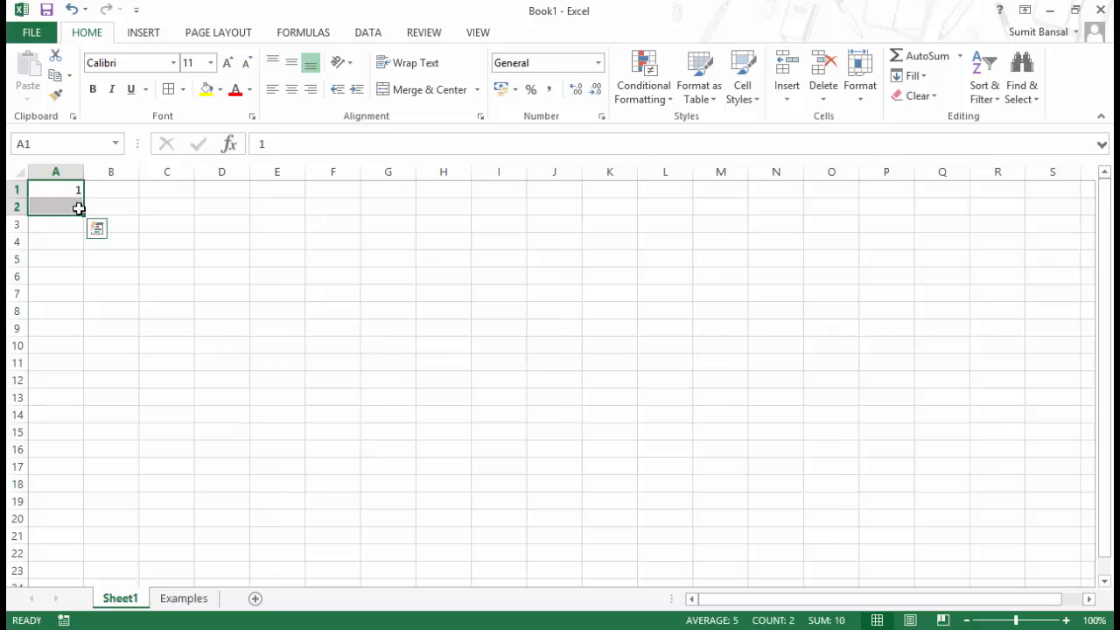
pyautogui.moveTo(78, 208); pyautogui.dragTo(90, 289)
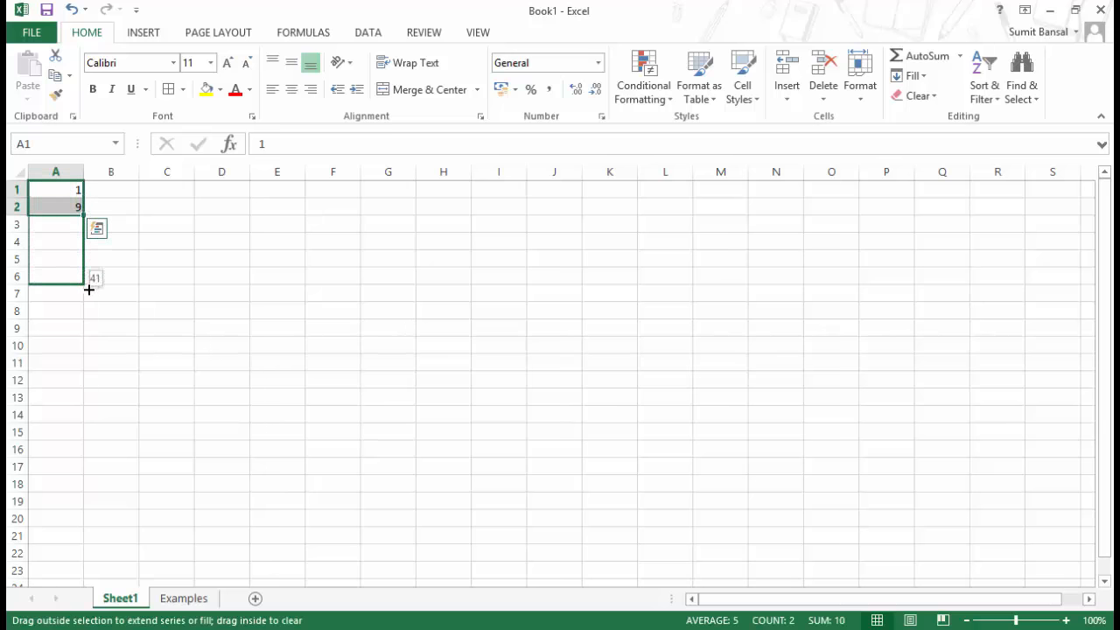
pyautogui.moveTo(88, 290); pyautogui.dragTo(84, 470)
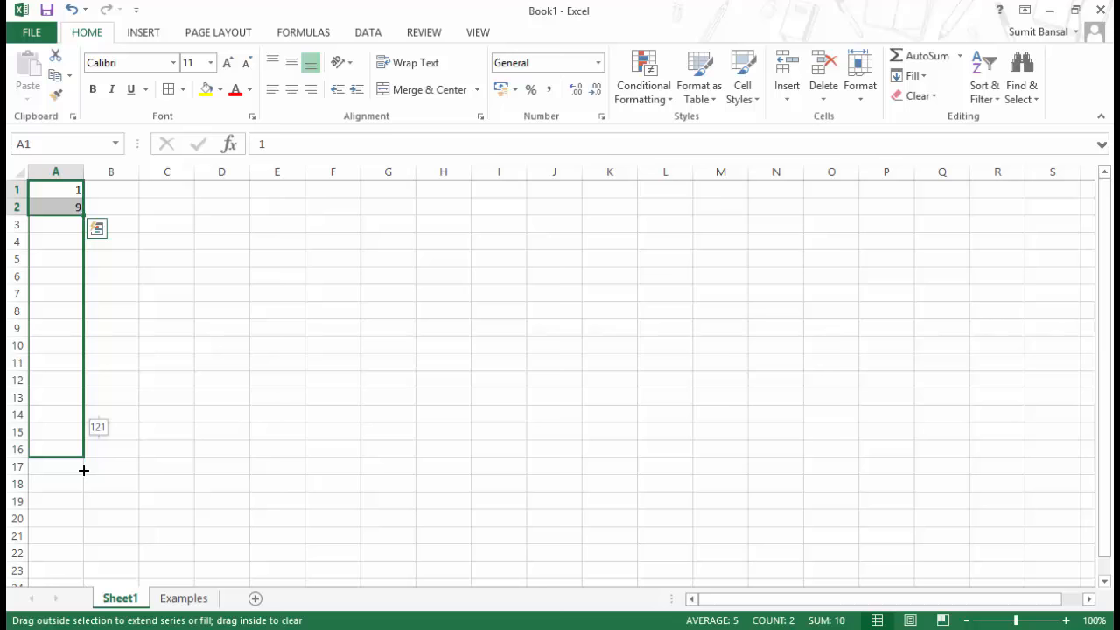
pyautogui.moveTo(81, 450); pyautogui.dragTo(80, 522)
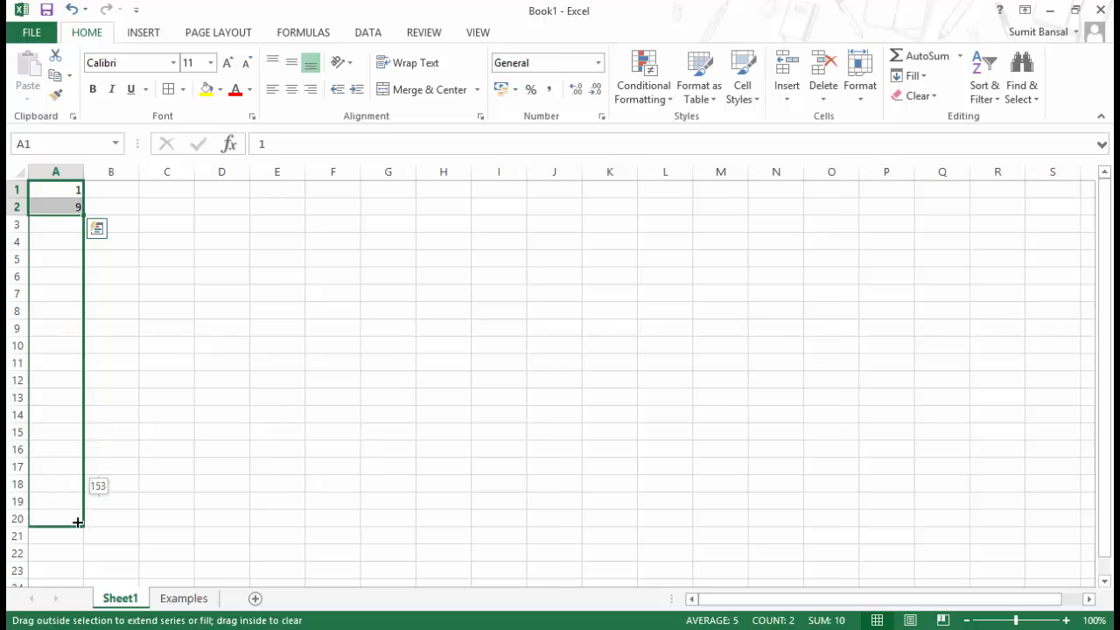
pyautogui.moveTo(78, 206); pyautogui.dragTo(78, 522)
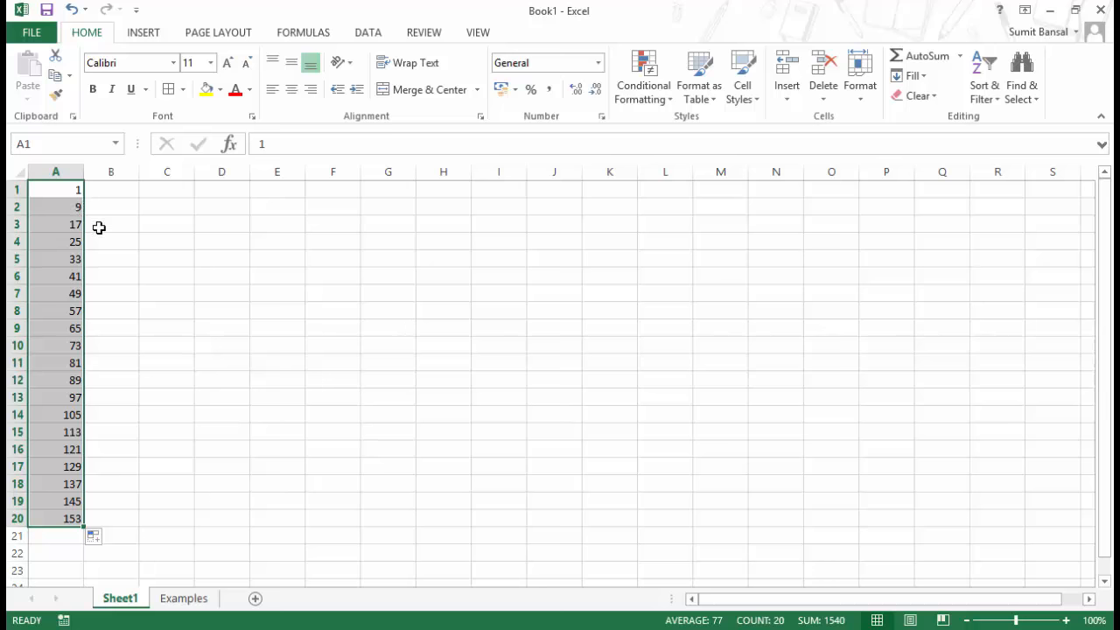
pyautogui.moveTo(98, 242)
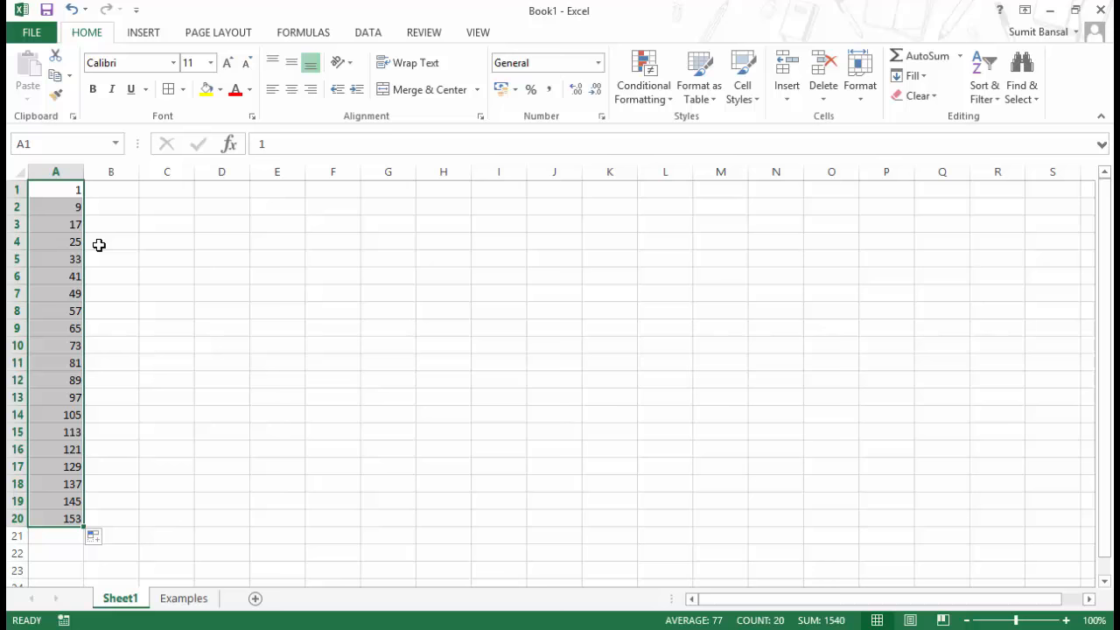
pyautogui.moveTo(135, 455)
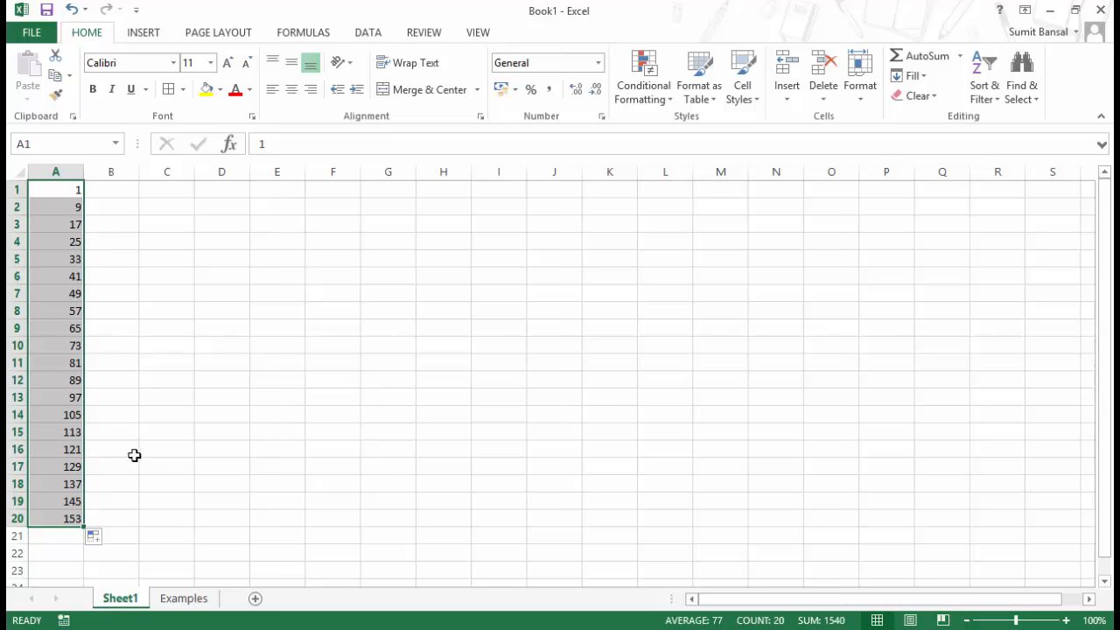
pyautogui.click(111, 189)
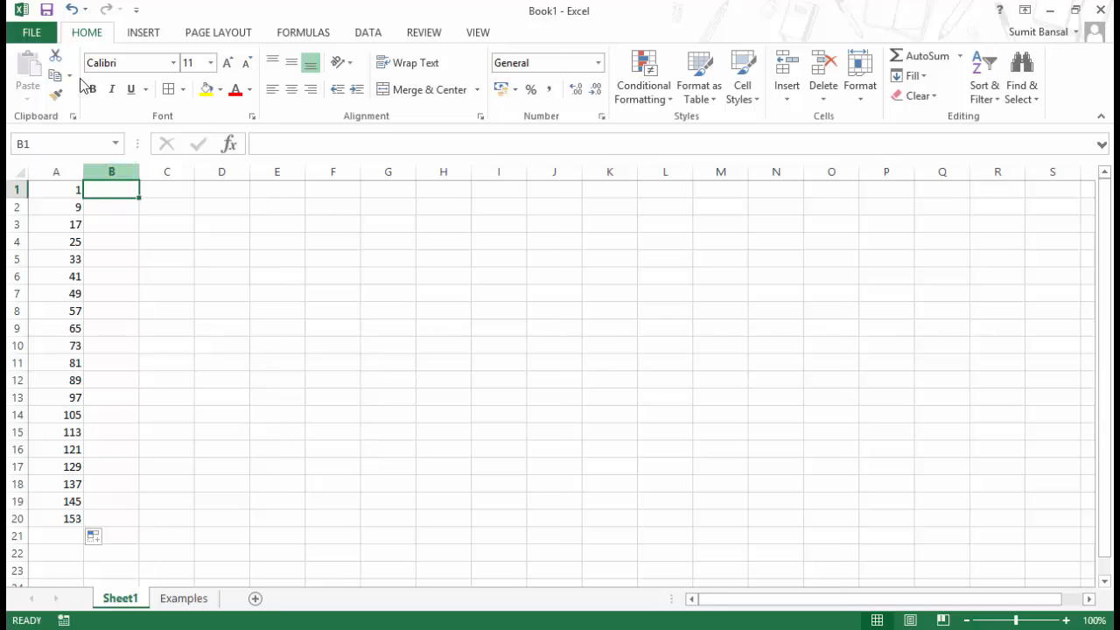
# Step: Uncheck 'Enable fill handle and cell drag-and-drop' in Excel Options > Advanced
pyautogui.click(31, 32)
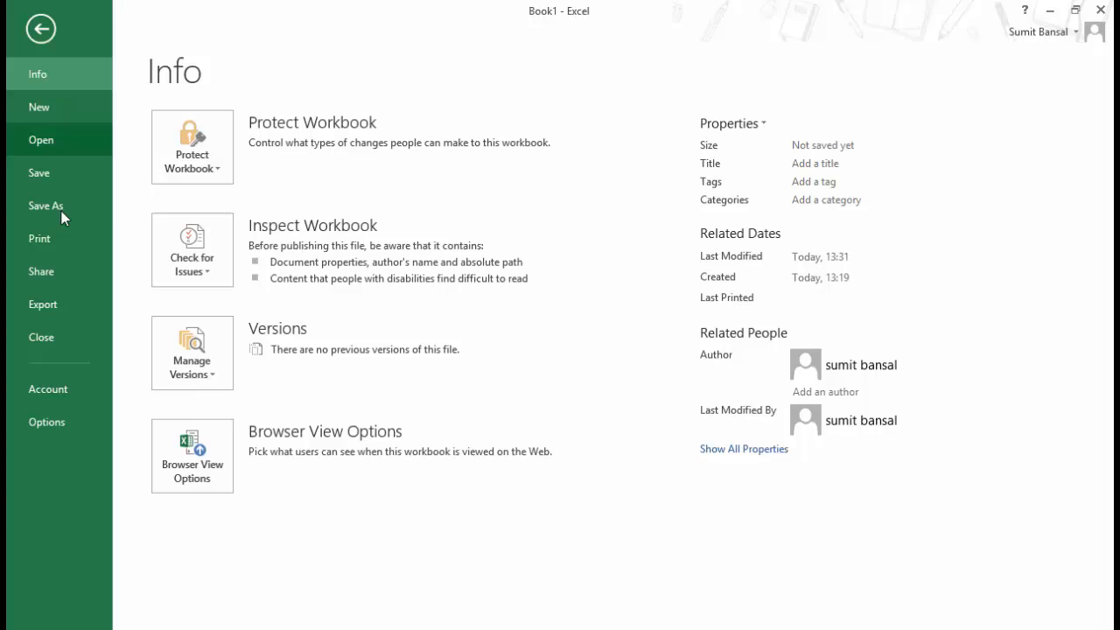
pyautogui.click(40, 28)
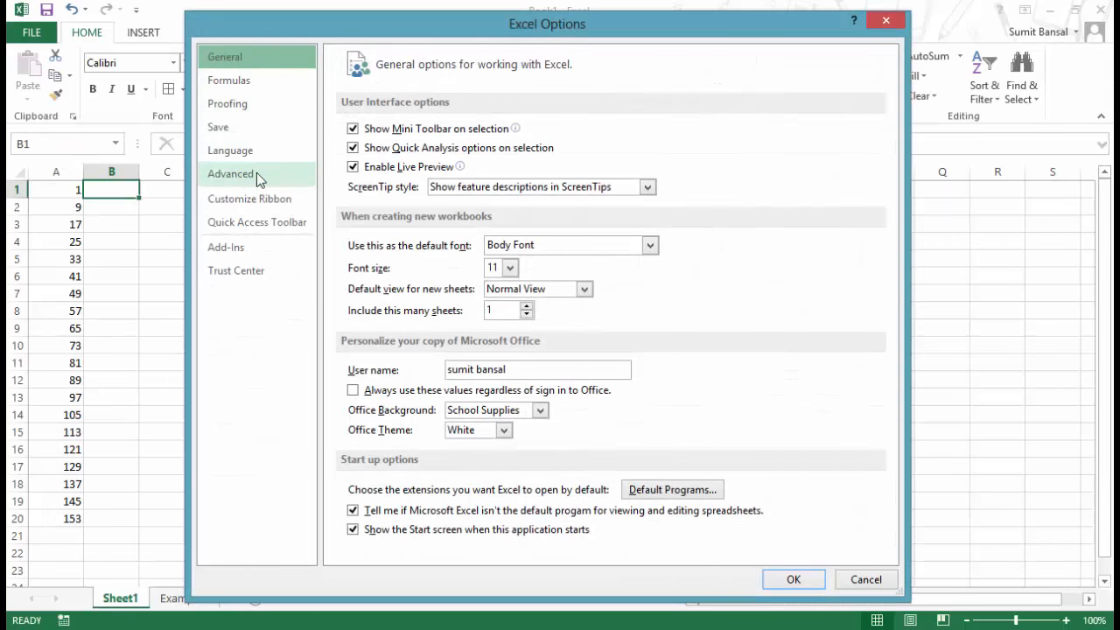
pyautogui.click(230, 173)
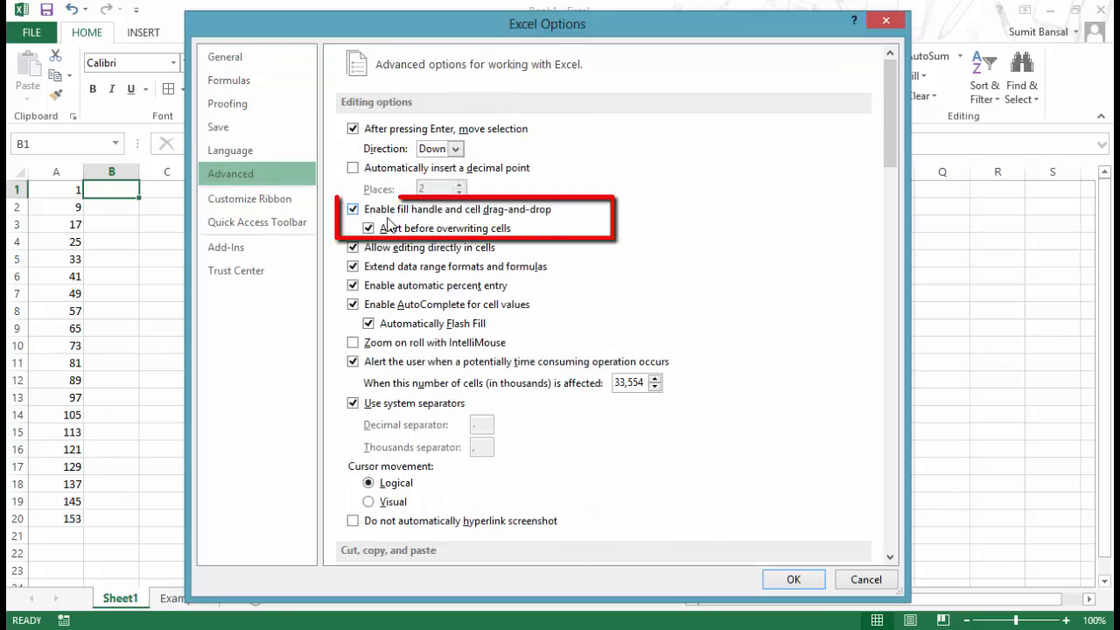
pyautogui.moveTo(540, 221)
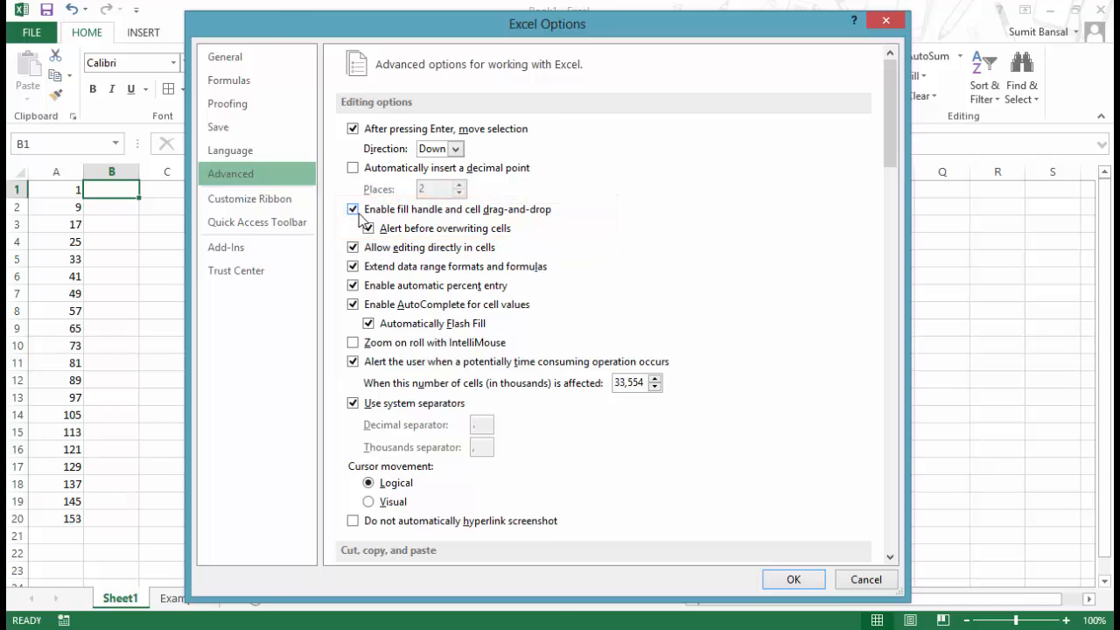
pyautogui.click(352, 209)
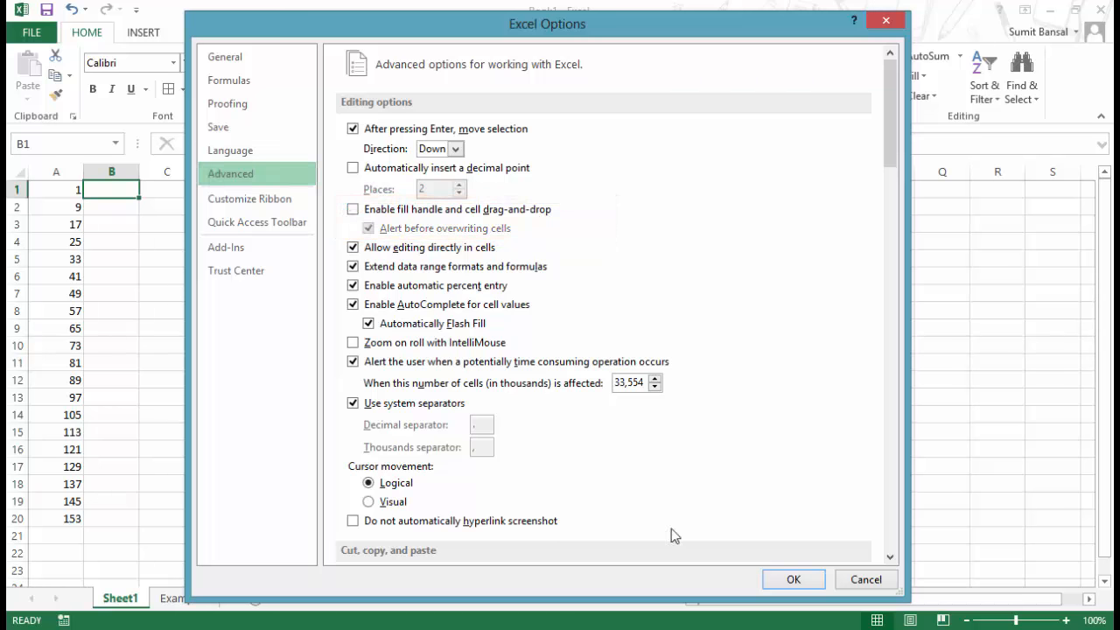
pyautogui.click(792, 580)
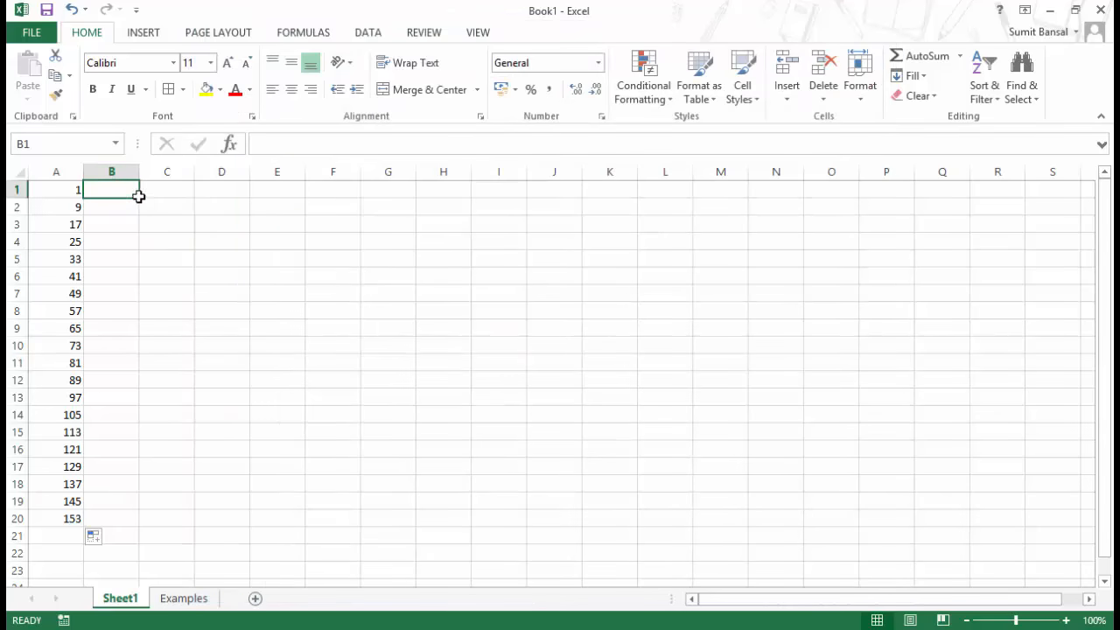
pyautogui.moveTo(142, 349)
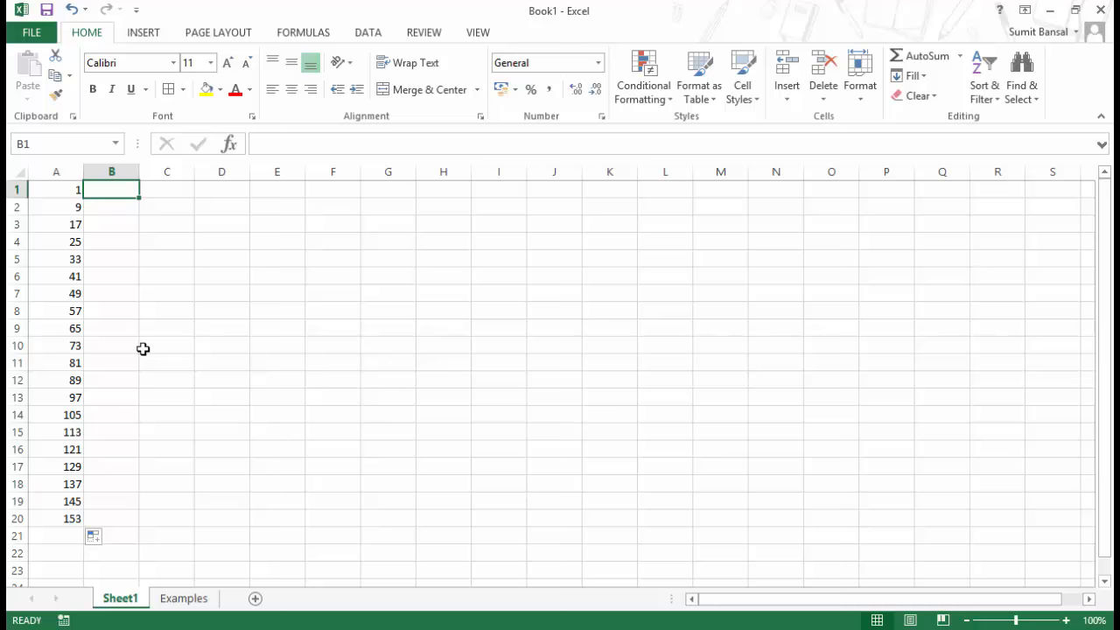
# Step: Re-enable 'Enable fill handle and cell drag-and-drop' in Excel Options > Advanced
pyautogui.click(31, 32)
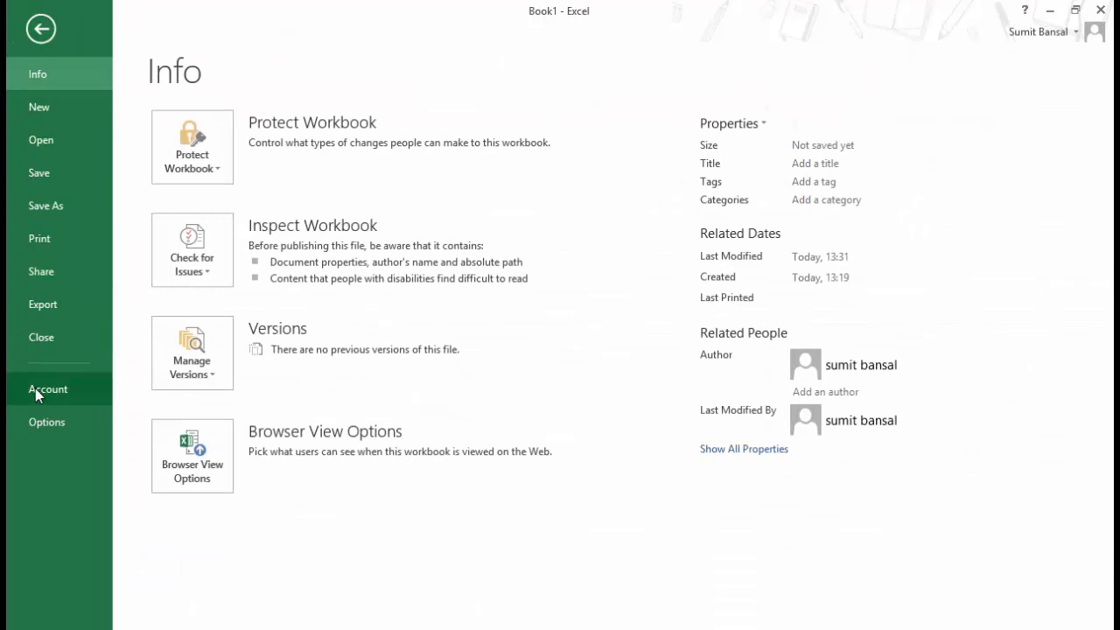
pyautogui.click(46, 421)
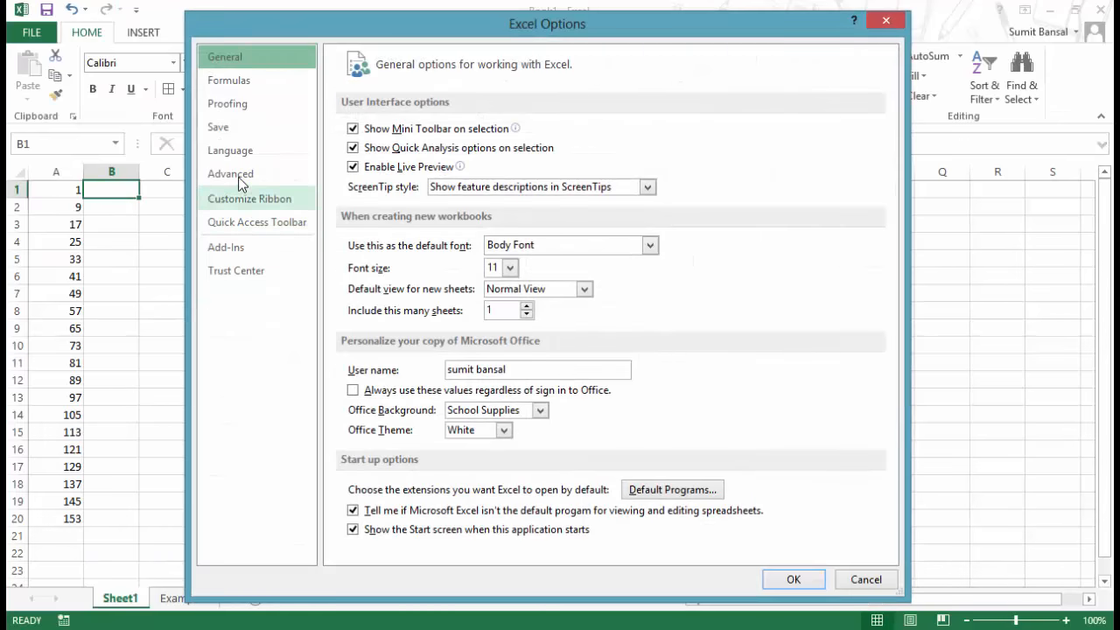
pyautogui.click(230, 173)
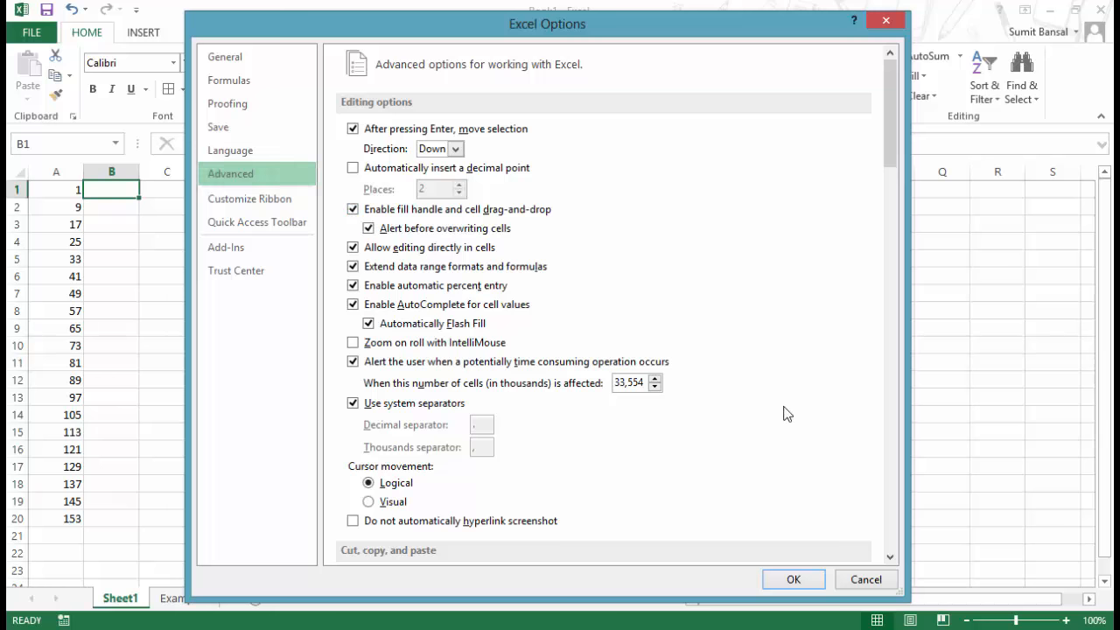
pyautogui.click(792, 579)
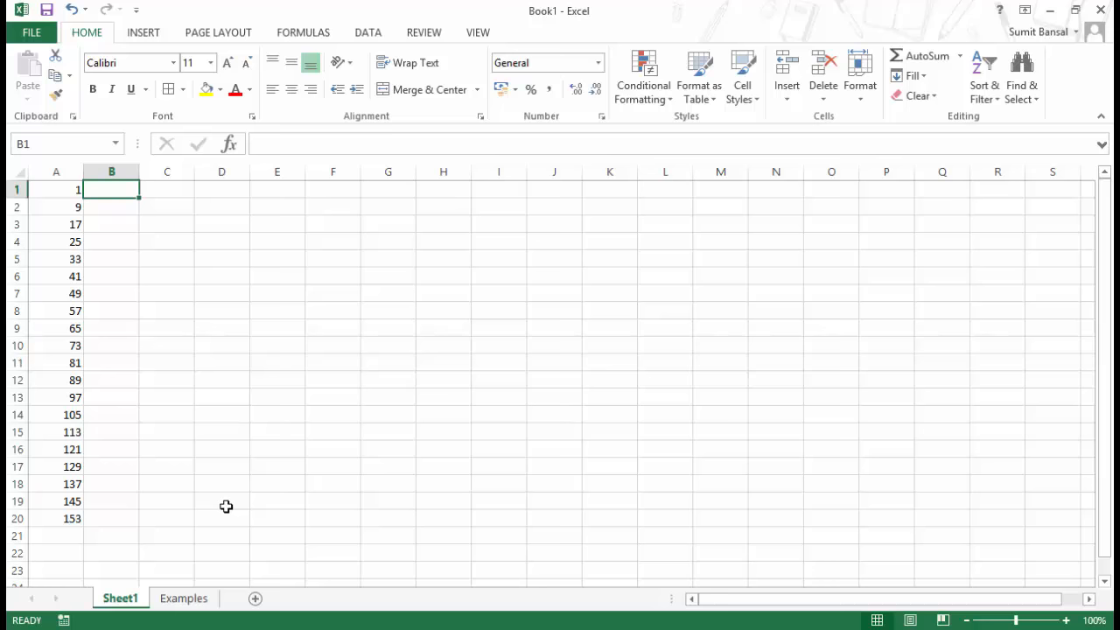
# Step: Reset column A to just 1 and 2, then drag the pair's fill handle toward row 20
pyautogui.moveTo(56, 190); pyautogui.dragTo(56, 224)
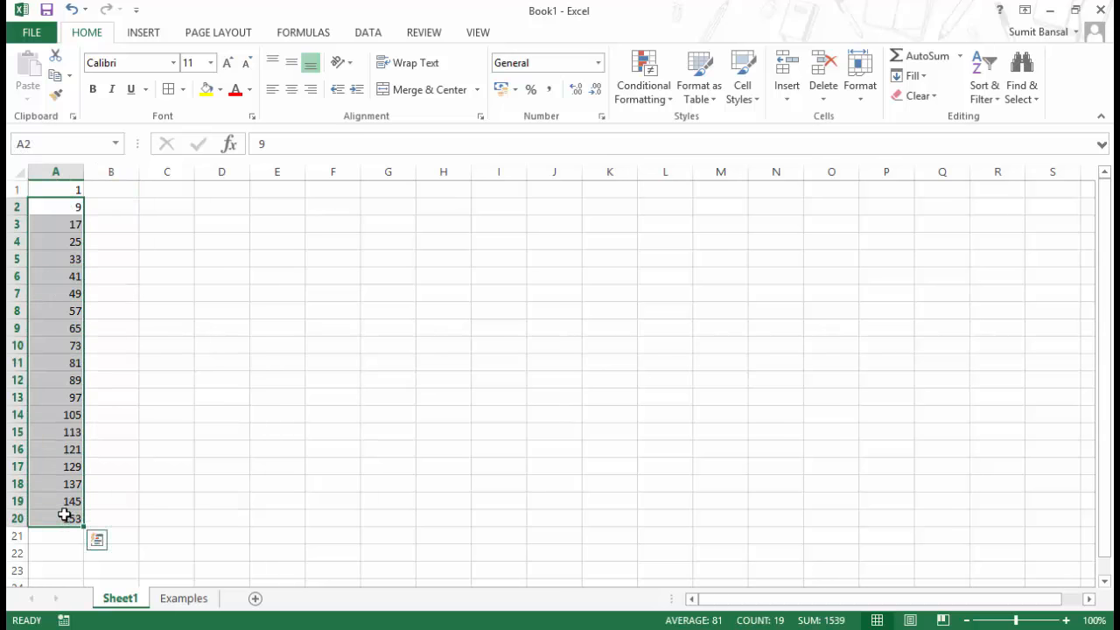
pyautogui.write('2')
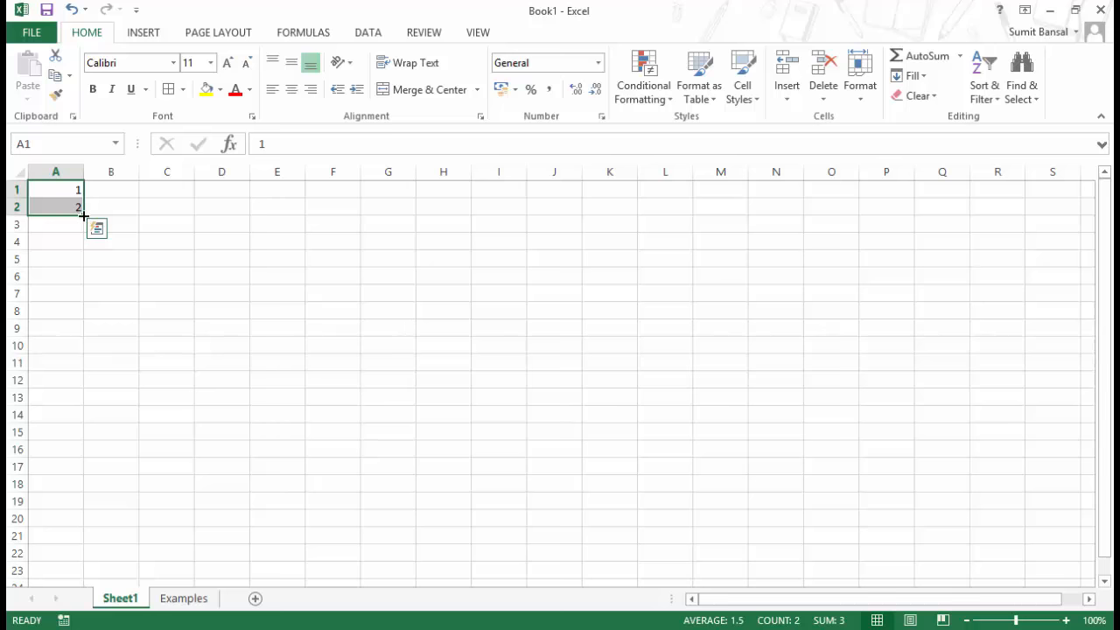
pyautogui.moveTo(78, 215); pyautogui.dragTo(79, 424)
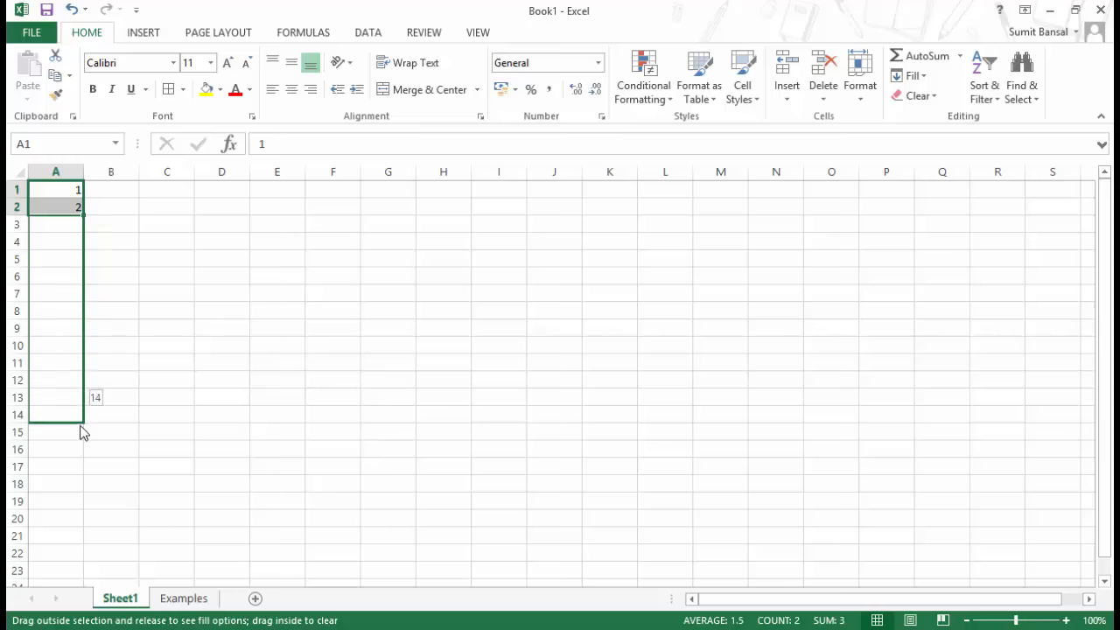
pyautogui.moveTo(83, 428); pyautogui.dragTo(83, 217)
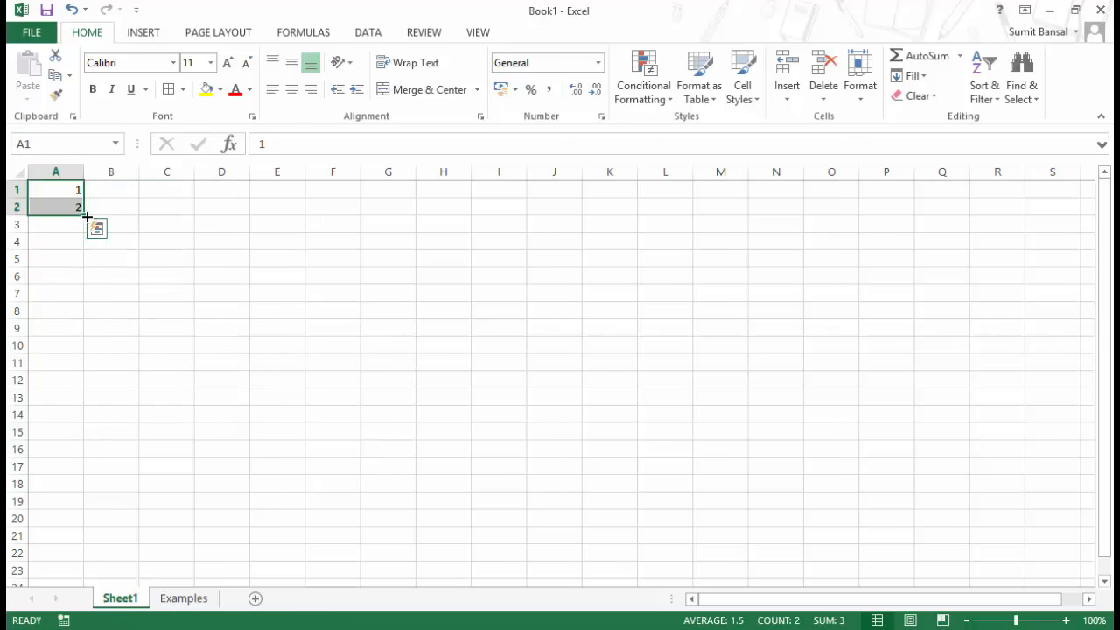
pyautogui.moveTo(79, 214); pyautogui.dragTo(79, 263)
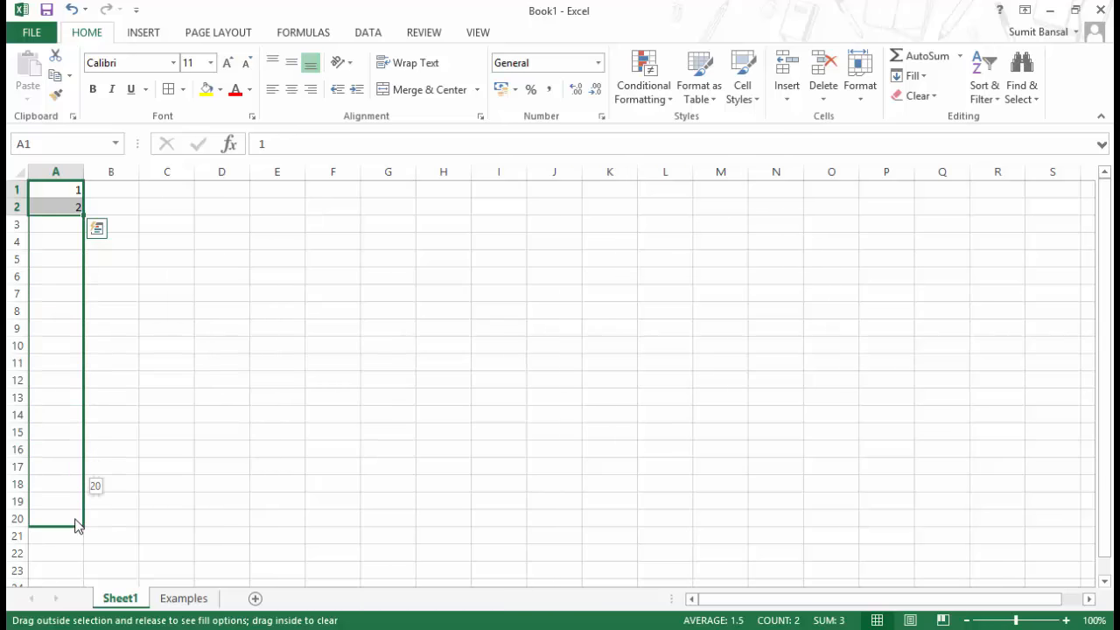
pyautogui.click(96, 228)
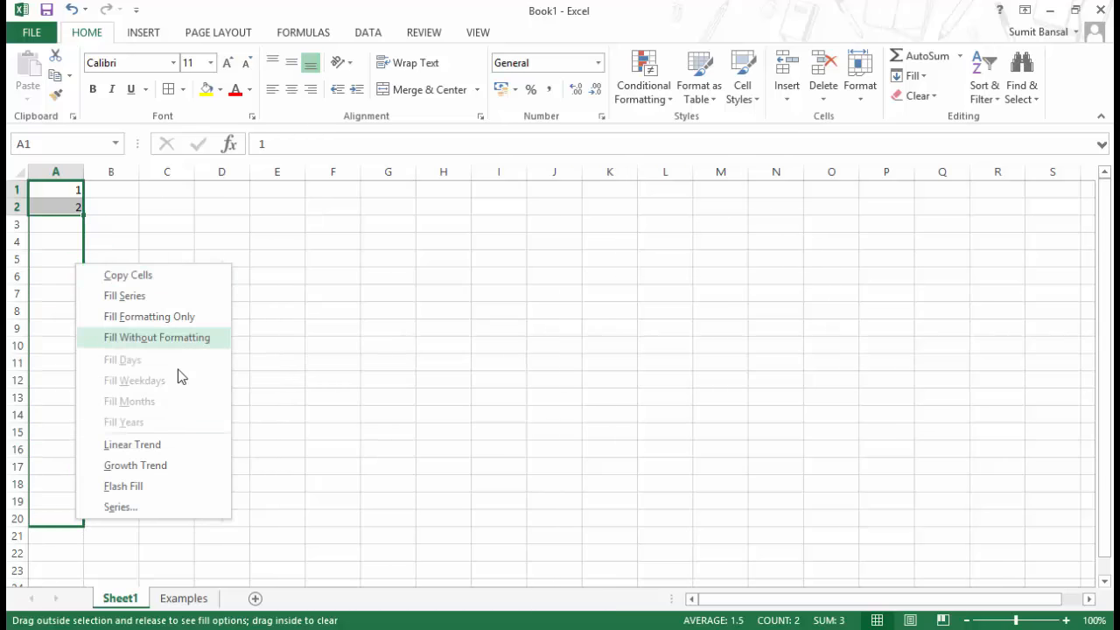
pyautogui.moveTo(170, 288)
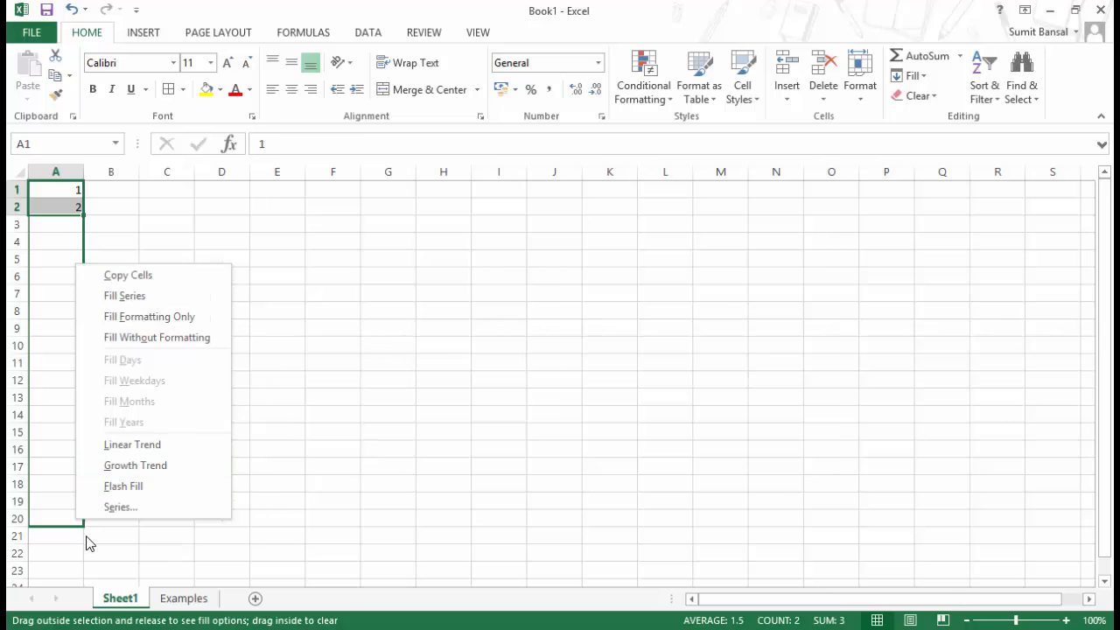
pyautogui.moveTo(162, 401)
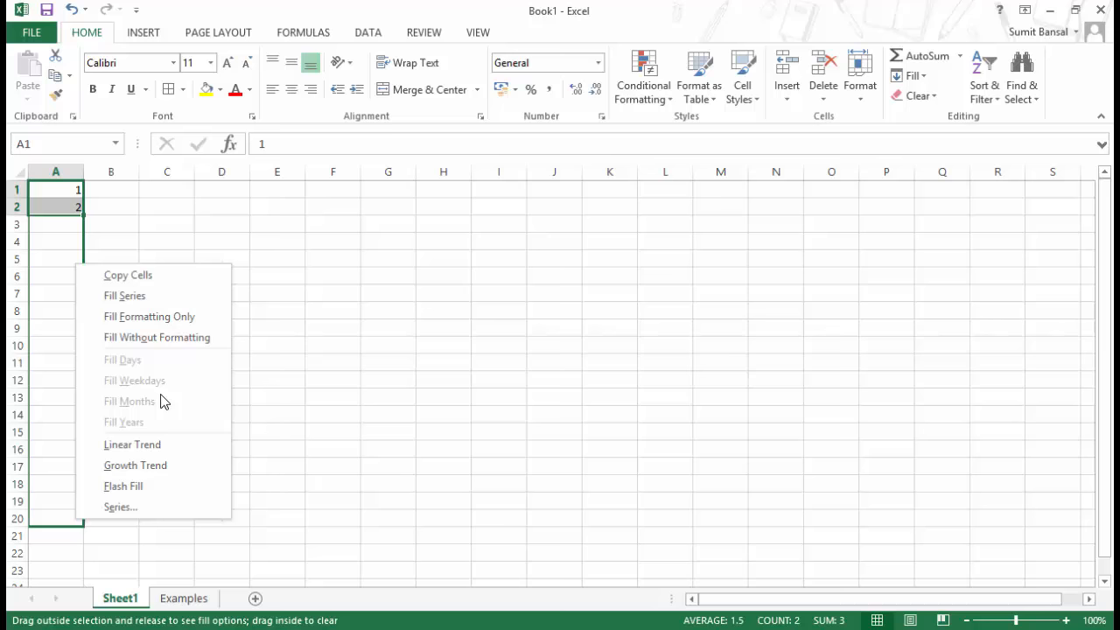
pyautogui.moveTo(201, 302)
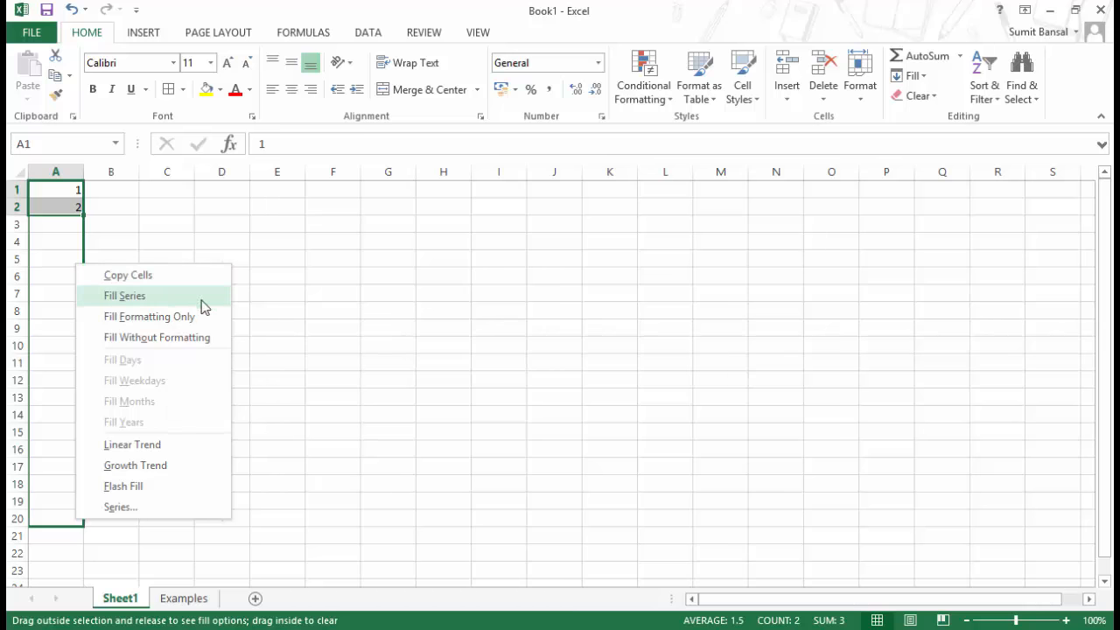
pyautogui.moveTo(195, 349)
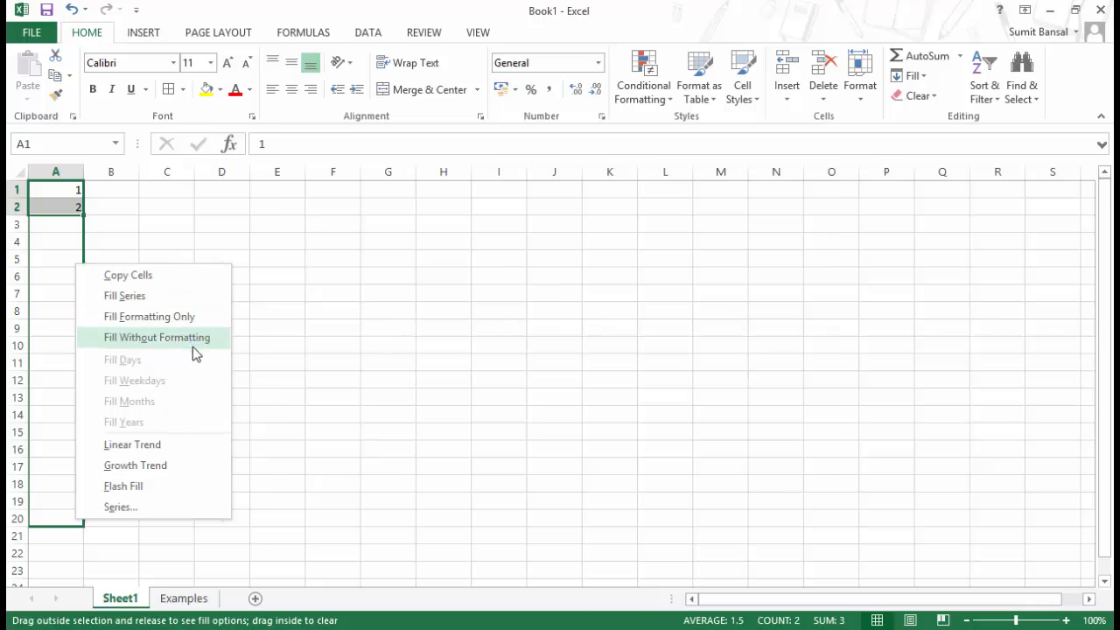
pyautogui.moveTo(160, 368)
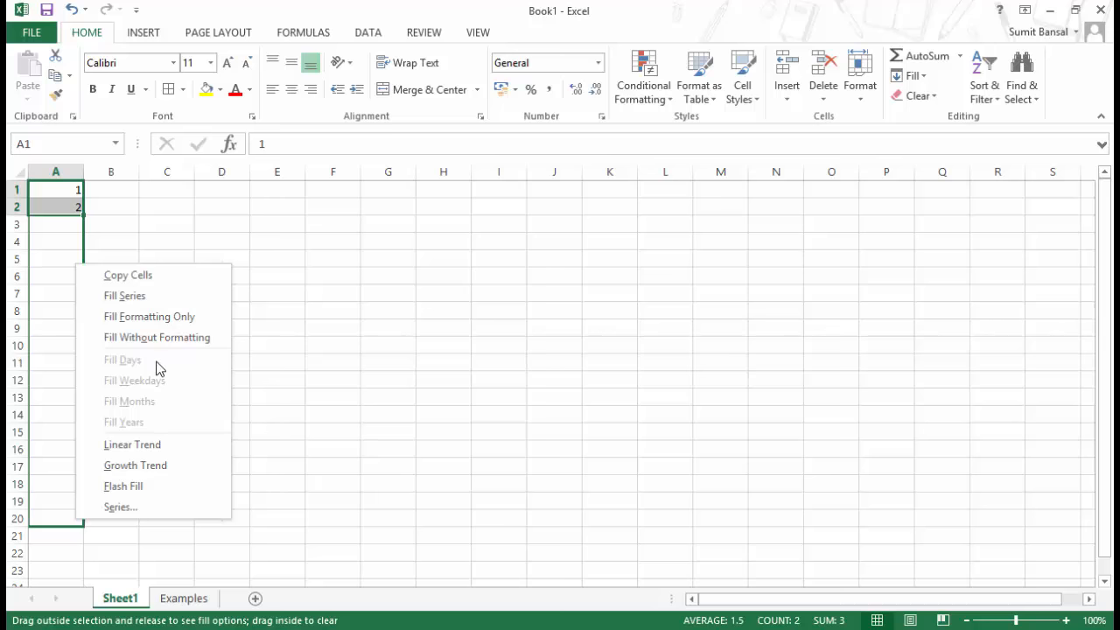
pyautogui.moveTo(131, 388)
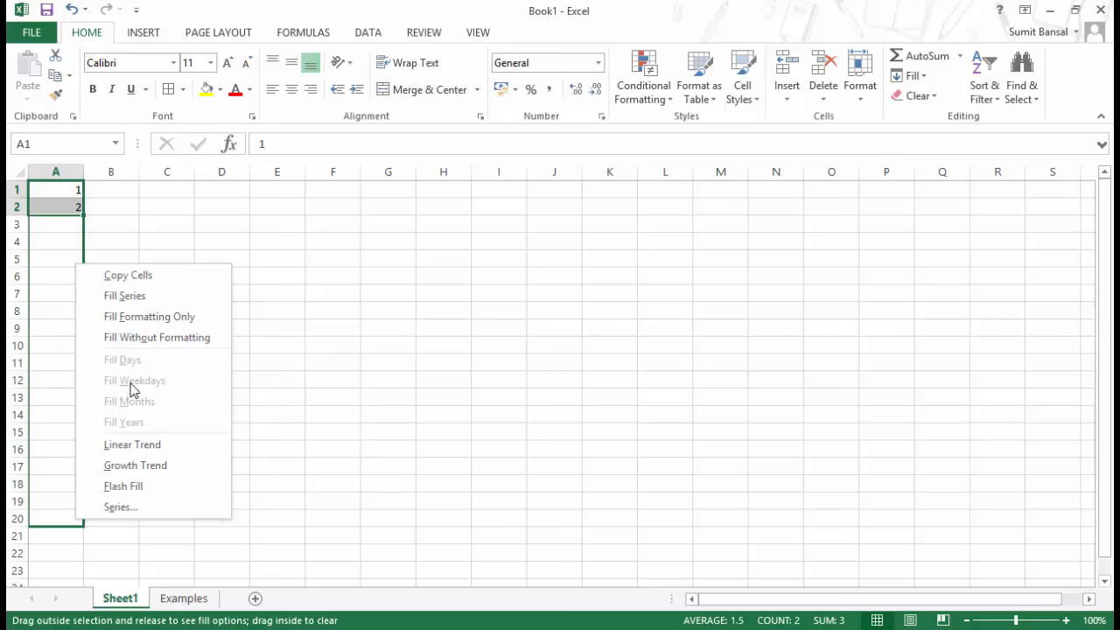
pyautogui.moveTo(57, 208)
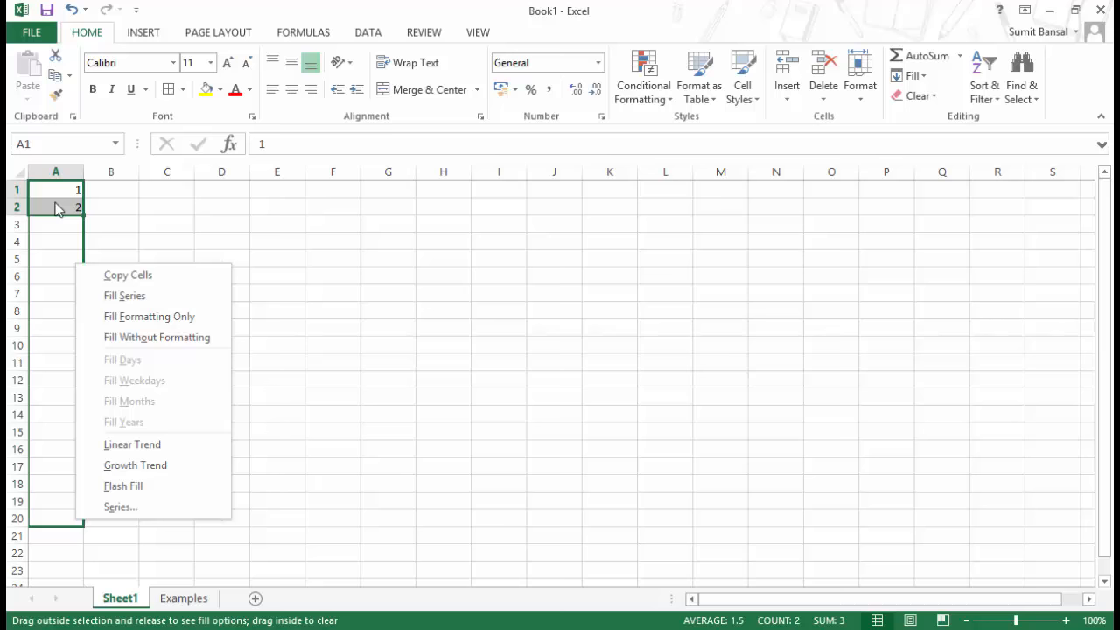
pyautogui.moveTo(68, 233)
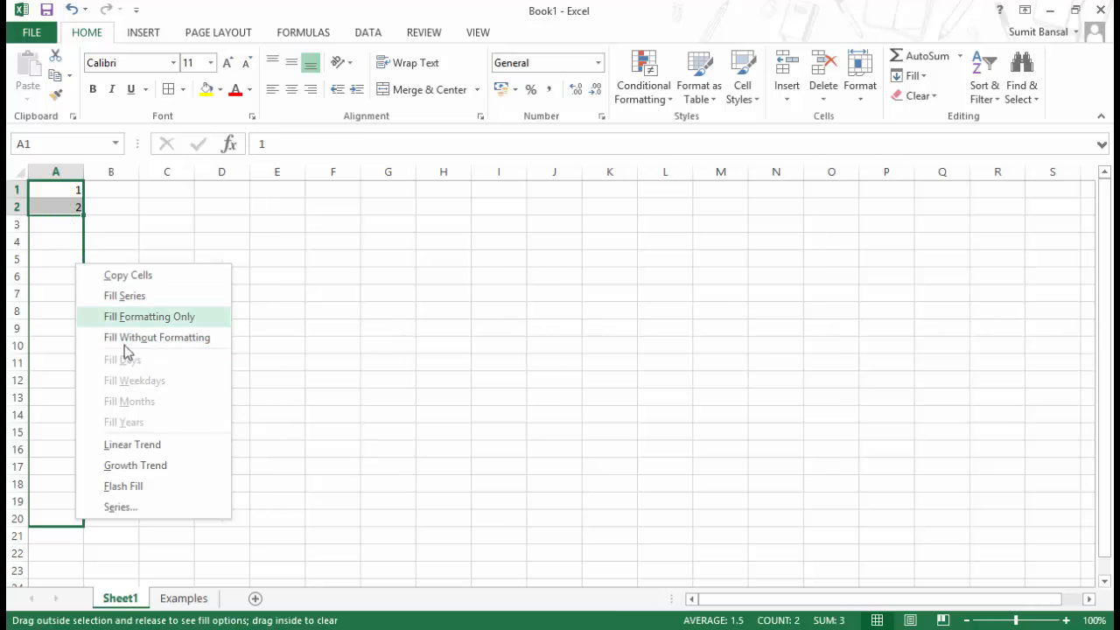
pyautogui.moveTo(133, 444)
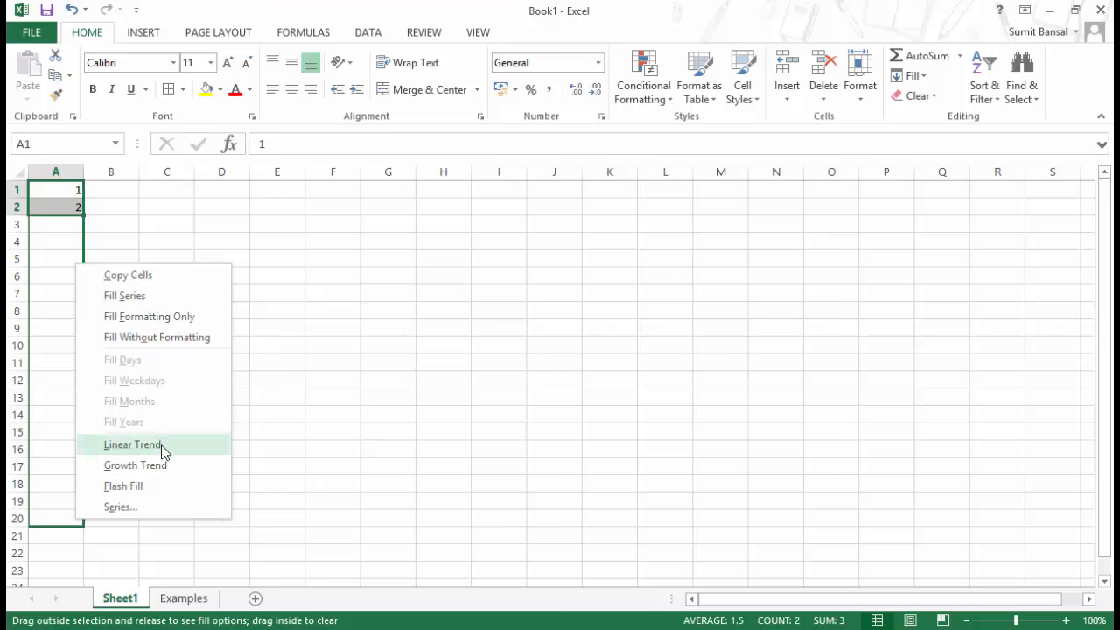
pyautogui.moveTo(186, 475)
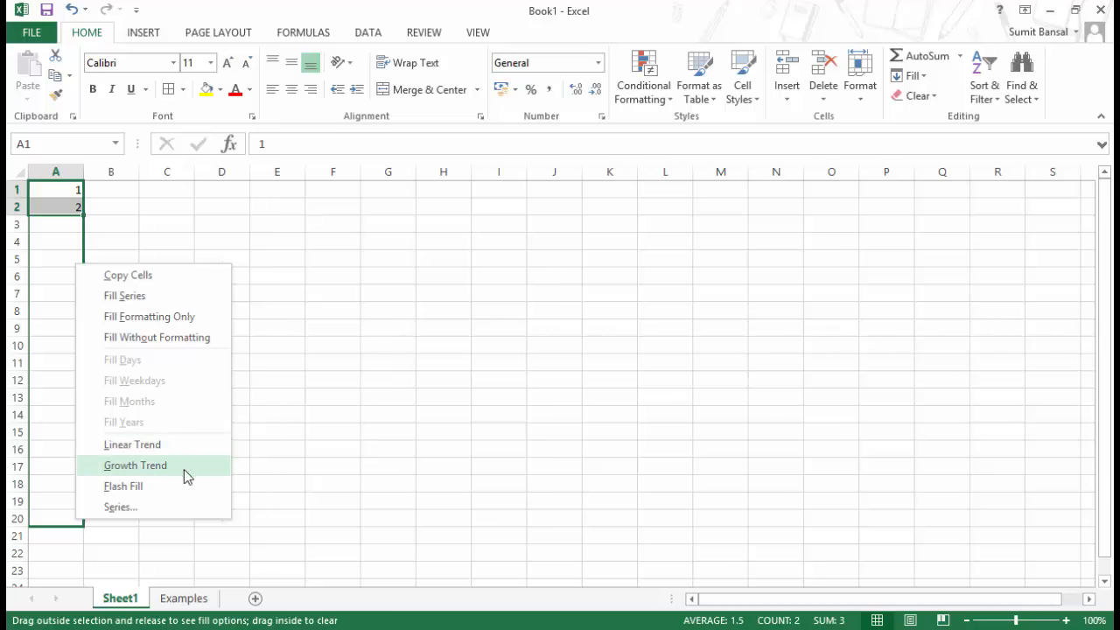
pyautogui.moveTo(132, 444)
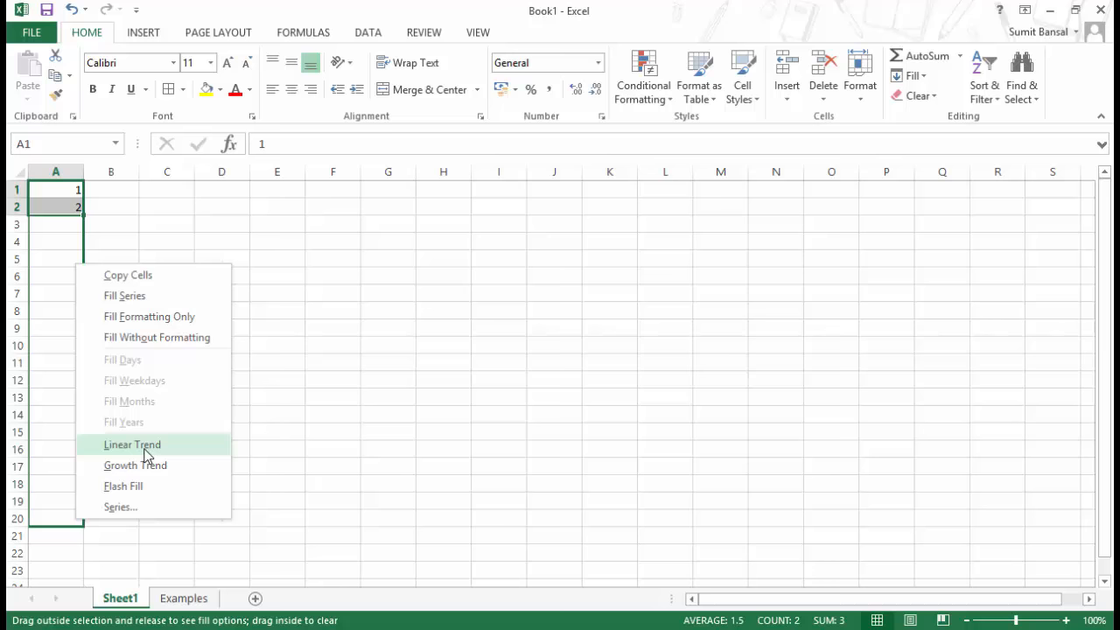
pyautogui.click(132, 444)
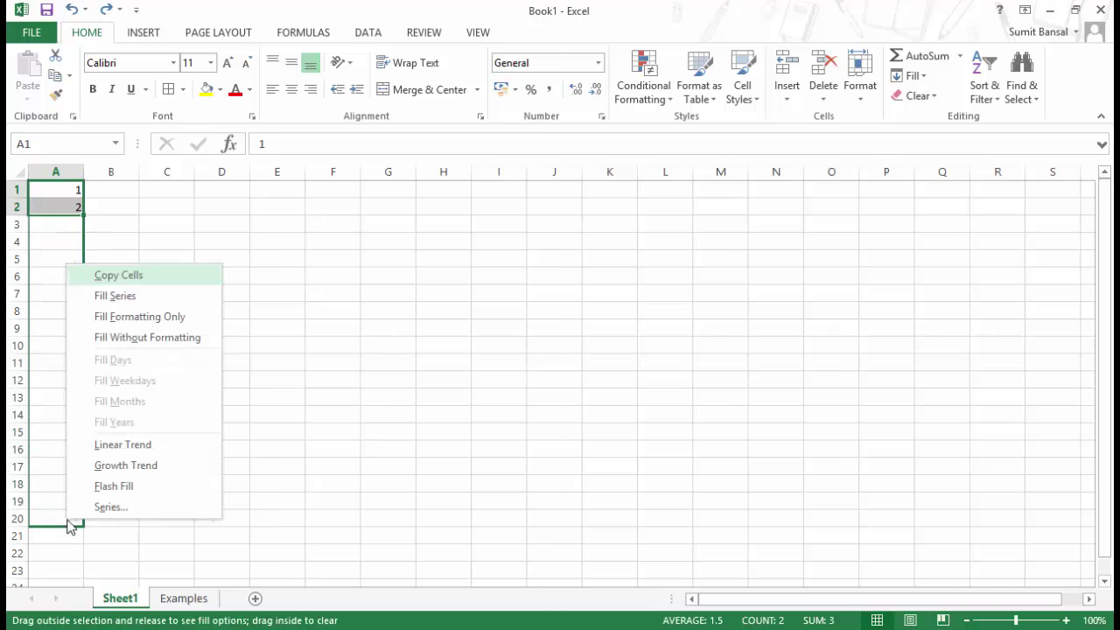
pyautogui.moveTo(126, 465)
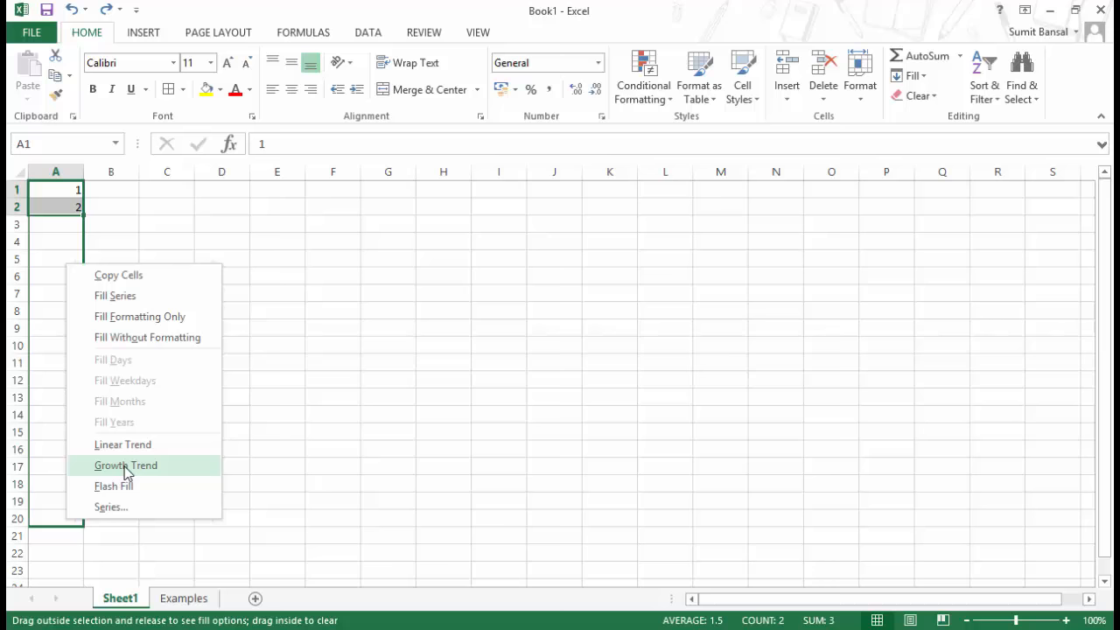
pyautogui.click(125, 465)
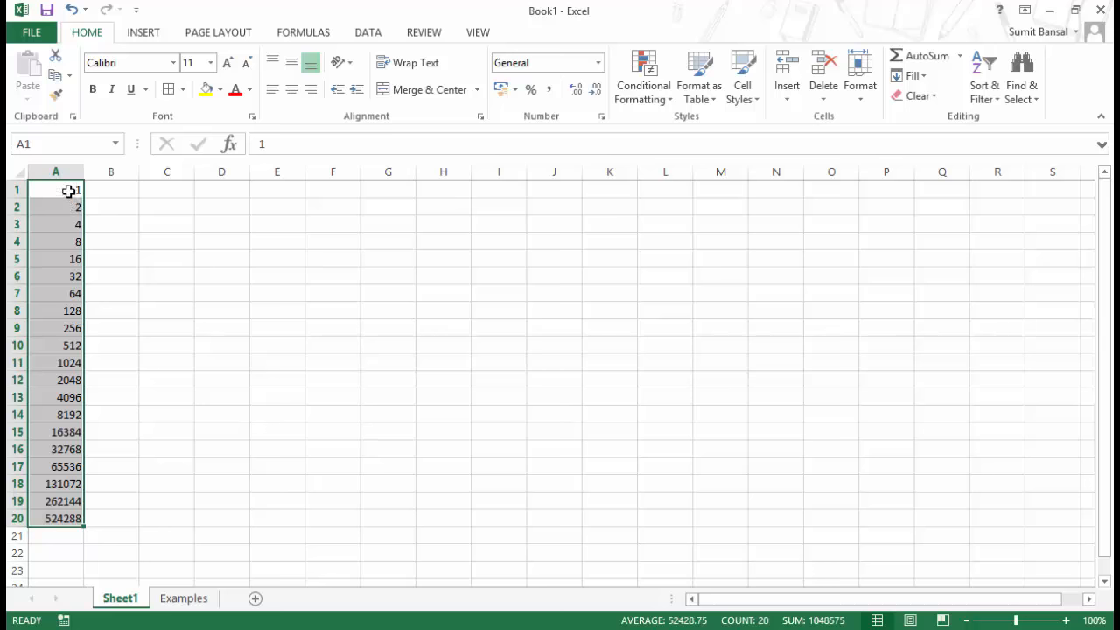
pyautogui.moveTo(85, 340)
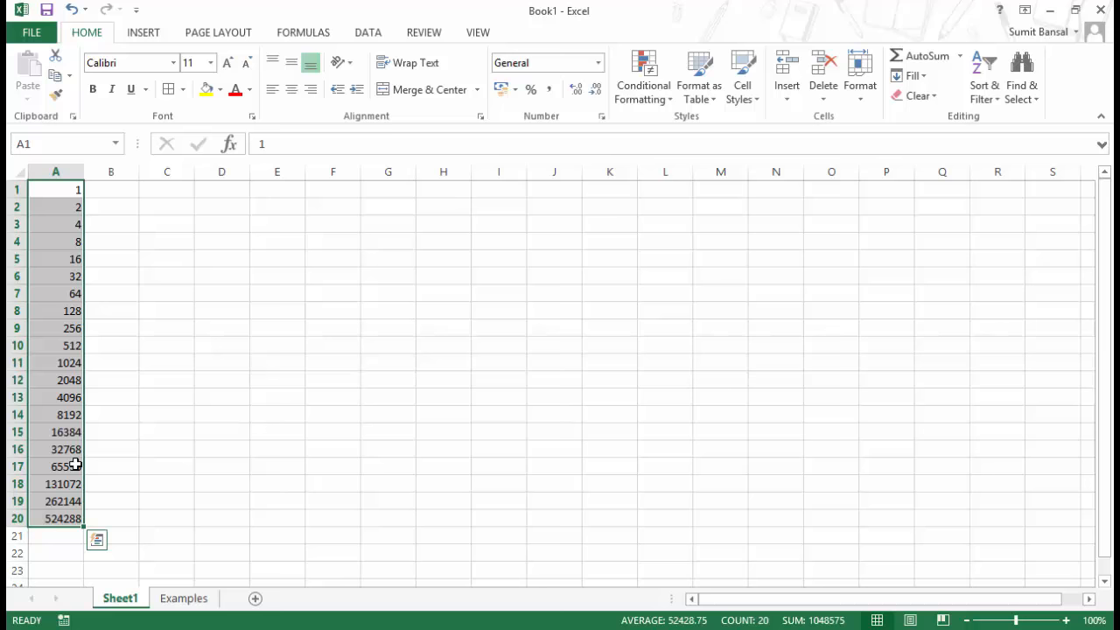
pyautogui.moveTo(77, 518); pyautogui.dragTo(77, 207)
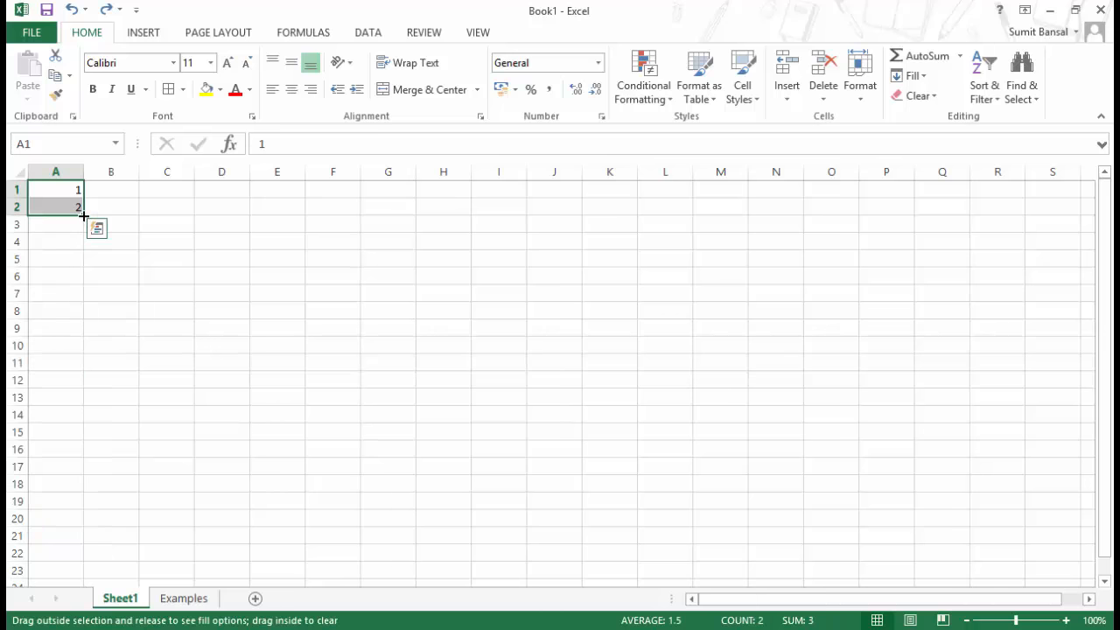
# Step: Fill column A through the Series dialog as a linear series, step 2, stop value 15
pyautogui.click(96, 228)
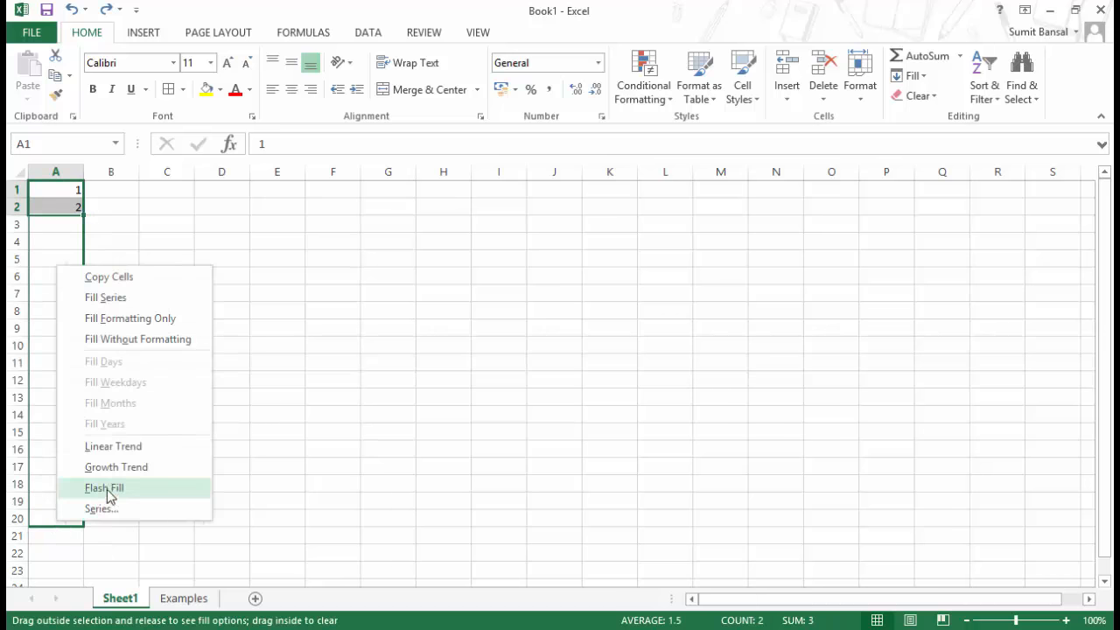
pyautogui.moveTo(120, 509)
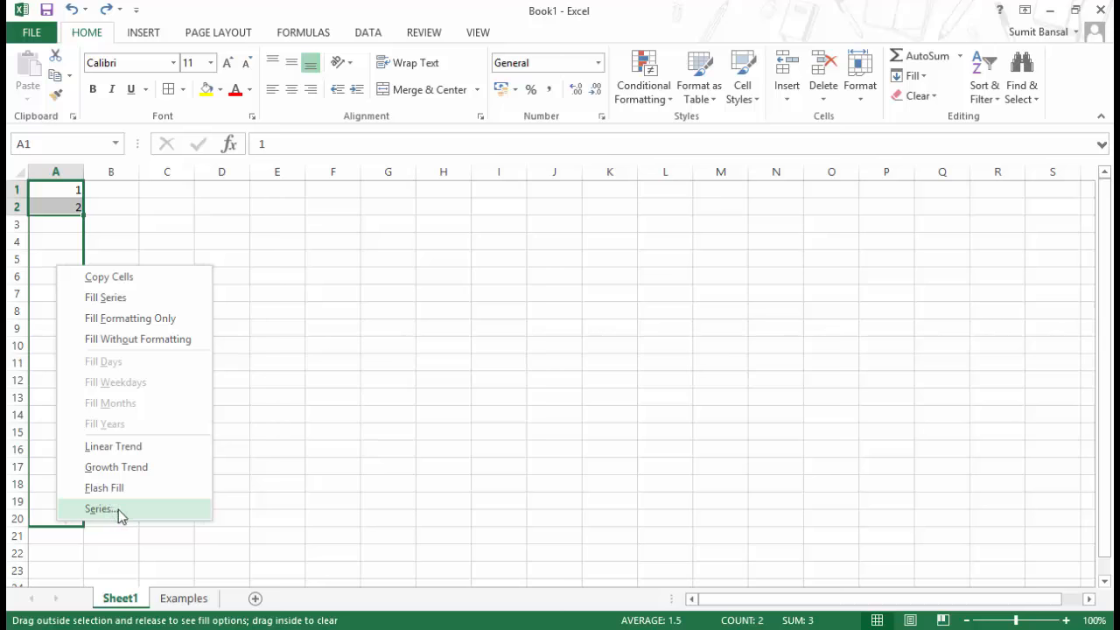
pyautogui.click(99, 509)
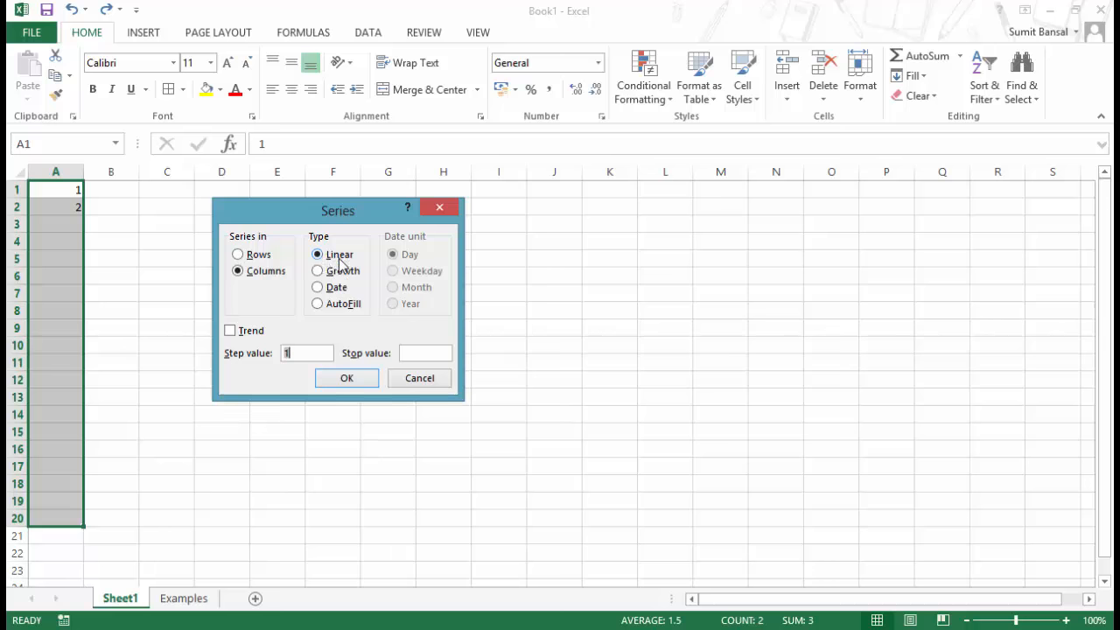
pyautogui.moveTo(340, 287)
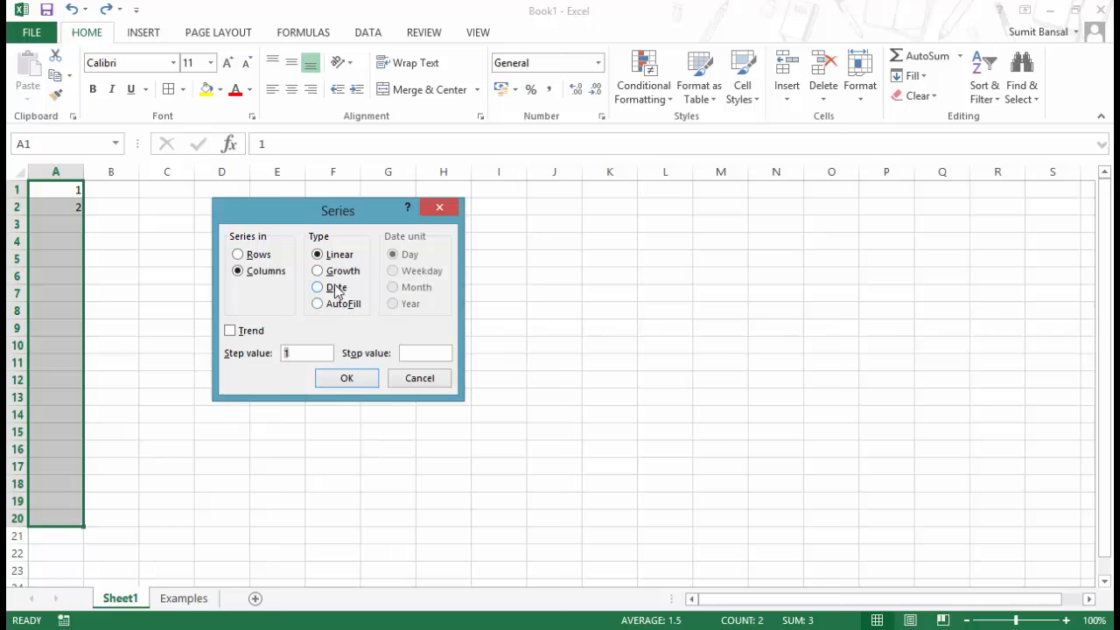
pyautogui.click(317, 287)
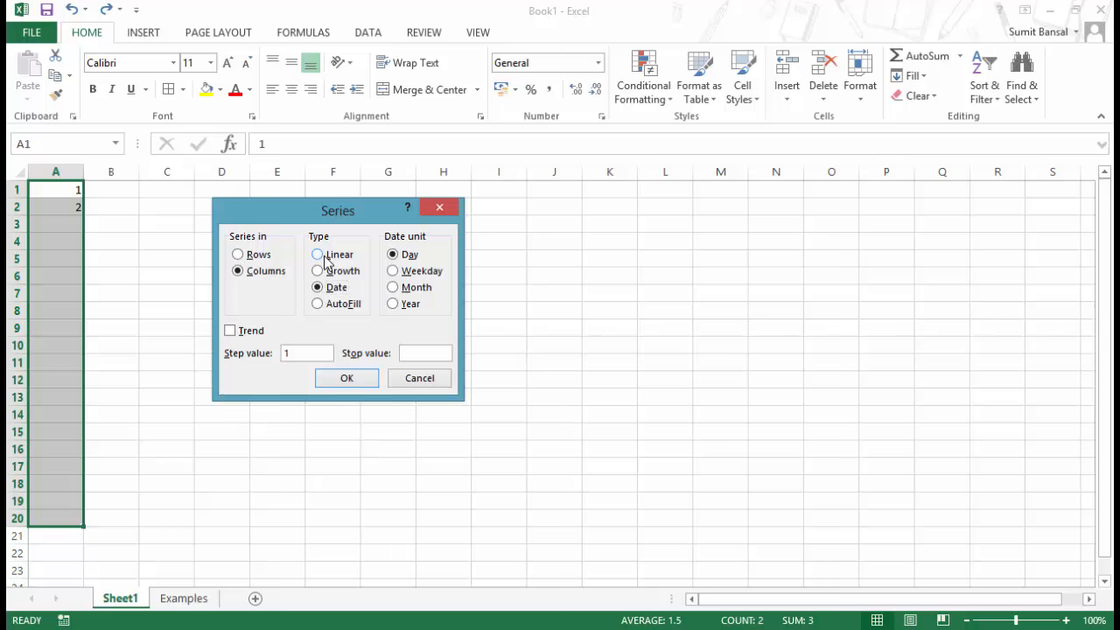
pyautogui.click(317, 255)
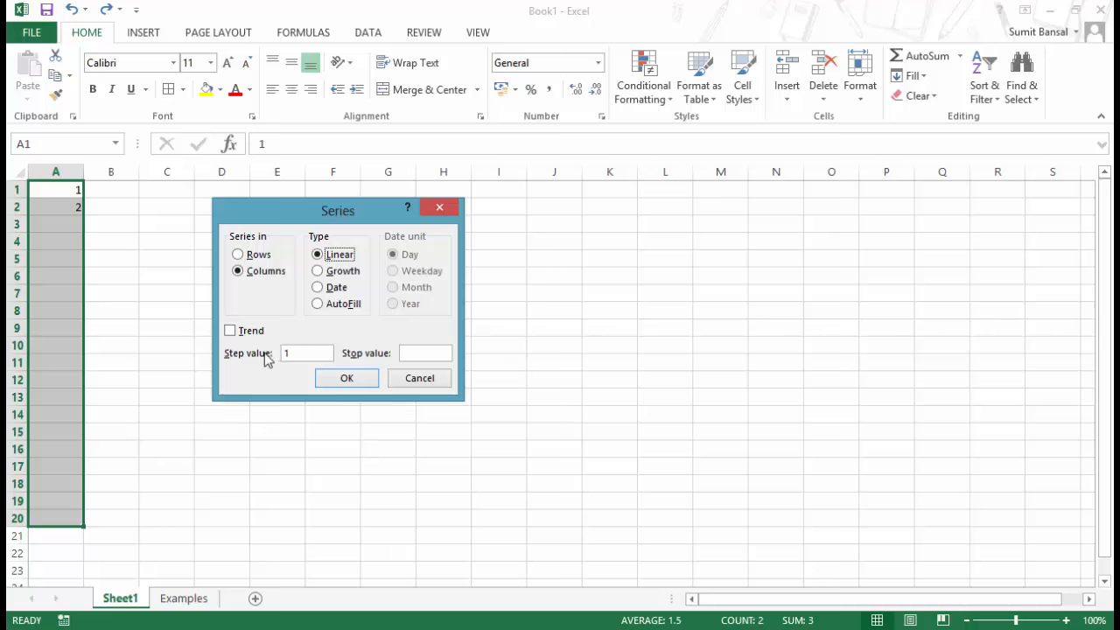
pyautogui.click(306, 353)
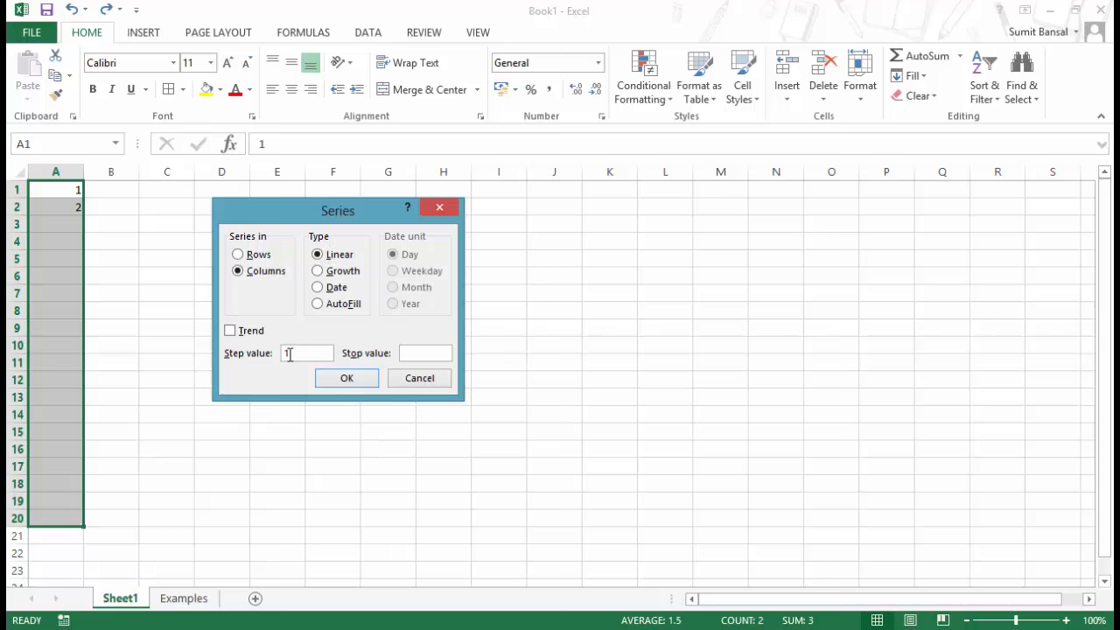
pyautogui.write('2')
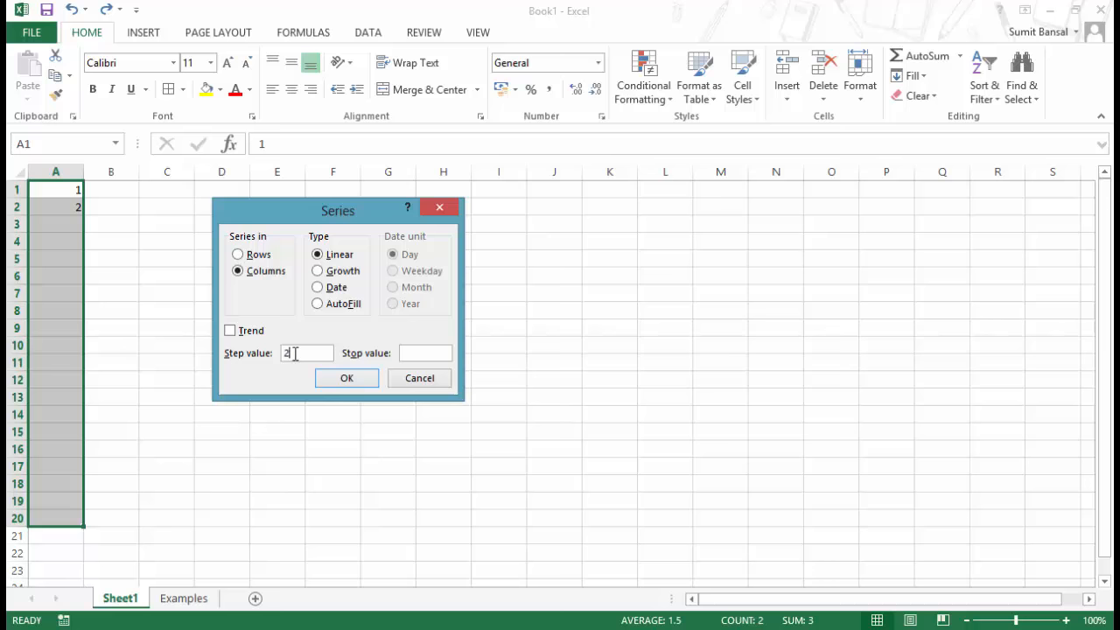
pyautogui.write('1')
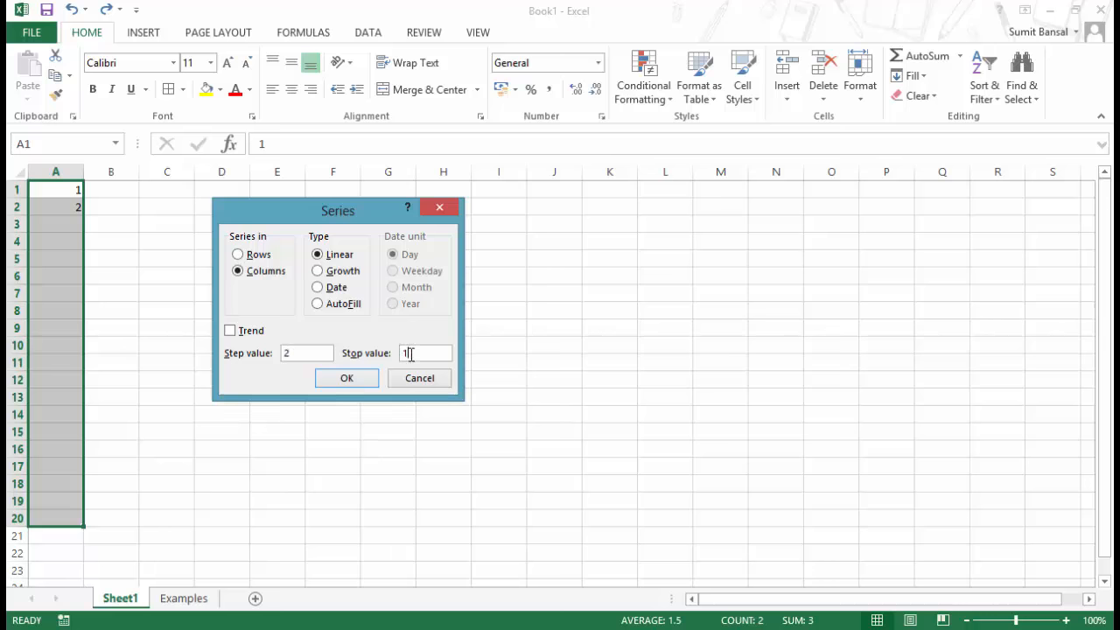
pyautogui.click(347, 377)
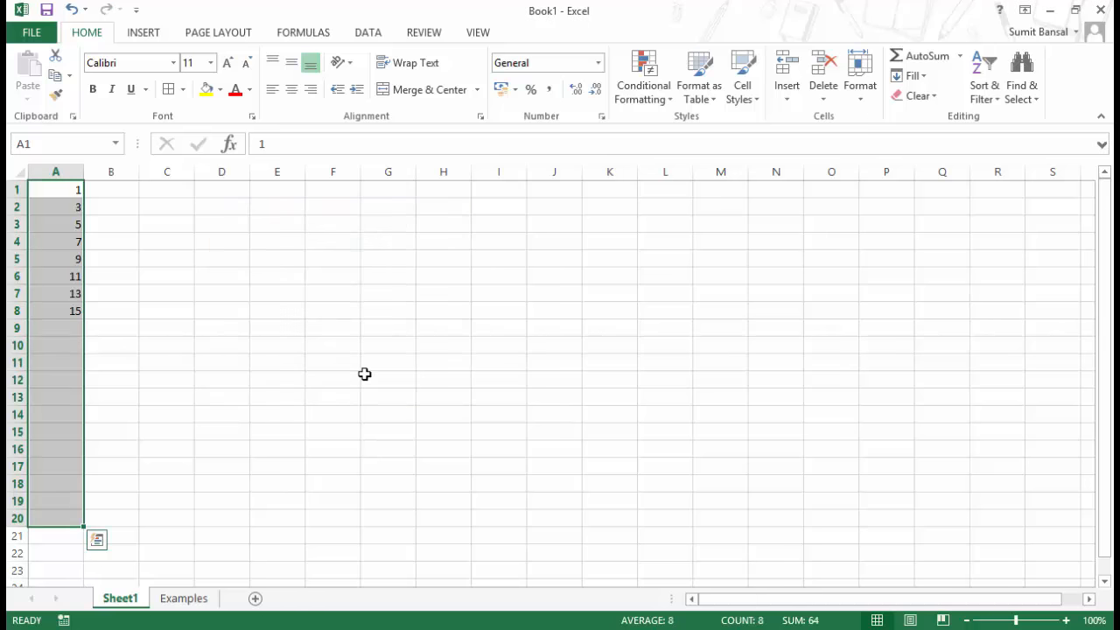
pyautogui.moveTo(80, 194)
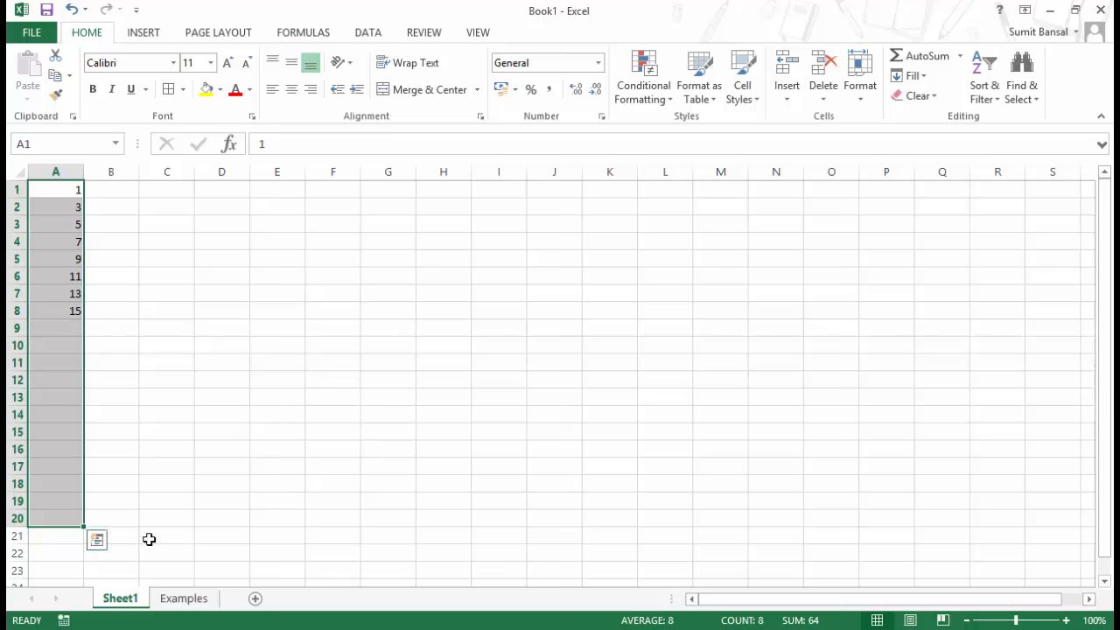
pyautogui.click(184, 598)
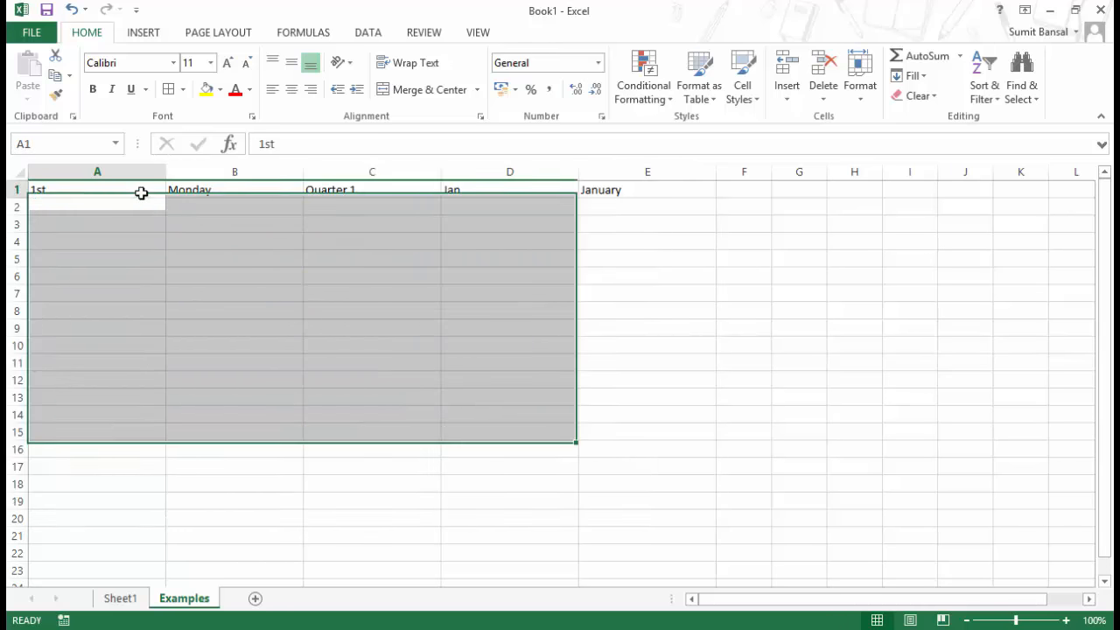
# Step: Autofill the ordinal 1st in A1 down column A to 20th
pyautogui.click(97, 190)
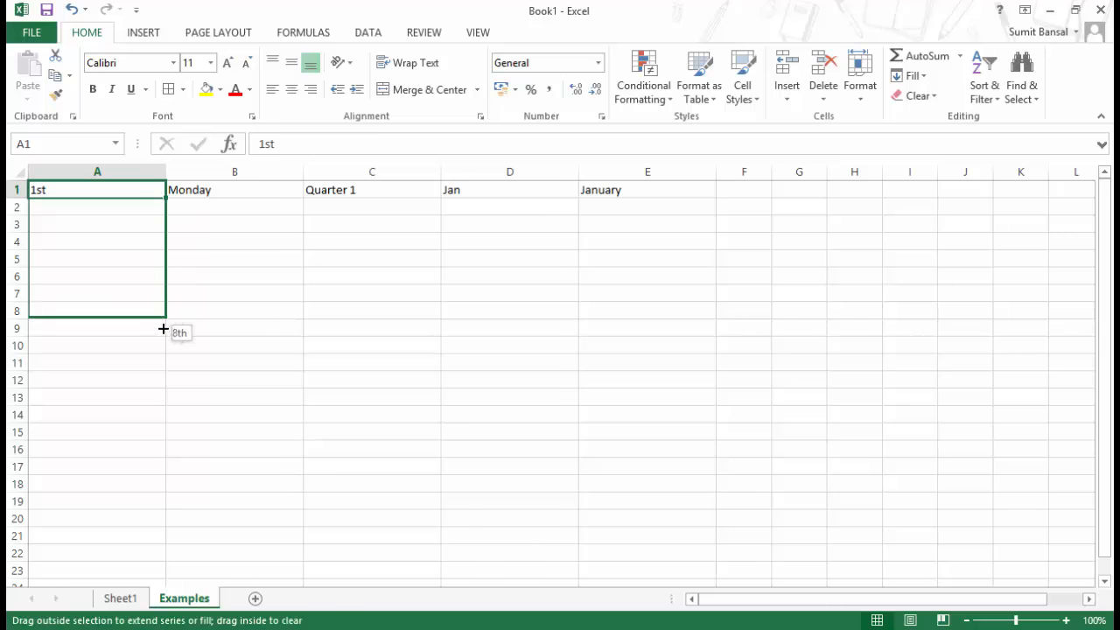
pyautogui.moveTo(163, 330); pyautogui.dragTo(166, 506)
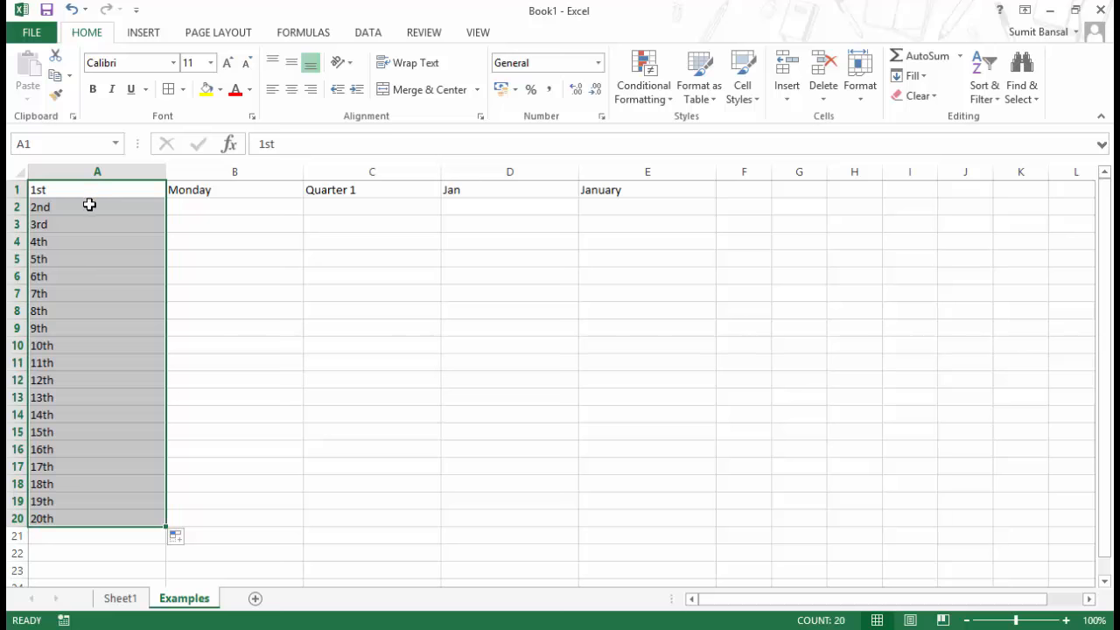
pyautogui.moveTo(66, 224)
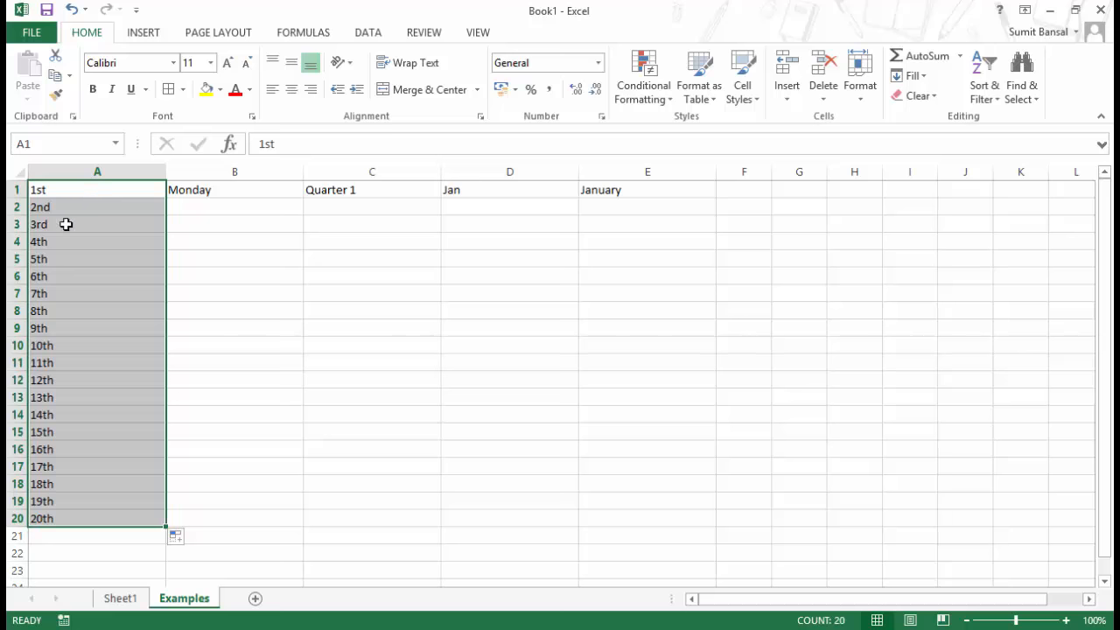
pyautogui.click(77, 194)
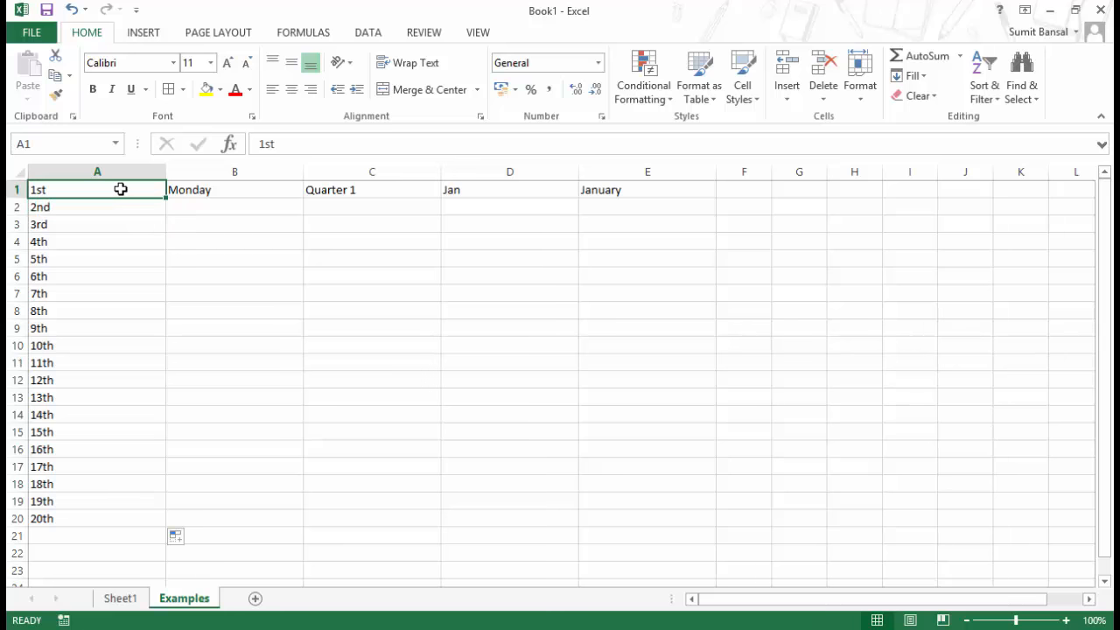
pyautogui.moveTo(176, 276)
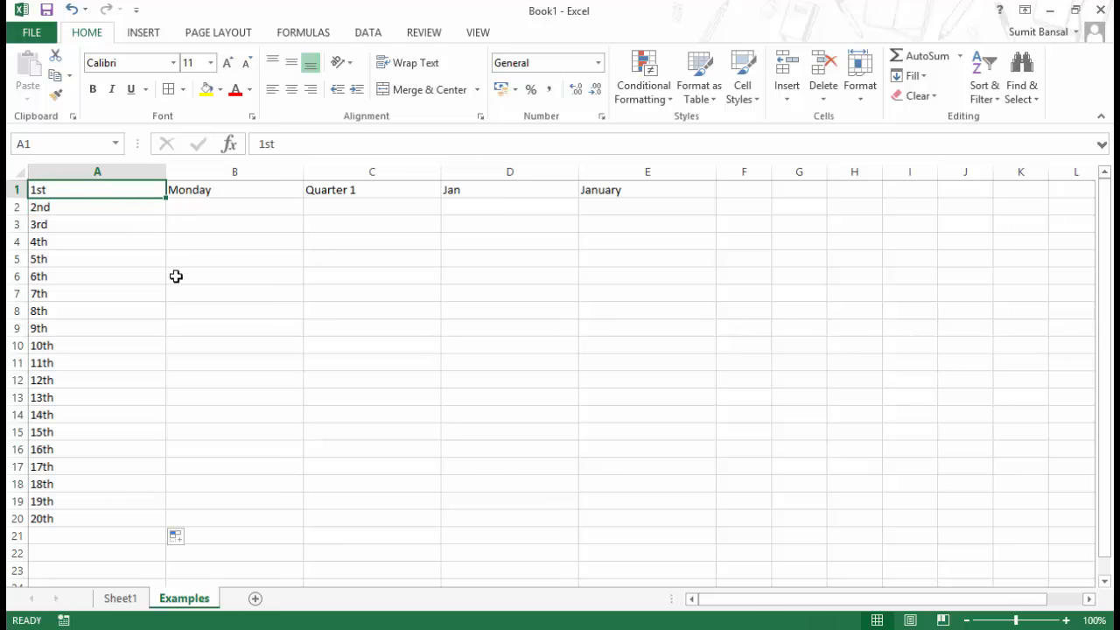
pyautogui.moveTo(150, 460)
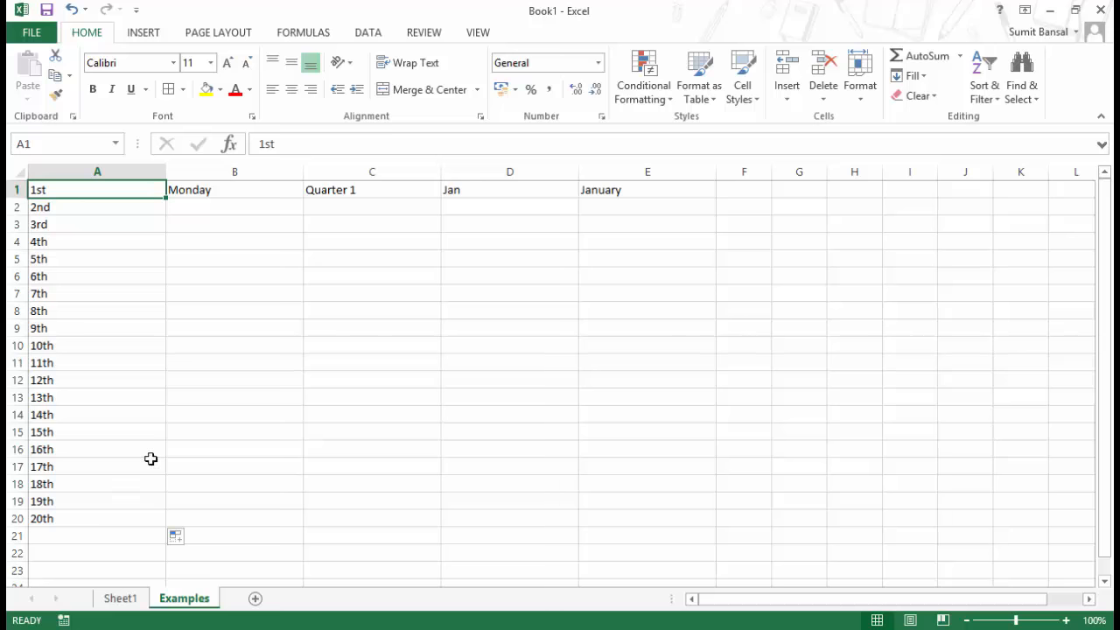
pyautogui.click(234, 190)
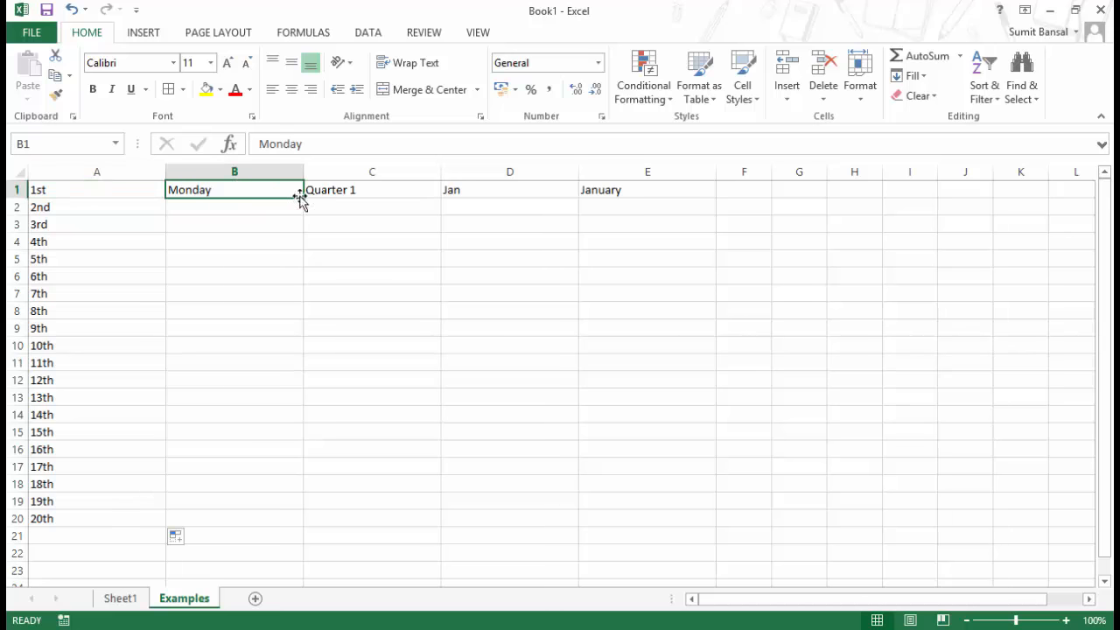
# Step: Autofill Monday from B1 down to B20 and open the Auto Fill Options menu
pyautogui.moveTo(300, 190); pyautogui.dragTo(291, 500)
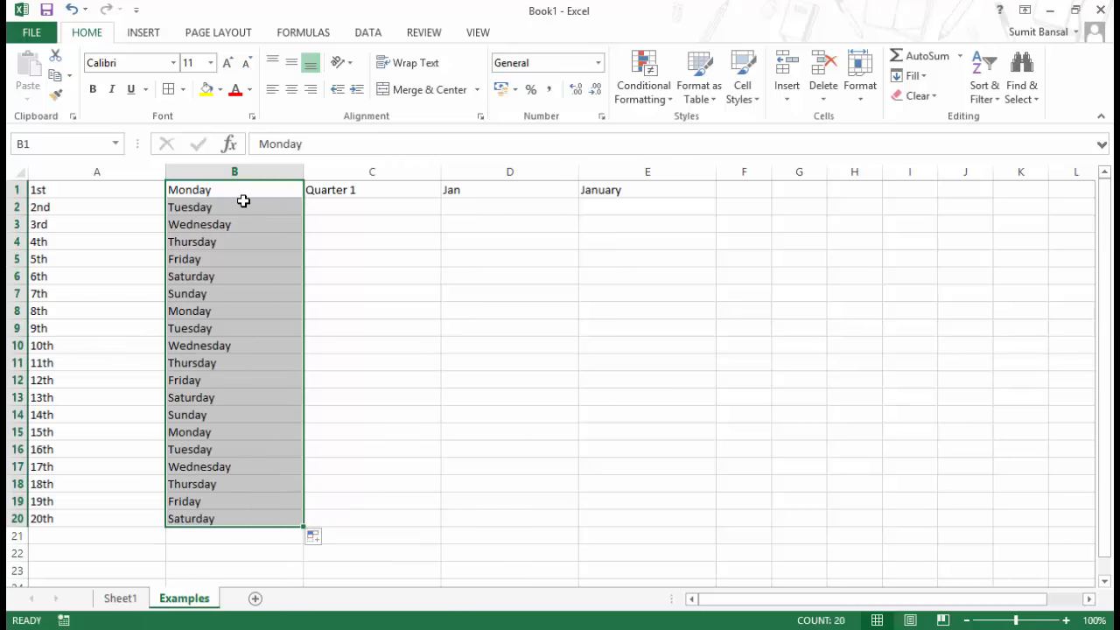
pyautogui.moveTo(208, 301)
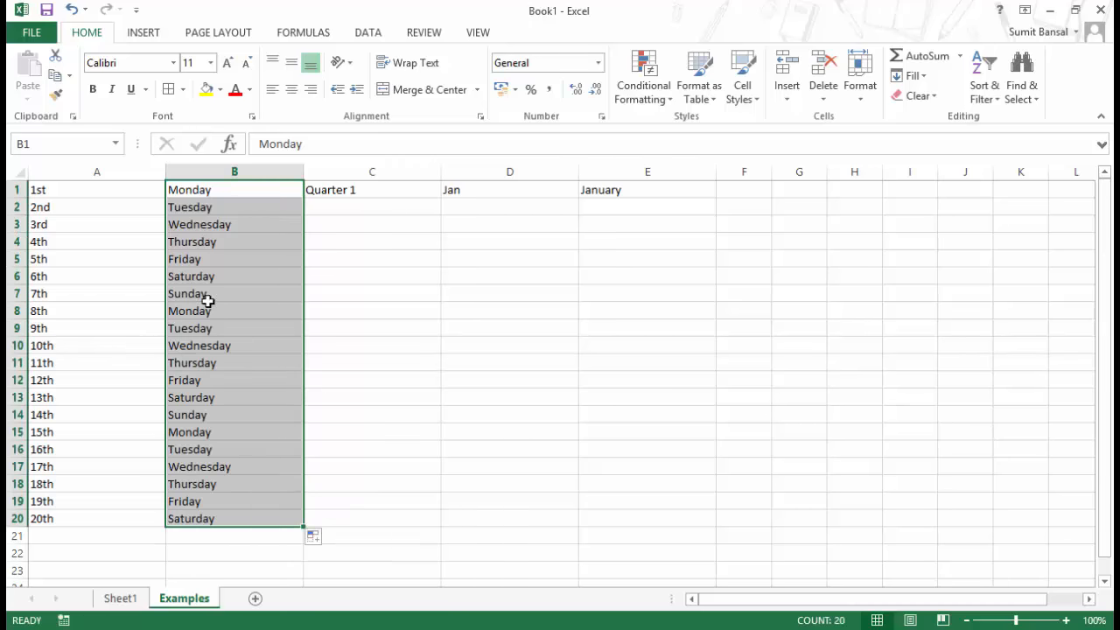
pyautogui.moveTo(224, 315)
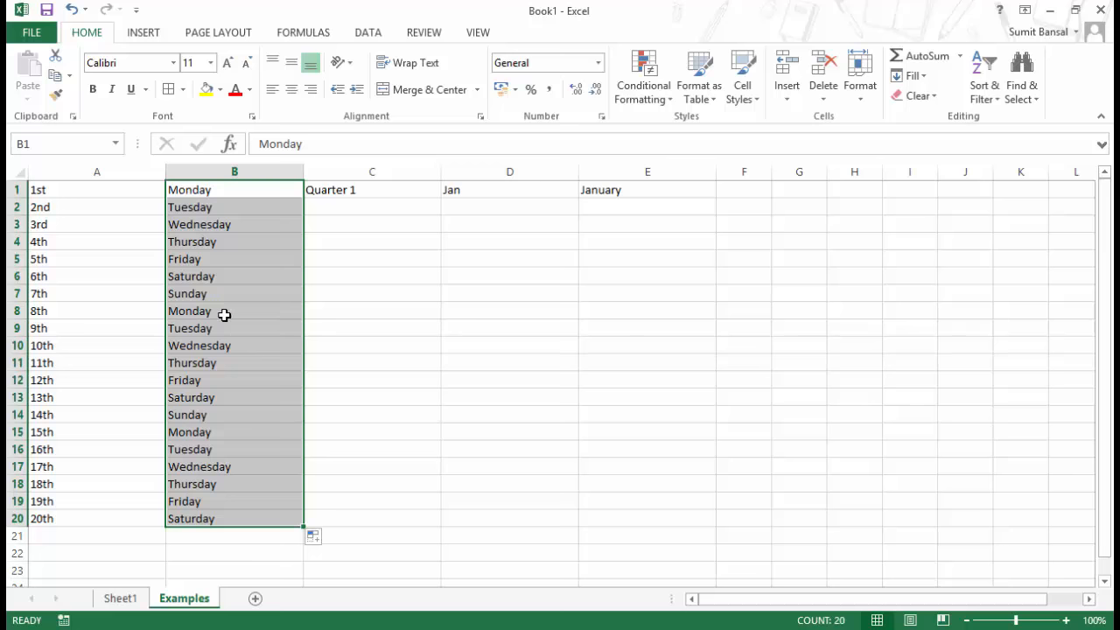
pyautogui.moveTo(332, 202)
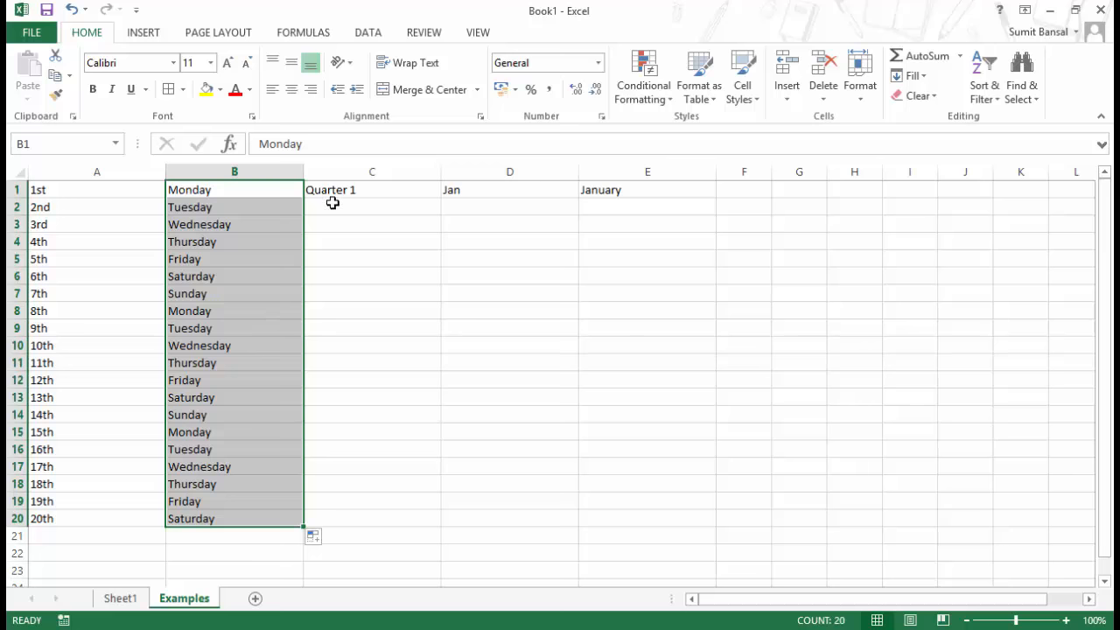
pyautogui.click(371, 190)
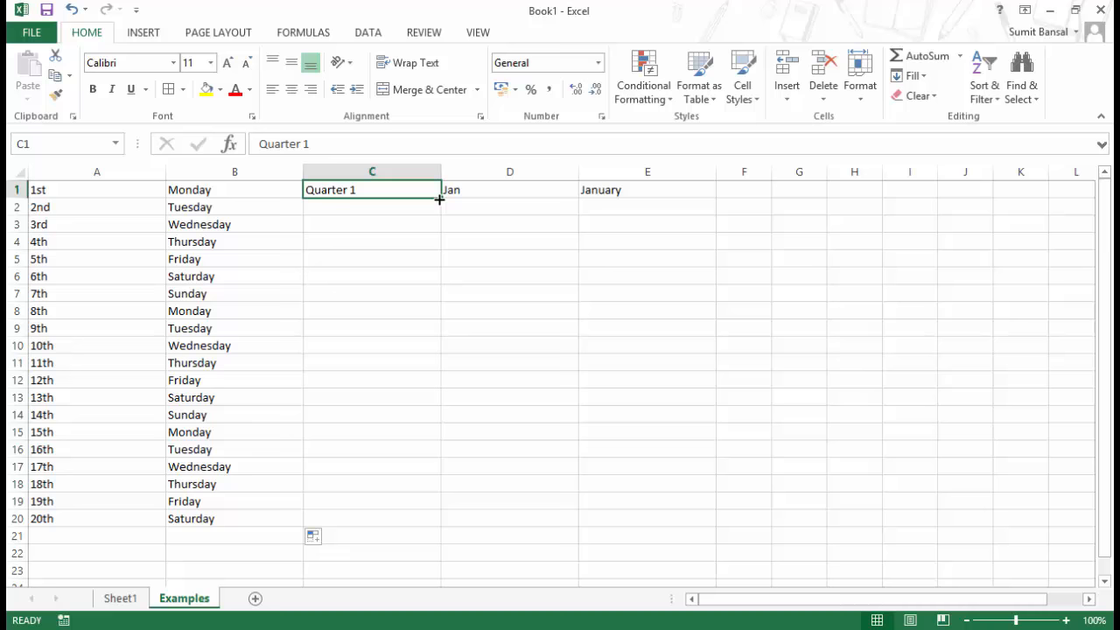
pyautogui.moveTo(438, 199); pyautogui.dragTo(412, 522)
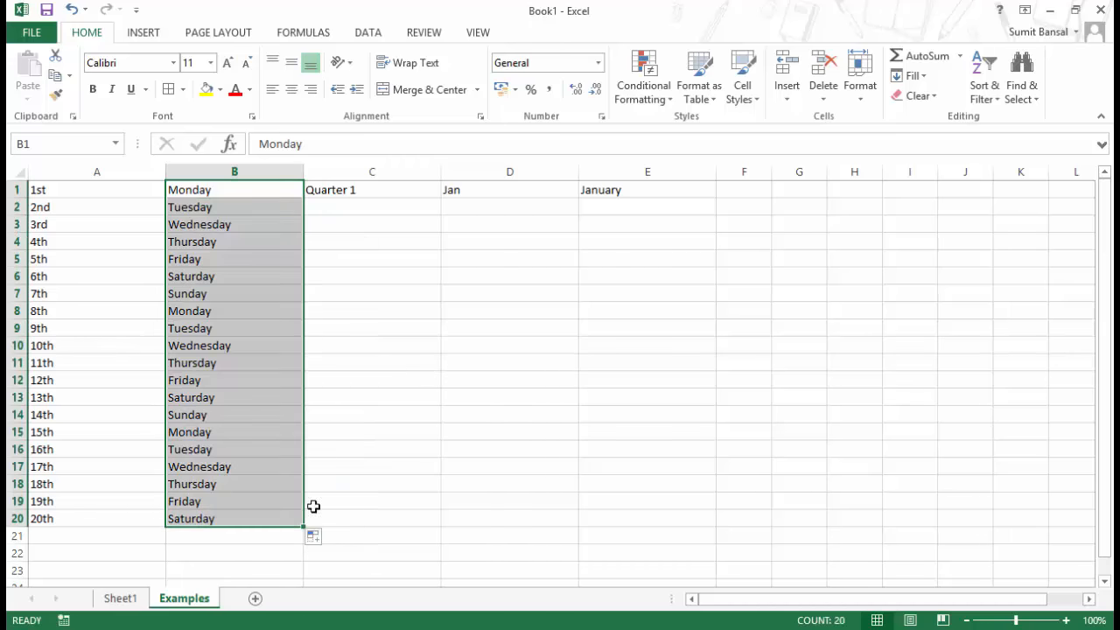
pyautogui.click(313, 536)
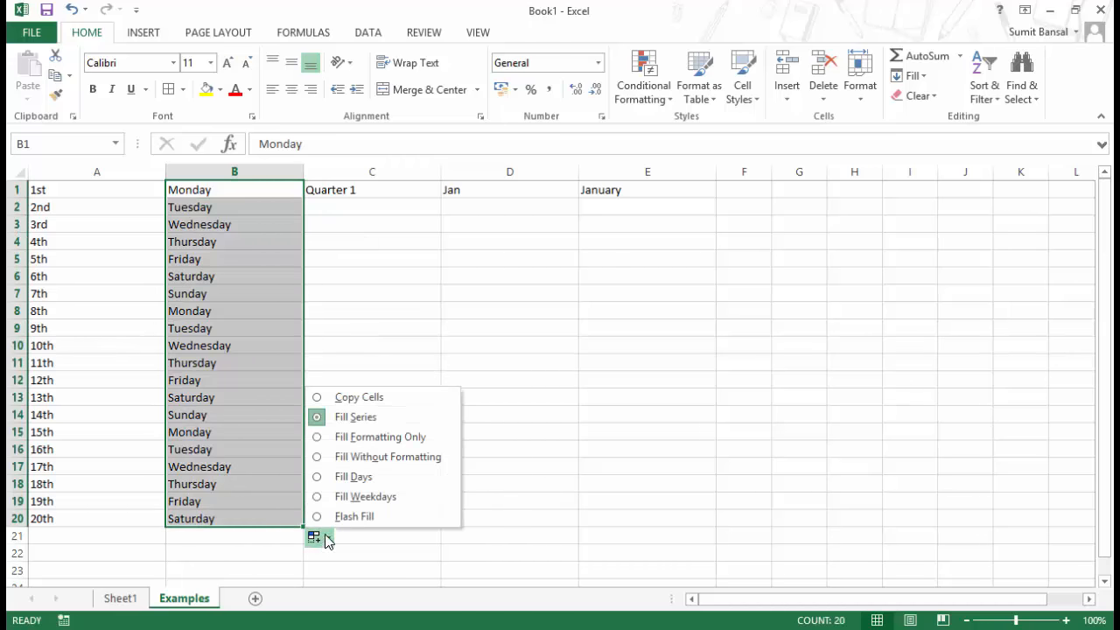
pyautogui.moveTo(390, 480)
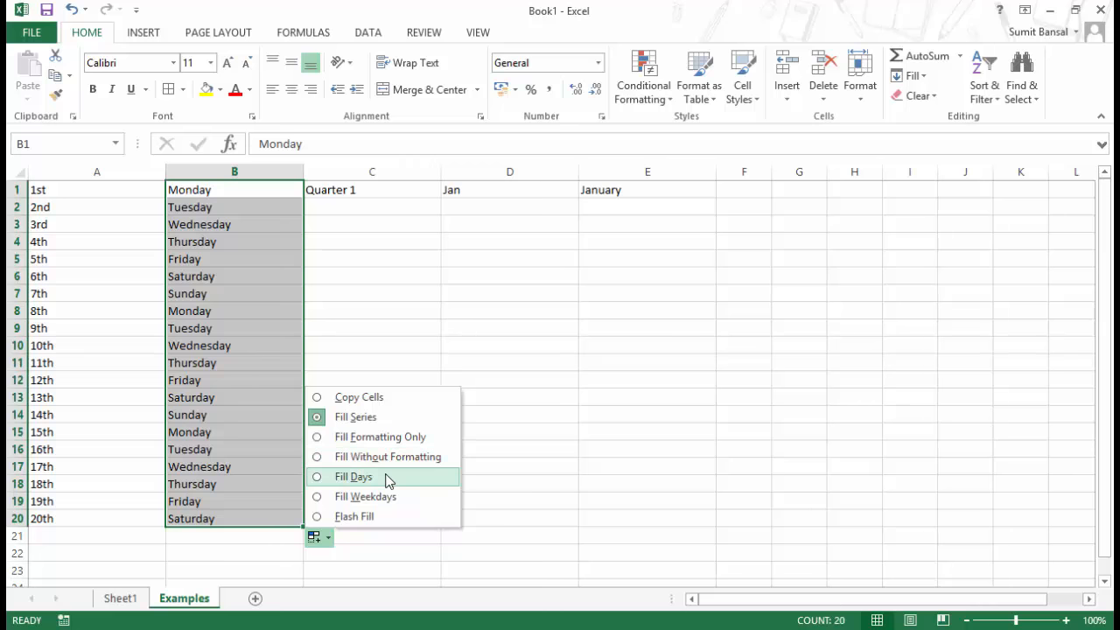
pyautogui.moveTo(245, 478)
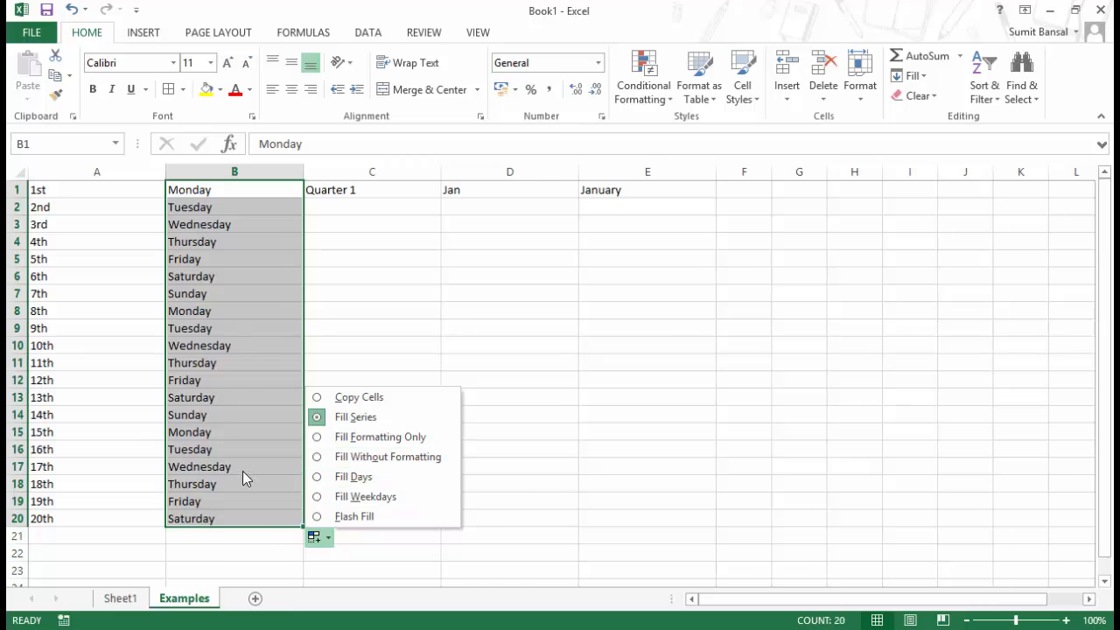
pyautogui.moveTo(377, 477)
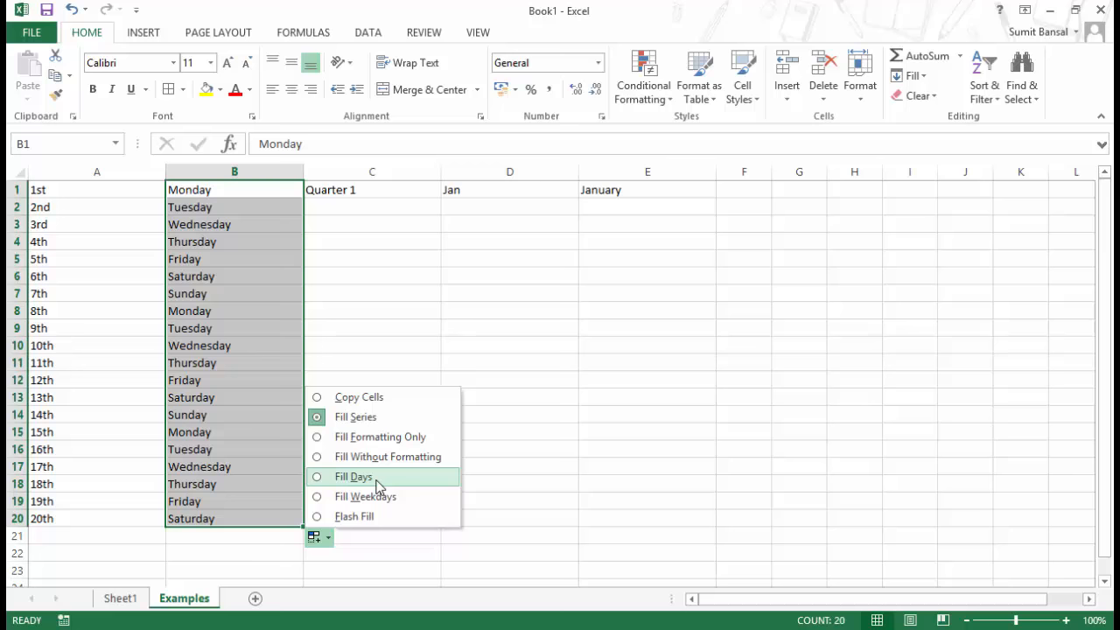
pyautogui.moveTo(365, 496)
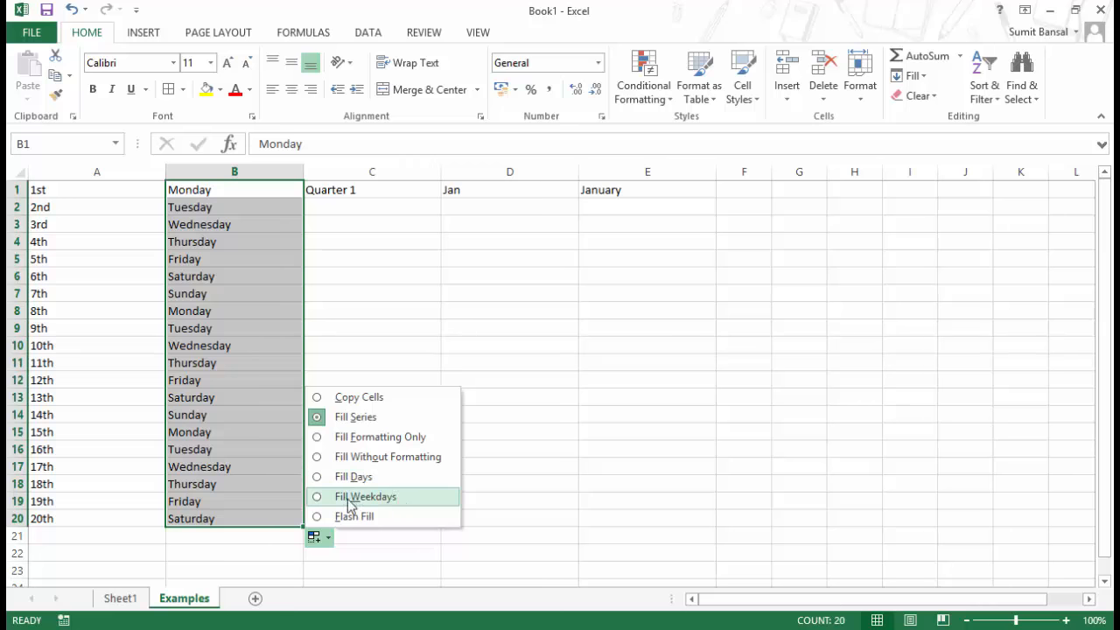
# Step: Choose Fill Weekdays so column B repeats only Monday through Friday
pyautogui.click(366, 496)
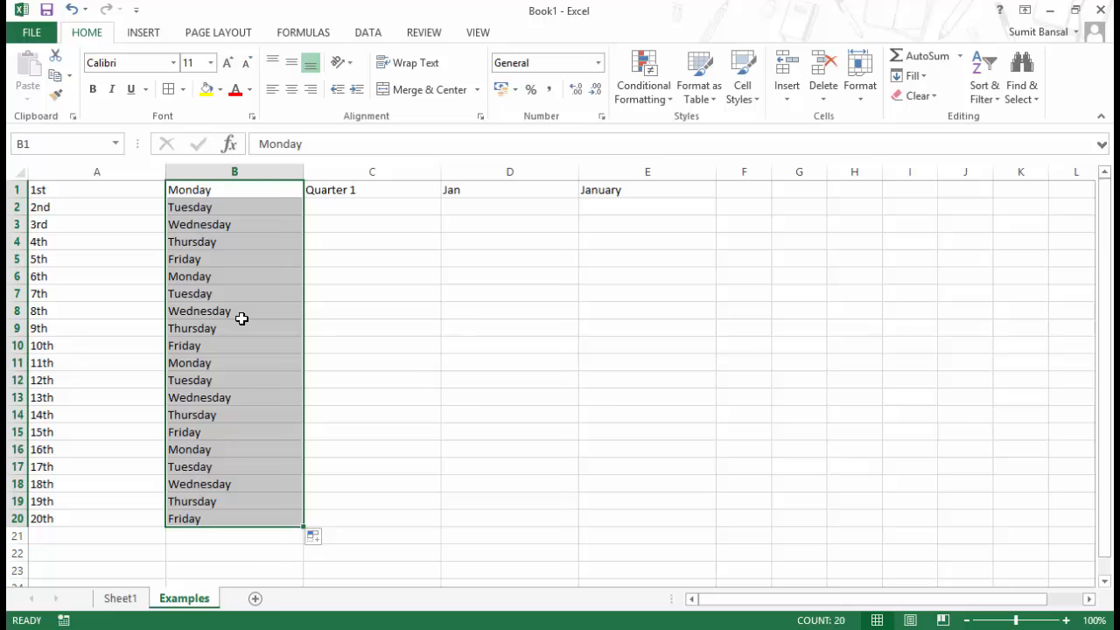
pyautogui.moveTo(287, 273)
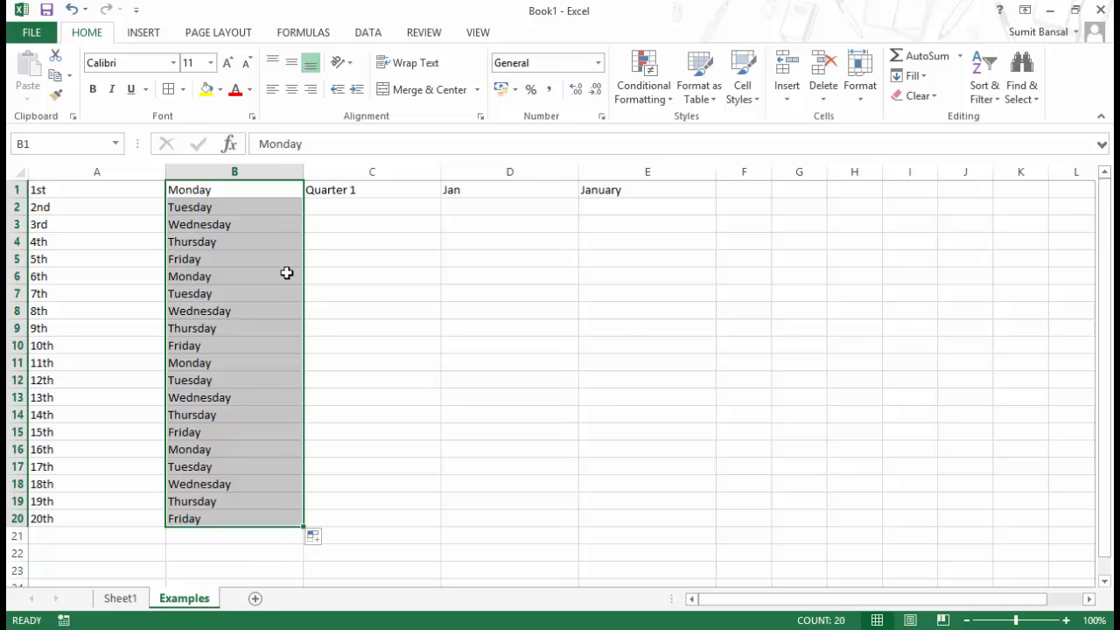
pyautogui.moveTo(280, 393)
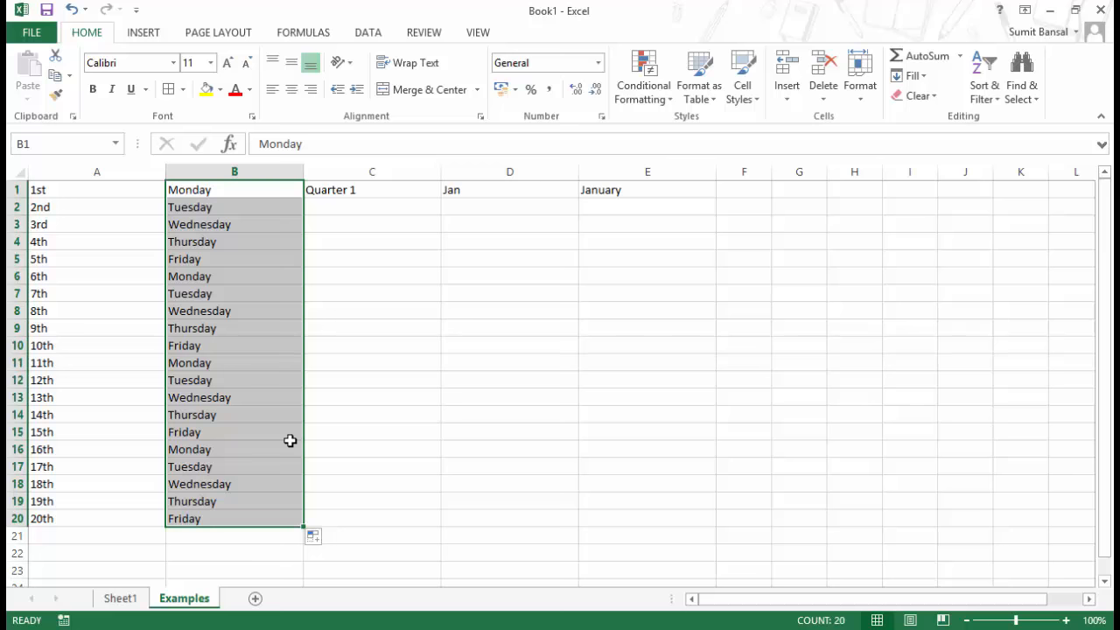
pyautogui.moveTo(288, 477)
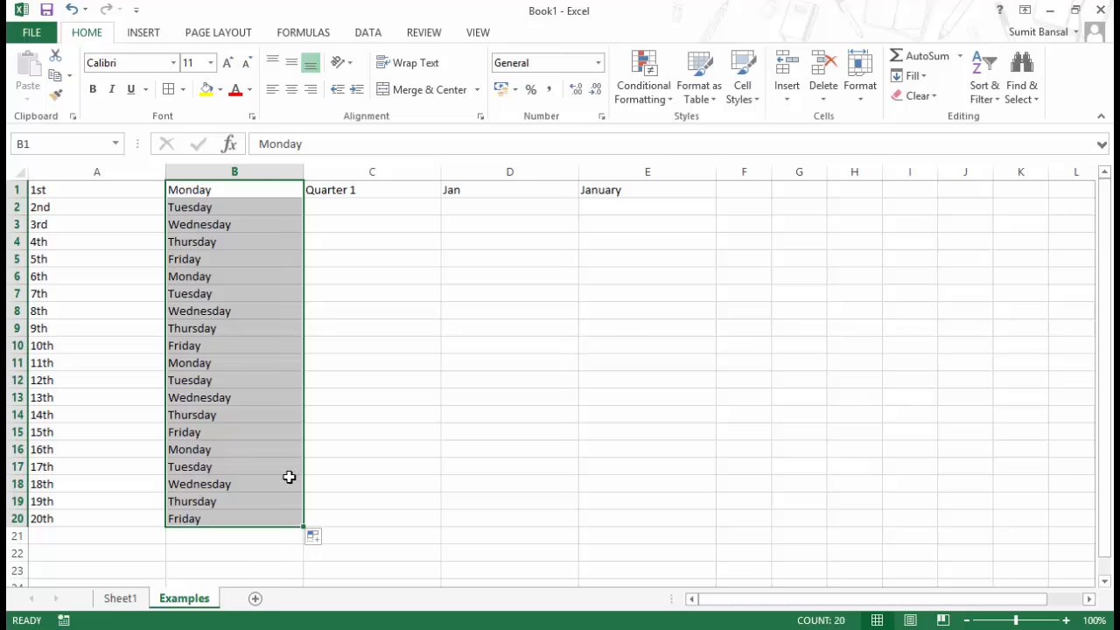
# Step: Autofill Quarter 1 down C1:C20 and Jan down D1:D20
pyautogui.click(371, 190)
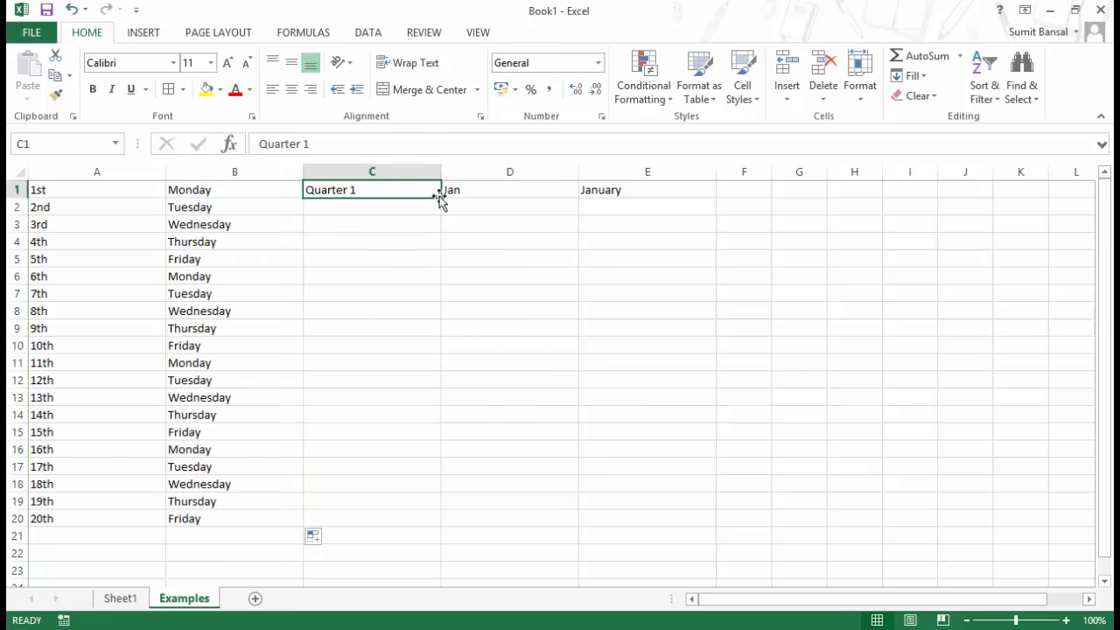
pyautogui.moveTo(437, 195); pyautogui.dragTo(432, 523)
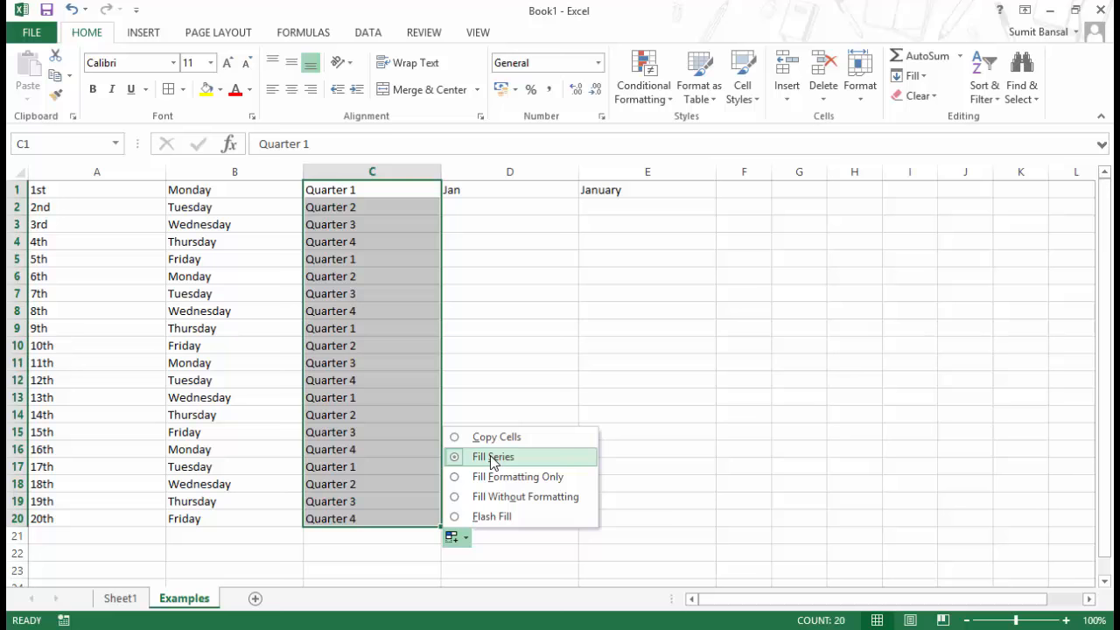
pyautogui.moveTo(517, 476)
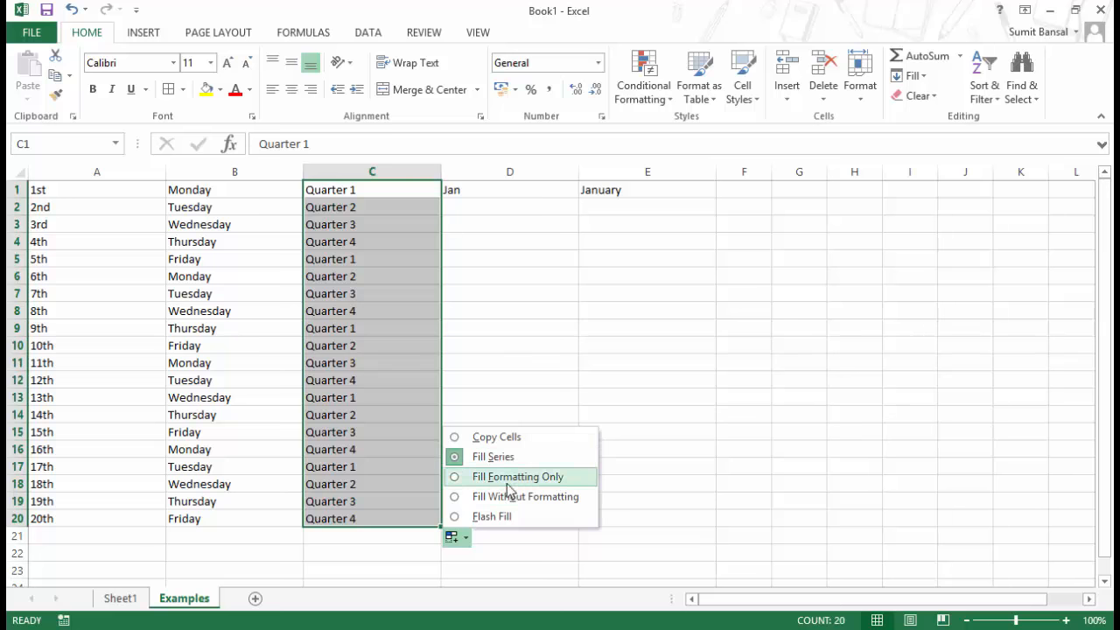
pyautogui.moveTo(354, 236)
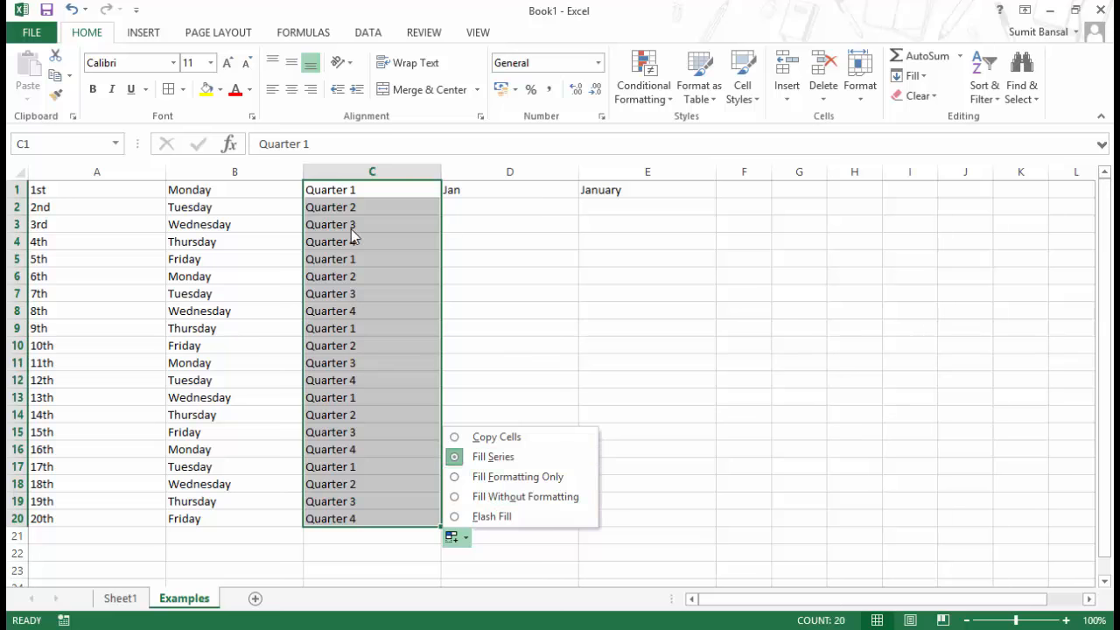
pyautogui.moveTo(385, 184)
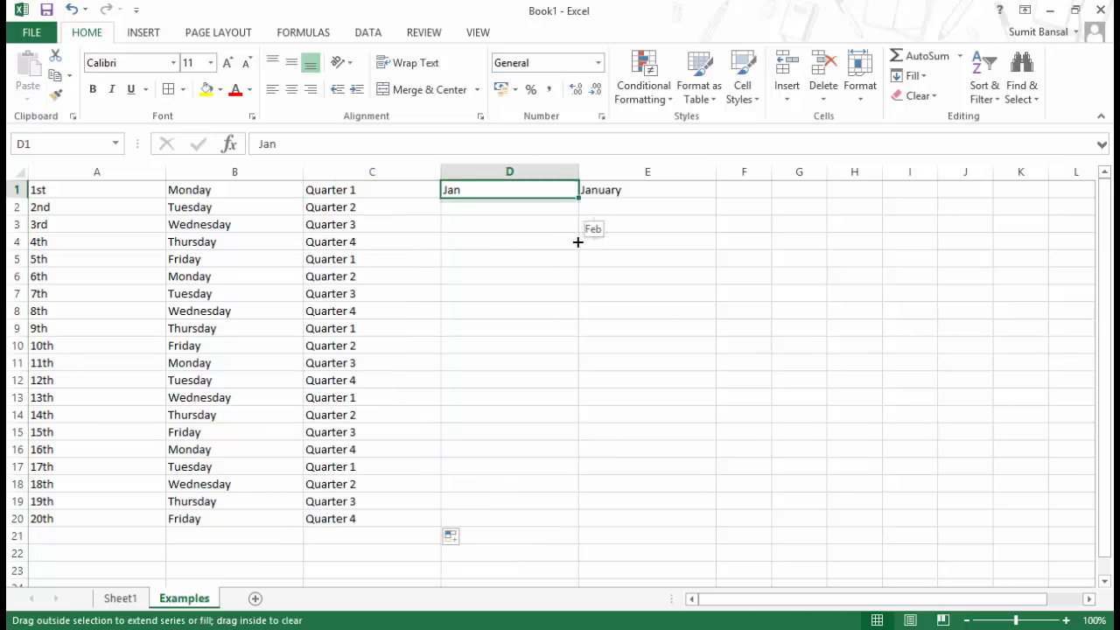
pyautogui.moveTo(577, 193); pyautogui.dragTo(568, 525)
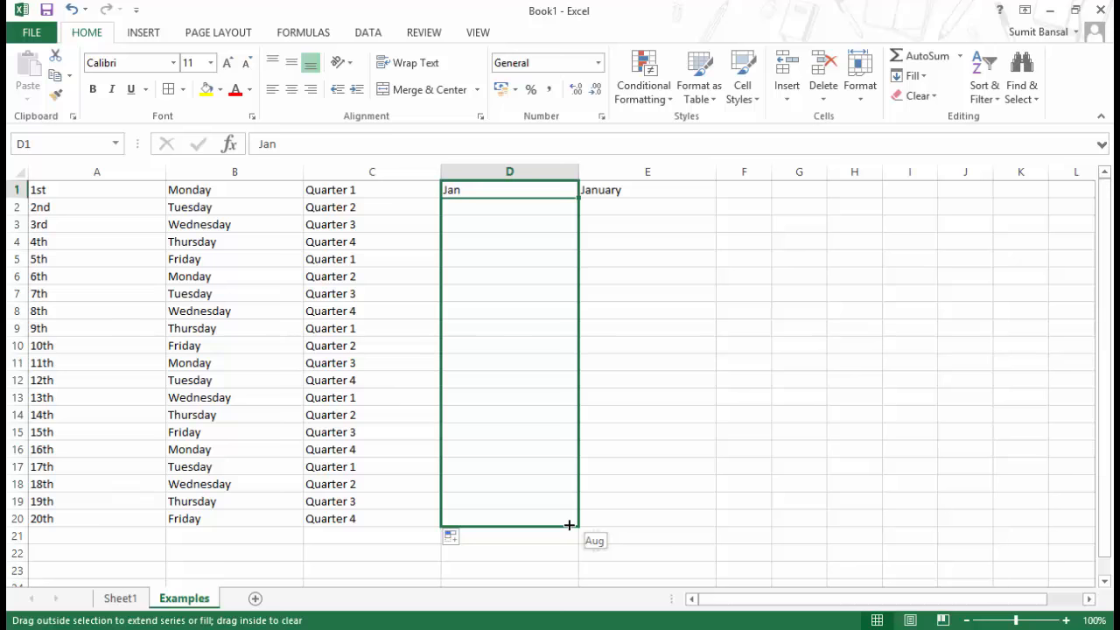
pyautogui.moveTo(569, 525); pyautogui.dragTo(568, 525)
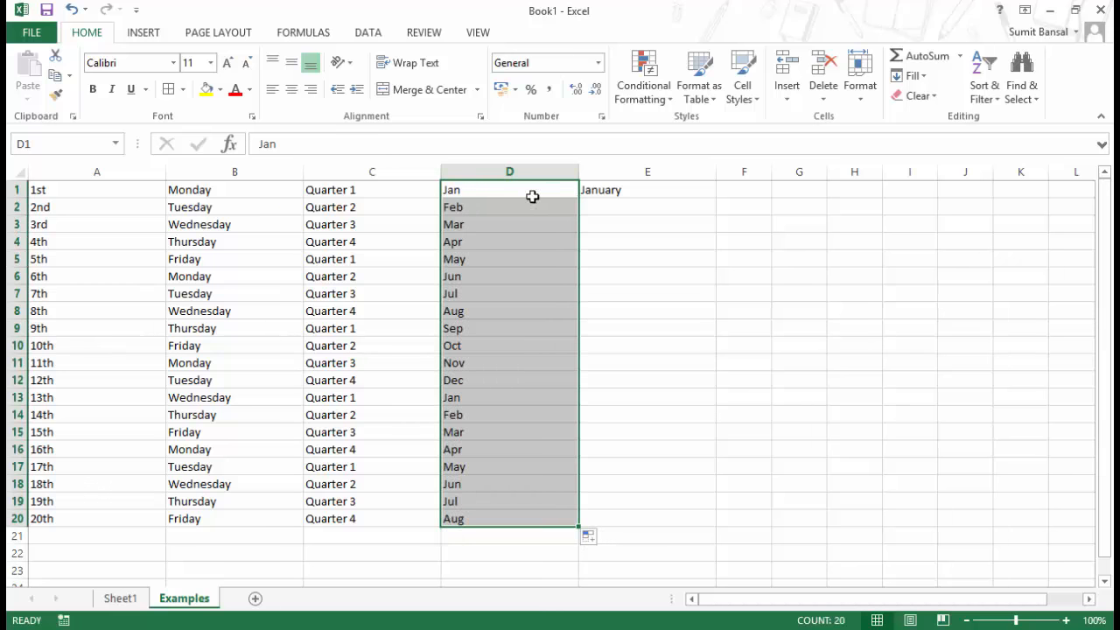